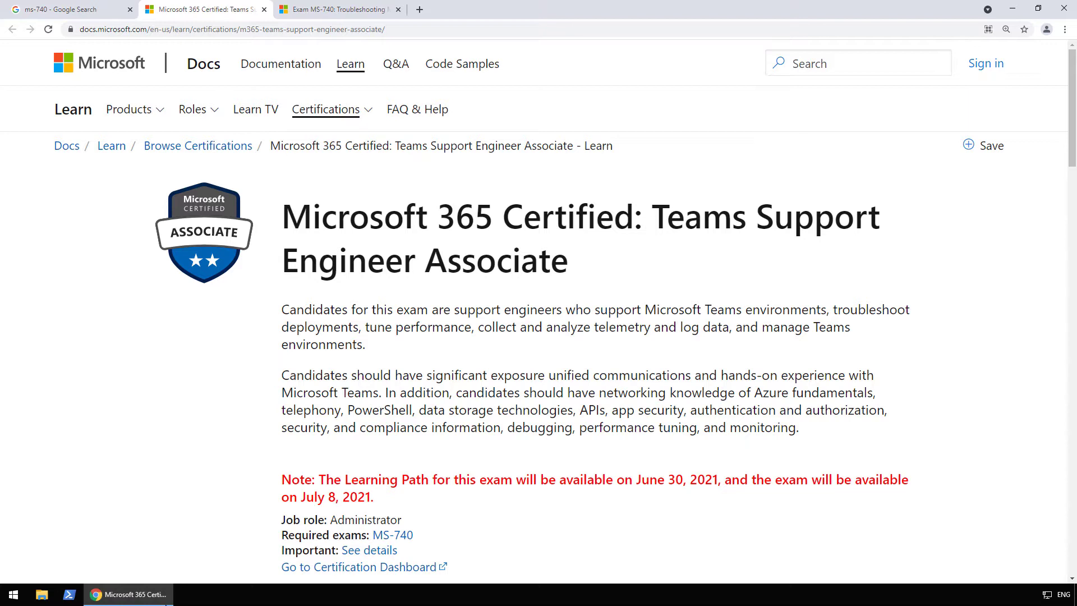
pyautogui.moveTo(267, 57)
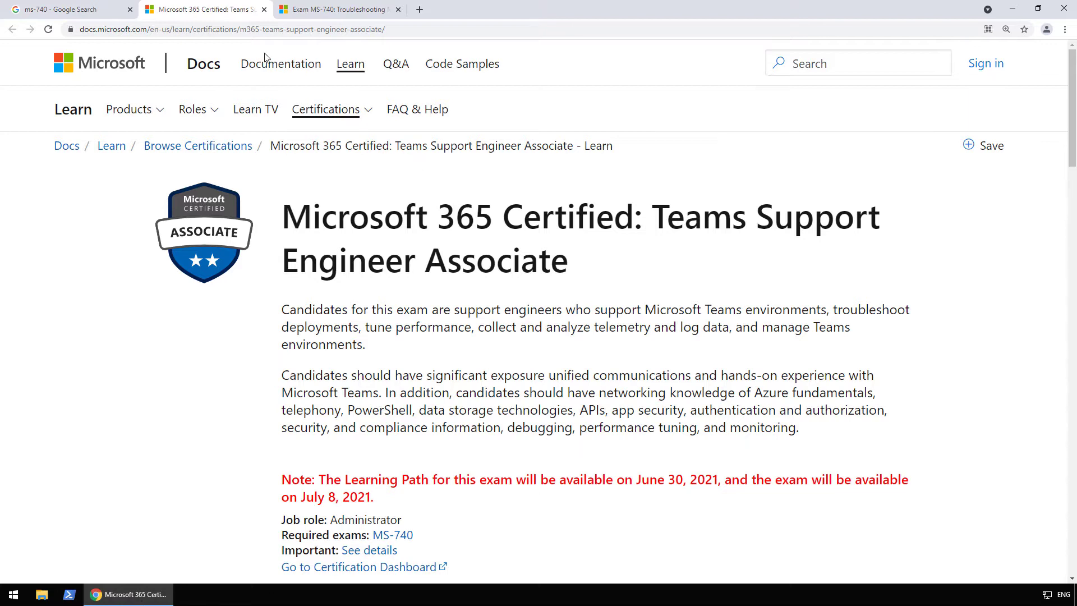
# Switch to the zoomed-in ms-740 Google results and scroll to the Exam MS-740: Troubleshooting Microsoft Teams (beta) result.
pyautogui.click(68, 9)
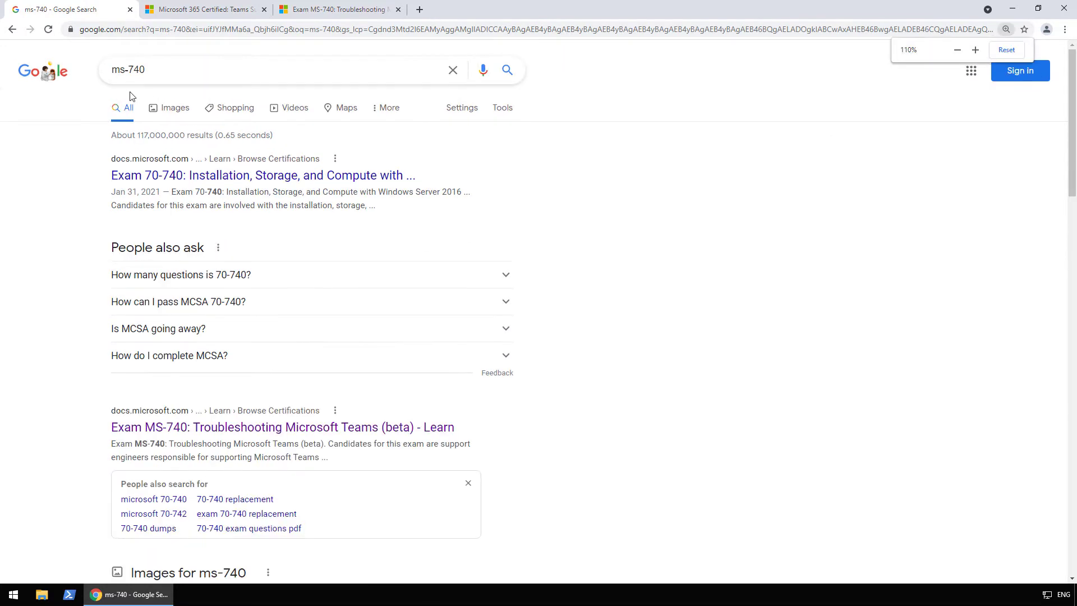
pyautogui.click(974, 49)
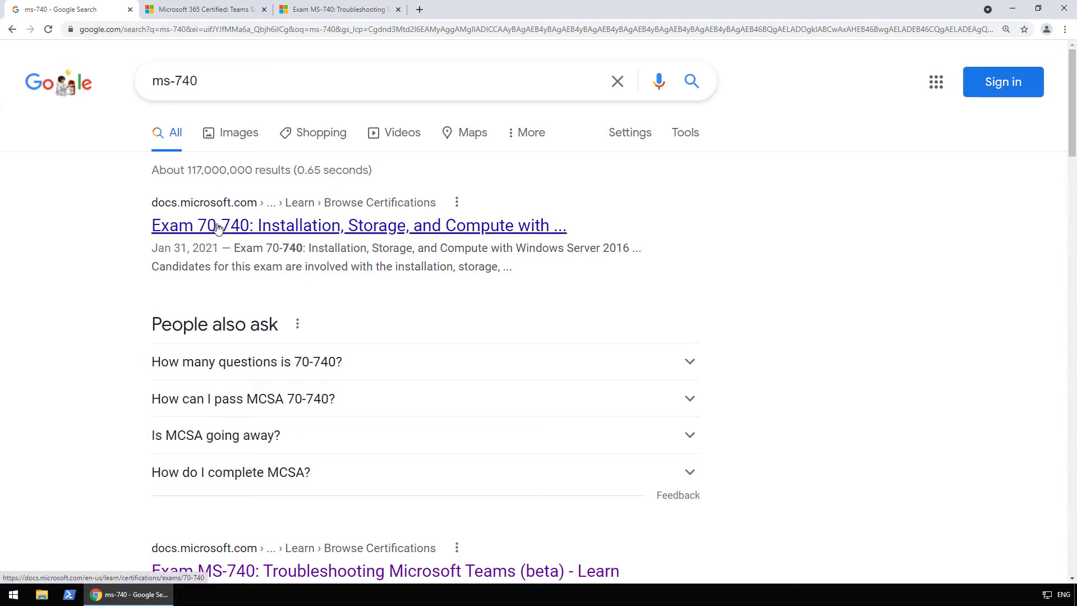
pyautogui.moveTo(237, 230)
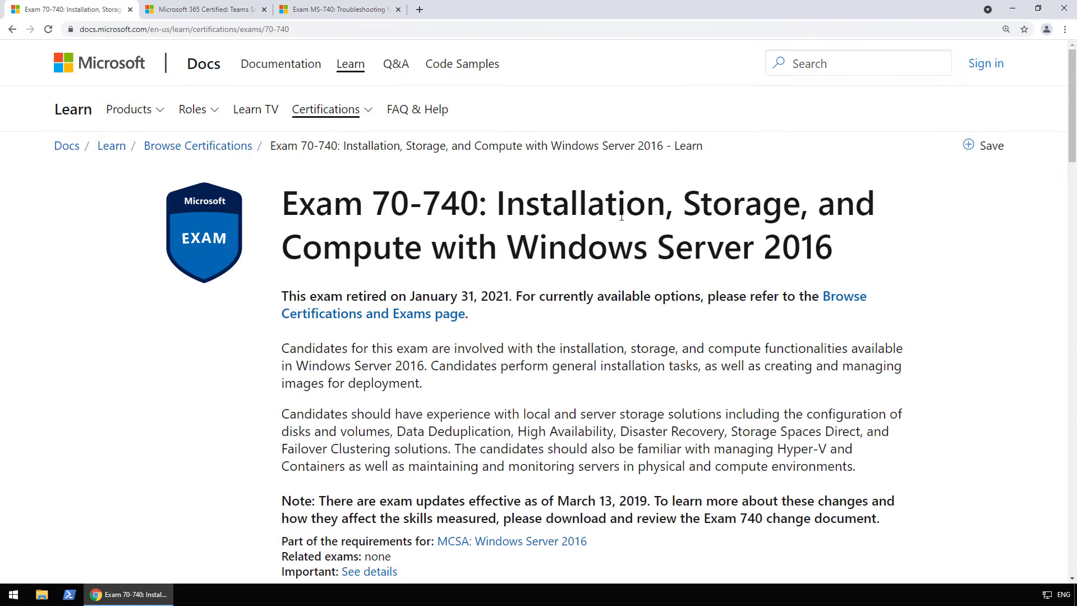
pyautogui.moveTo(728, 217)
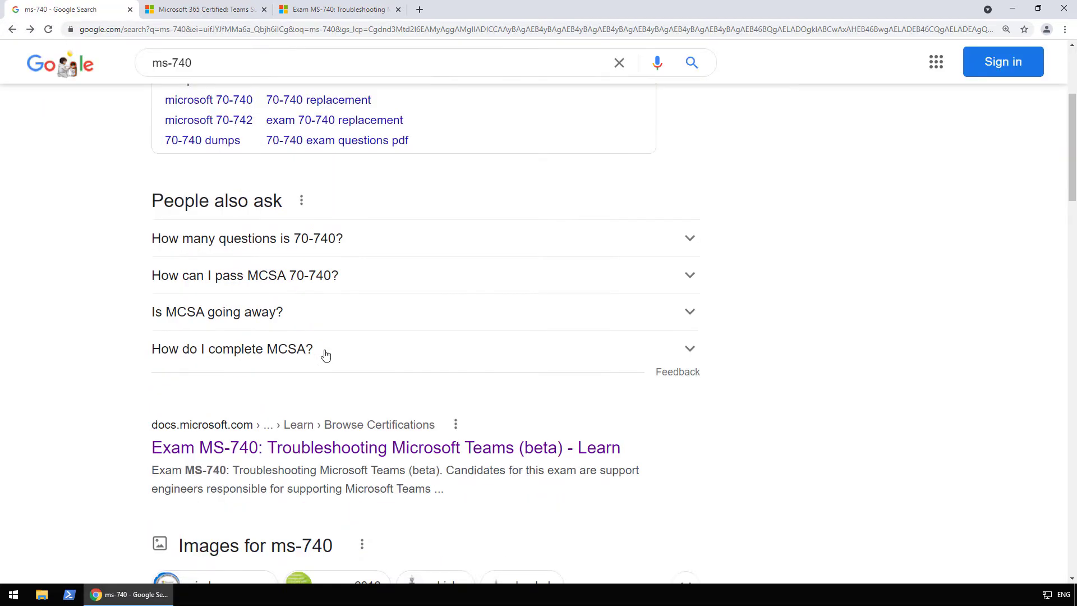
pyautogui.scroll(-3)
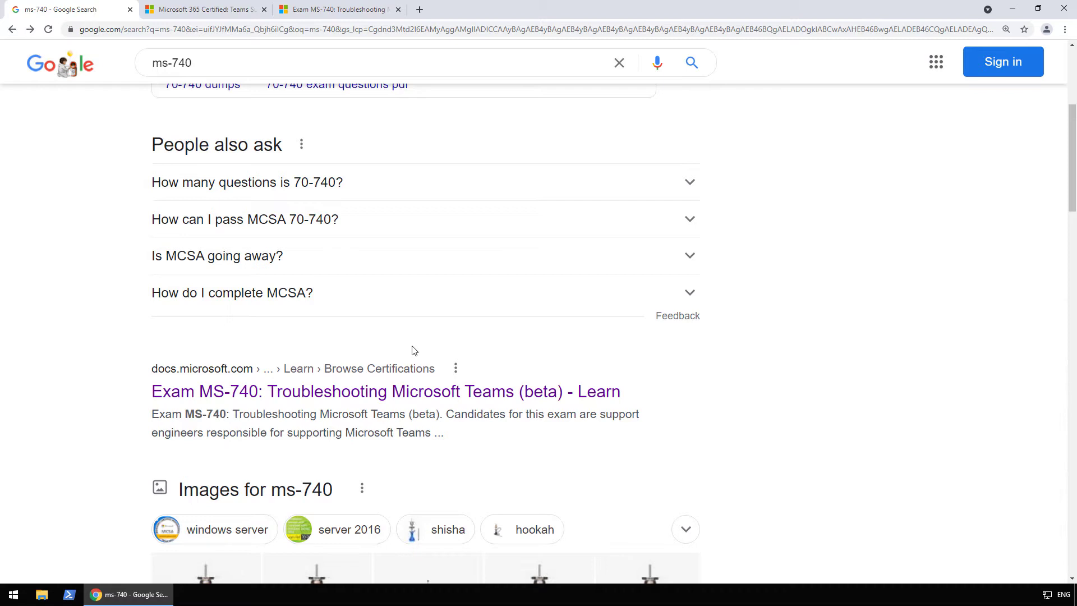
pyautogui.scroll(3)
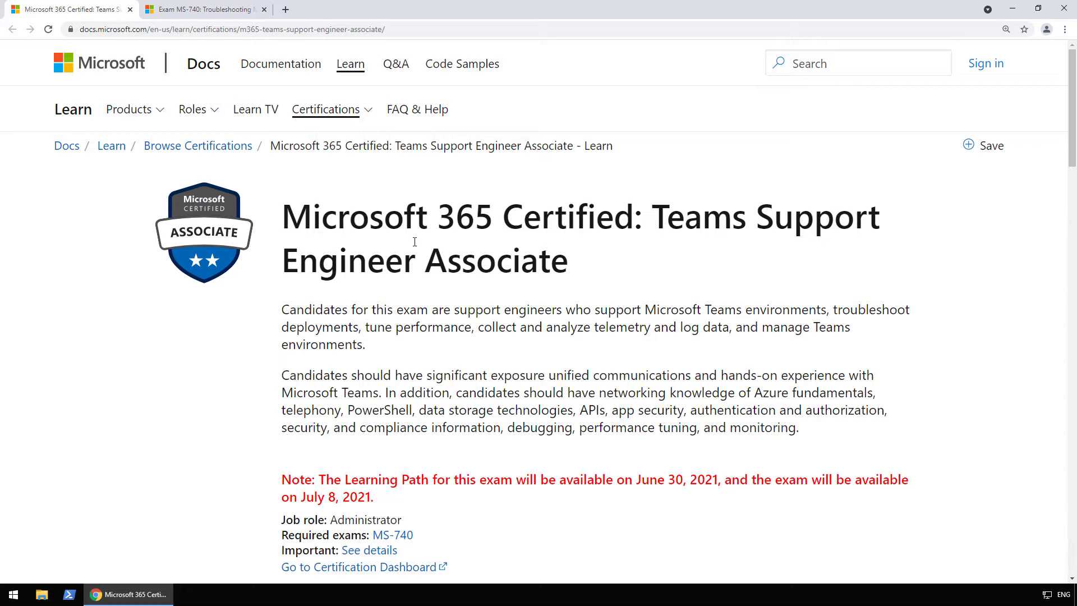
pyautogui.moveTo(494, 243)
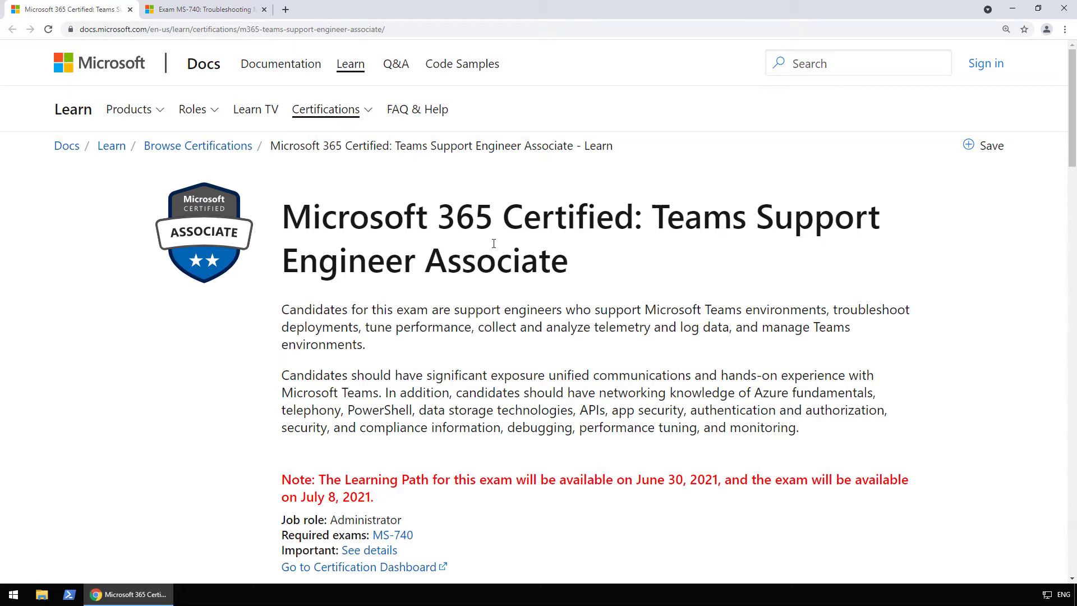
pyautogui.moveTo(662, 242)
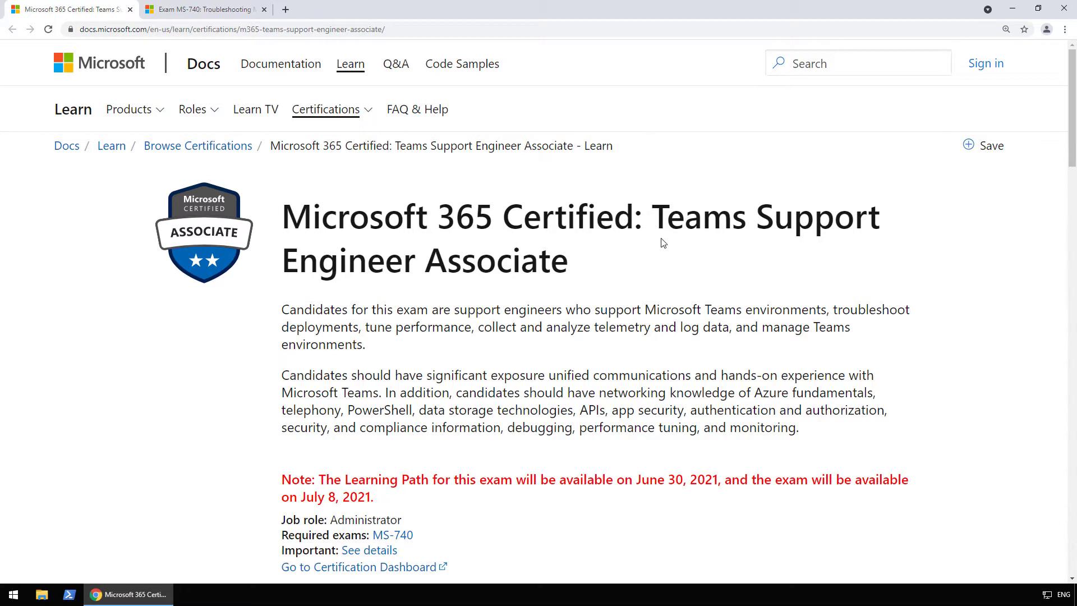
pyautogui.moveTo(628, 247)
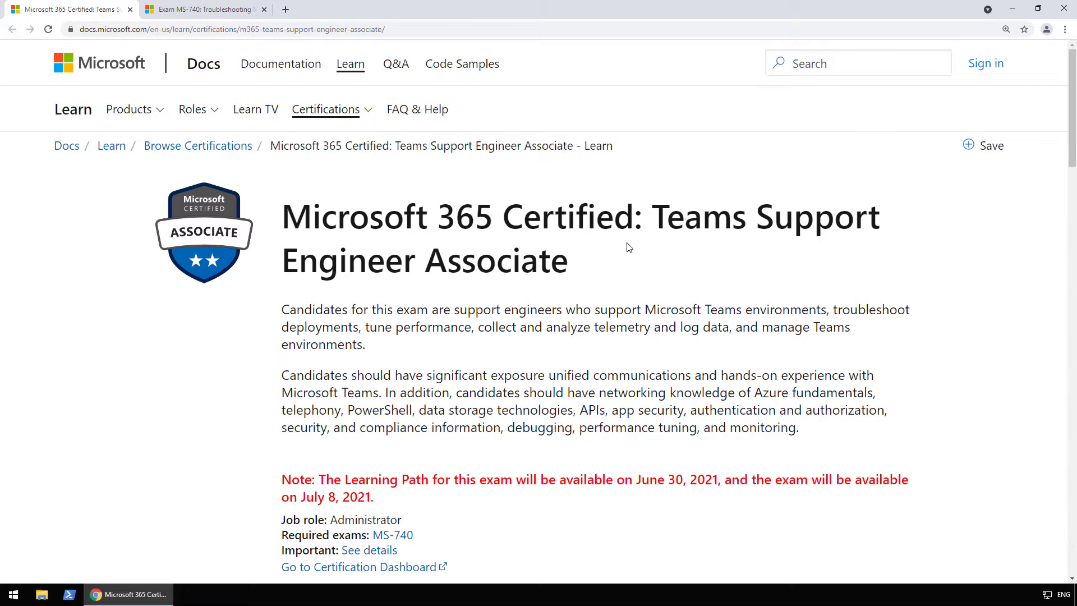
pyautogui.moveTo(561, 295)
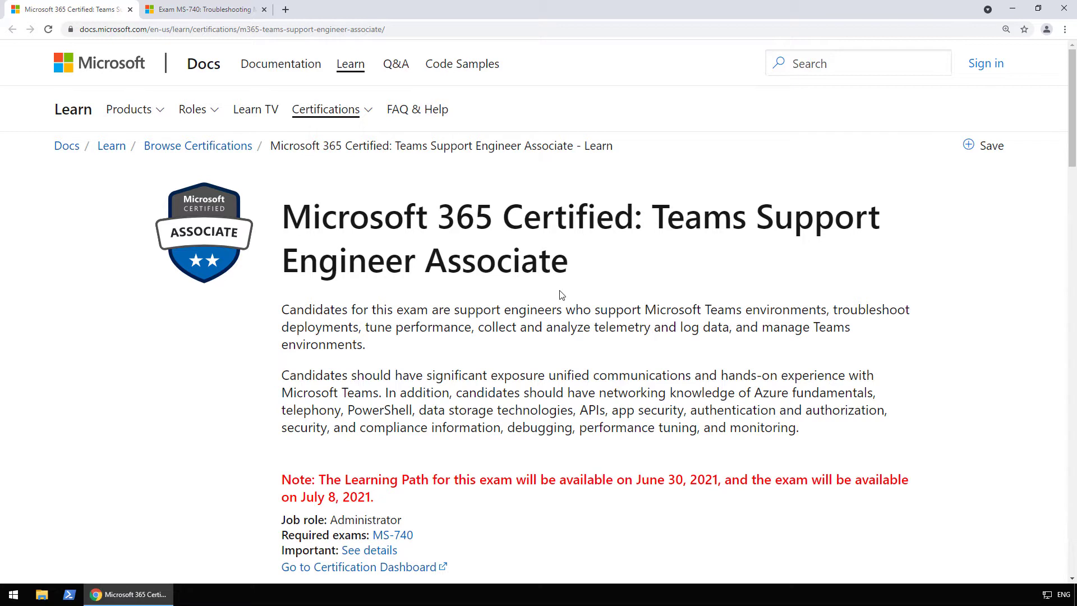
pyautogui.moveTo(495, 334)
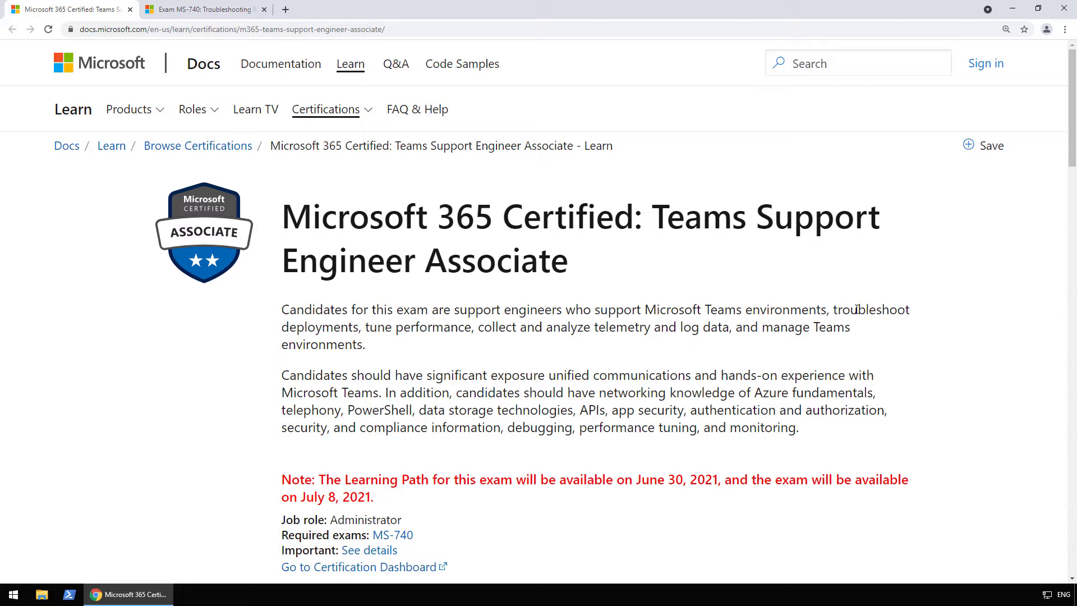
pyautogui.moveTo(850, 332)
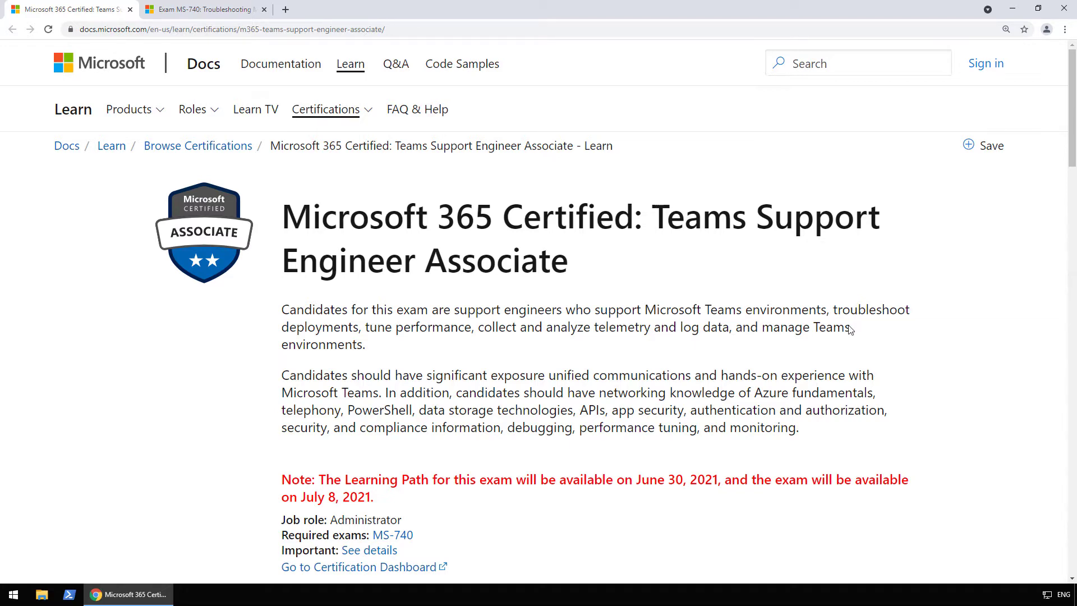
# Scroll the Teams Support Engineer Associate page down to its Certification details section.
pyautogui.scroll(-3)
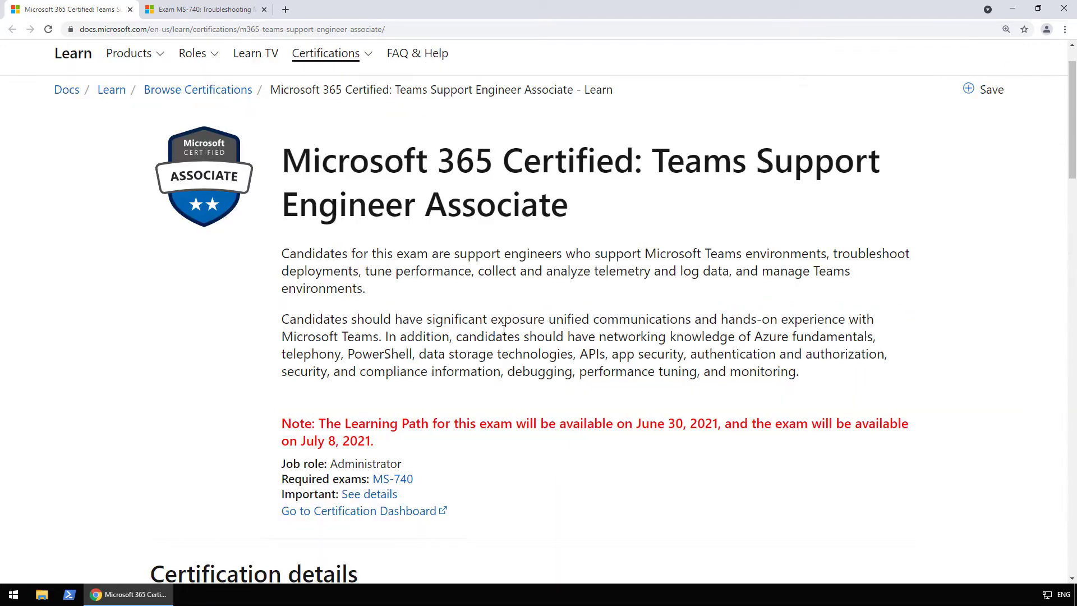
pyautogui.scroll(-3)
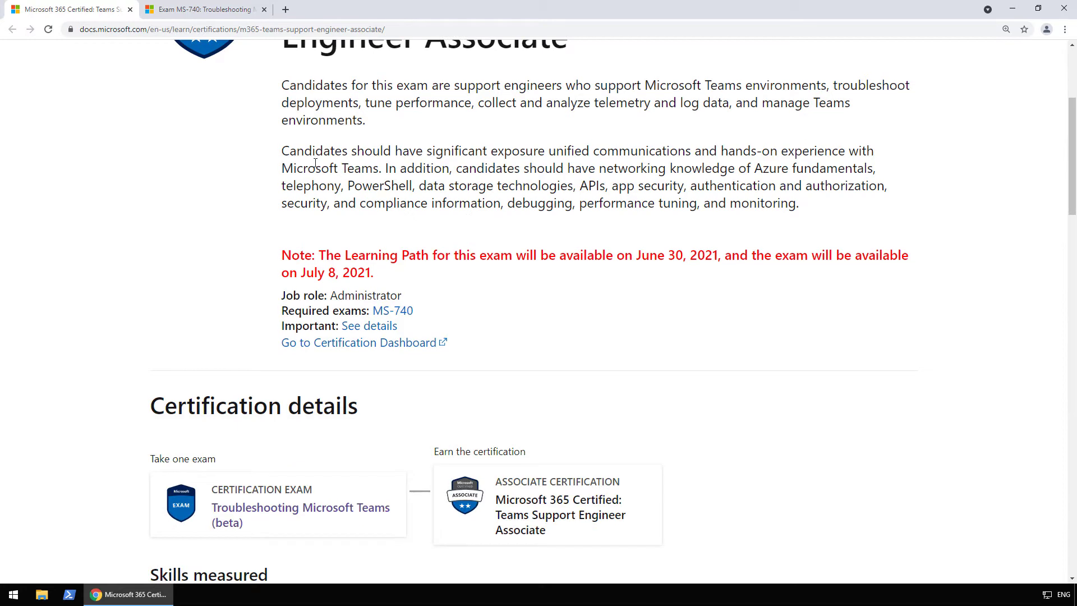
pyautogui.moveTo(497, 165)
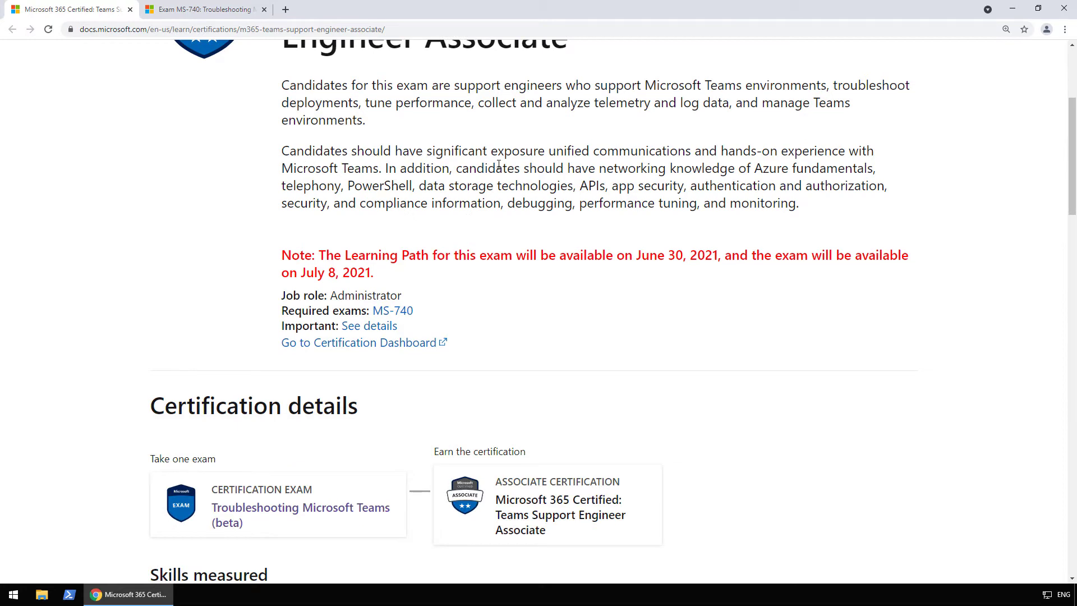
pyautogui.moveTo(579, 157)
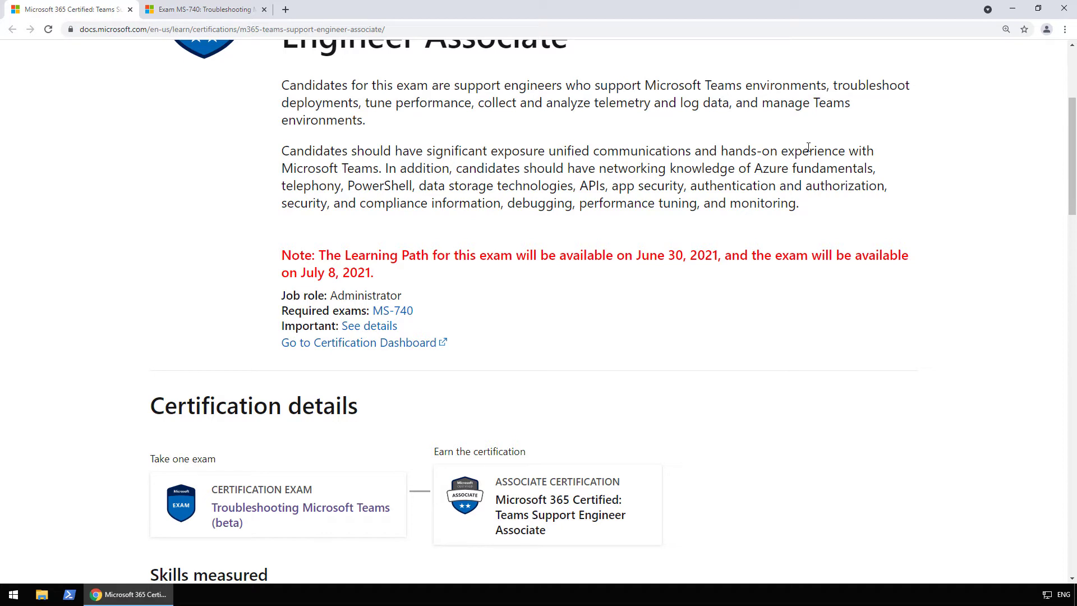
pyautogui.moveTo(432, 228)
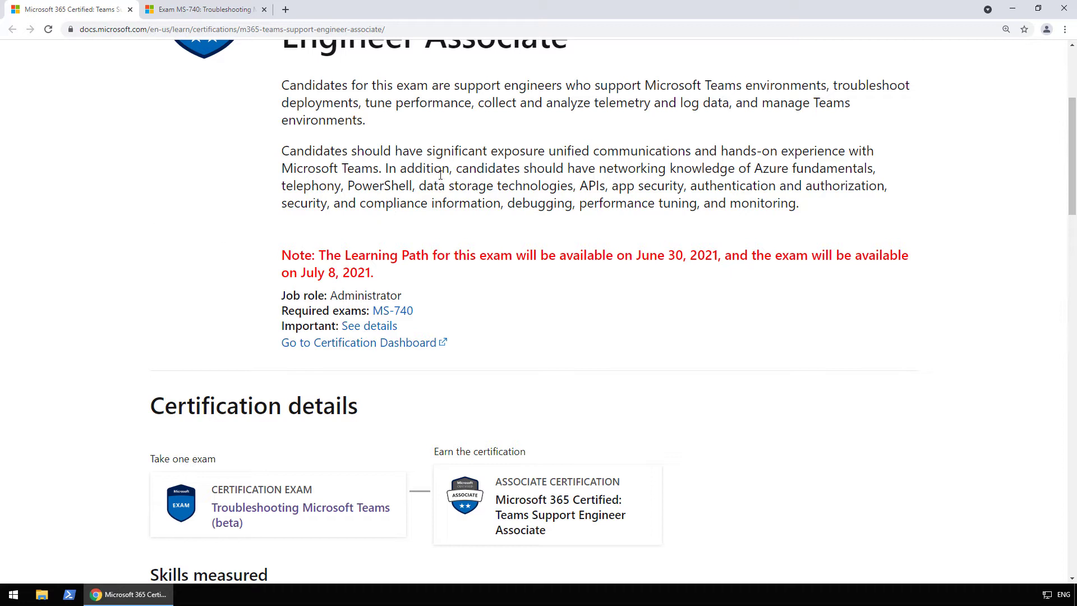
pyautogui.moveTo(651, 176)
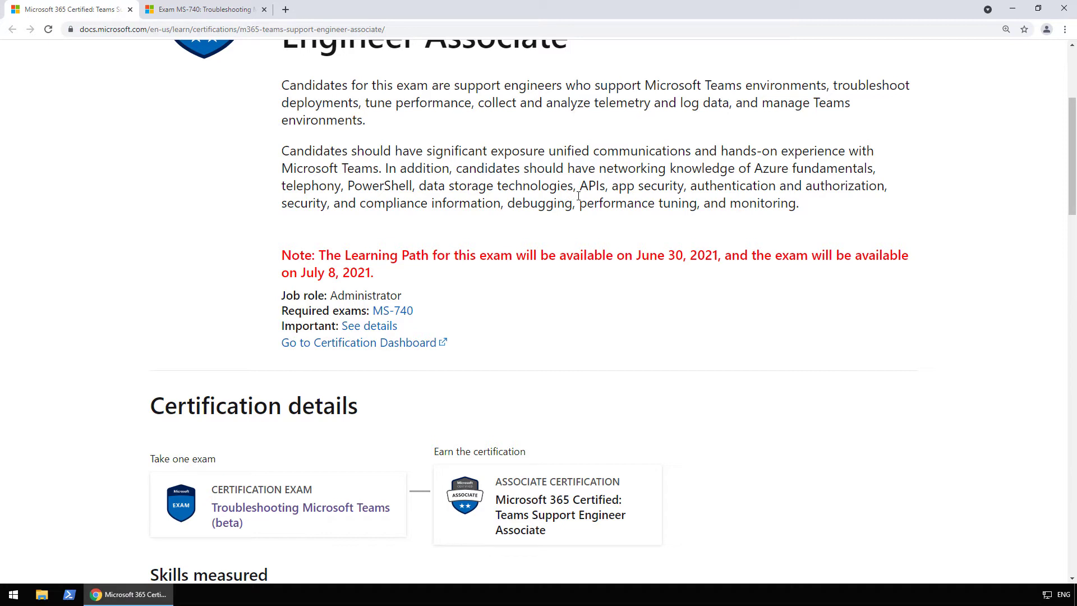
pyautogui.moveTo(731, 215)
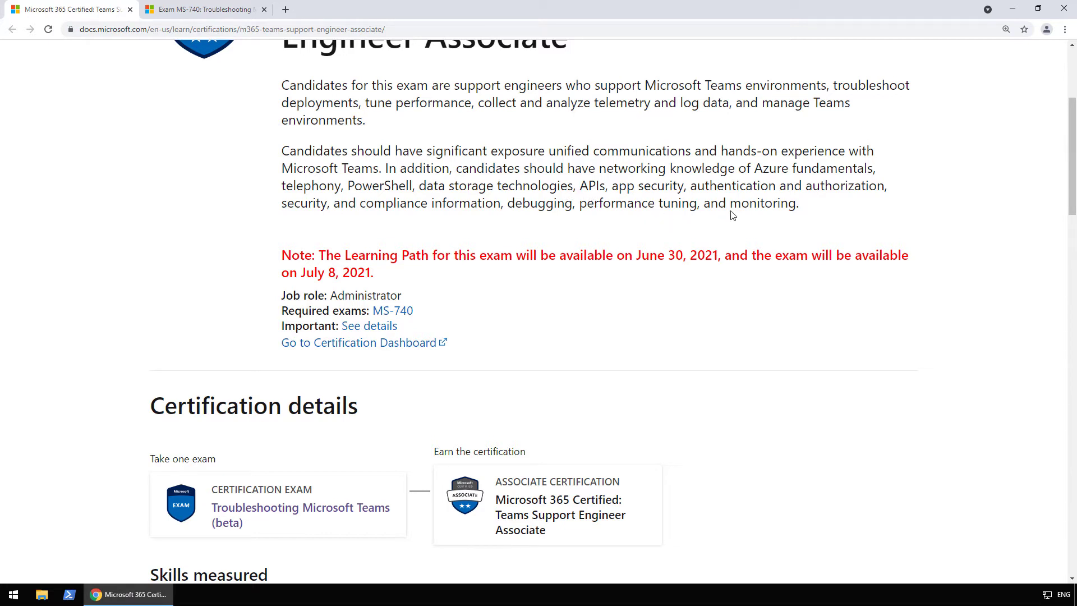
pyautogui.moveTo(871, 195)
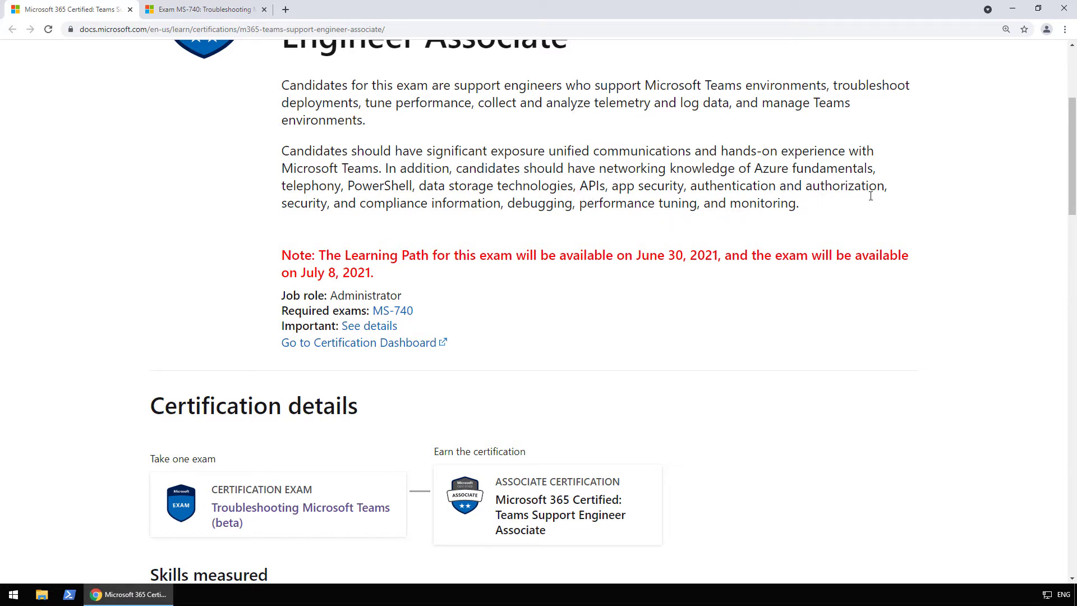
pyautogui.moveTo(317, 231)
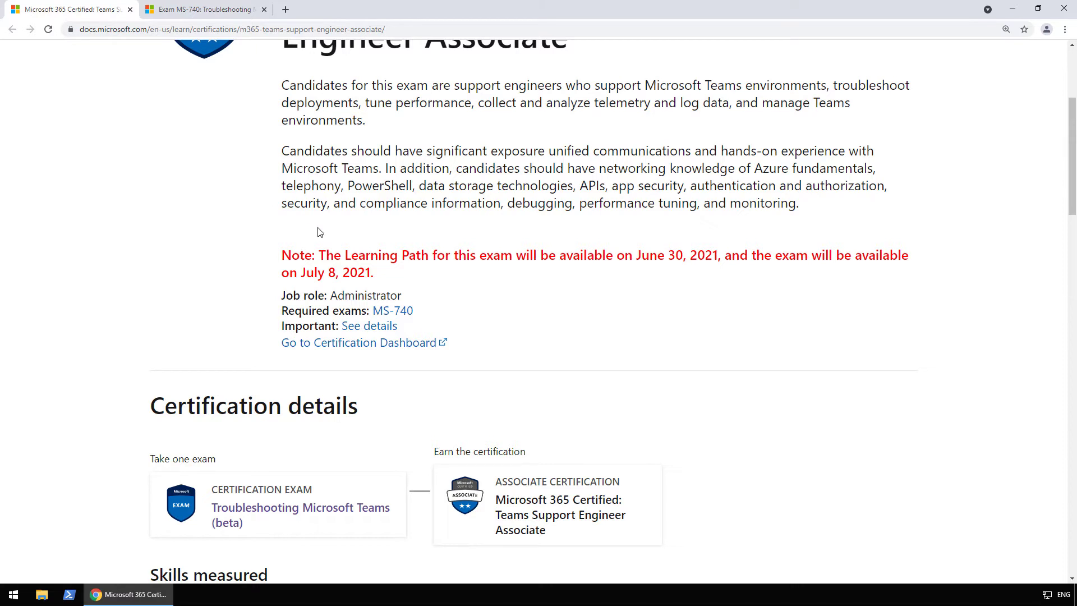
pyautogui.moveTo(511, 231)
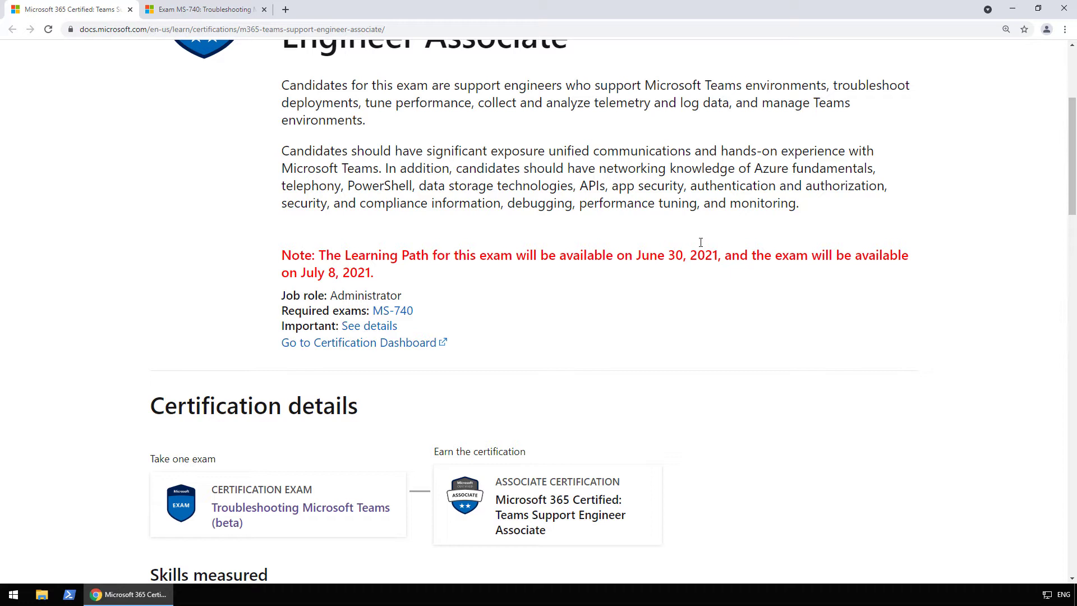
pyautogui.moveTo(808, 225)
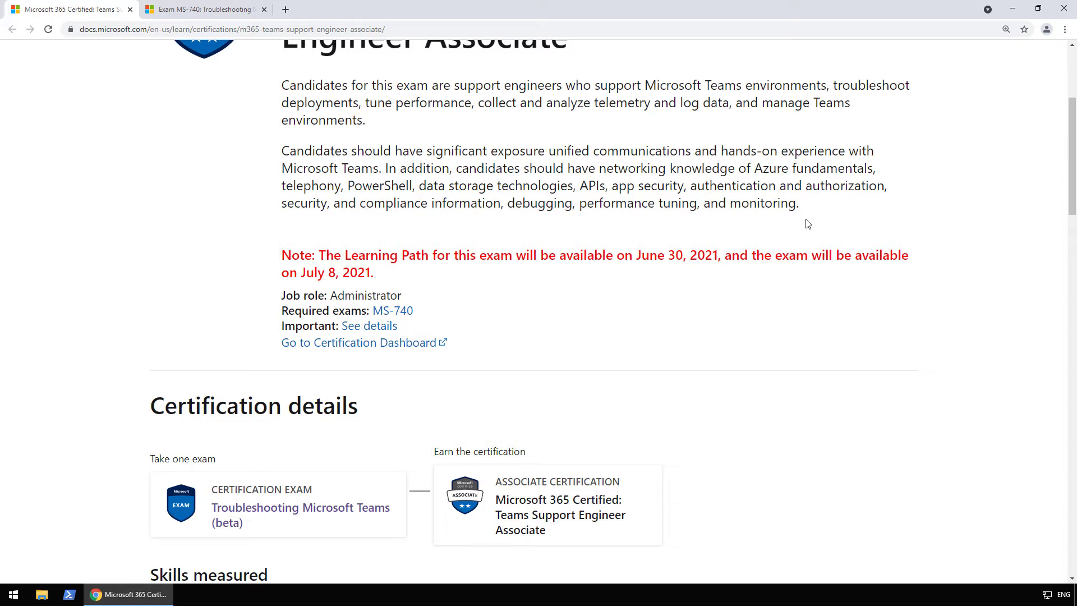
# Scroll the Troubleshooting Microsoft Teams (beta) exam page down to its Skills measured list.
pyautogui.scroll(-3)
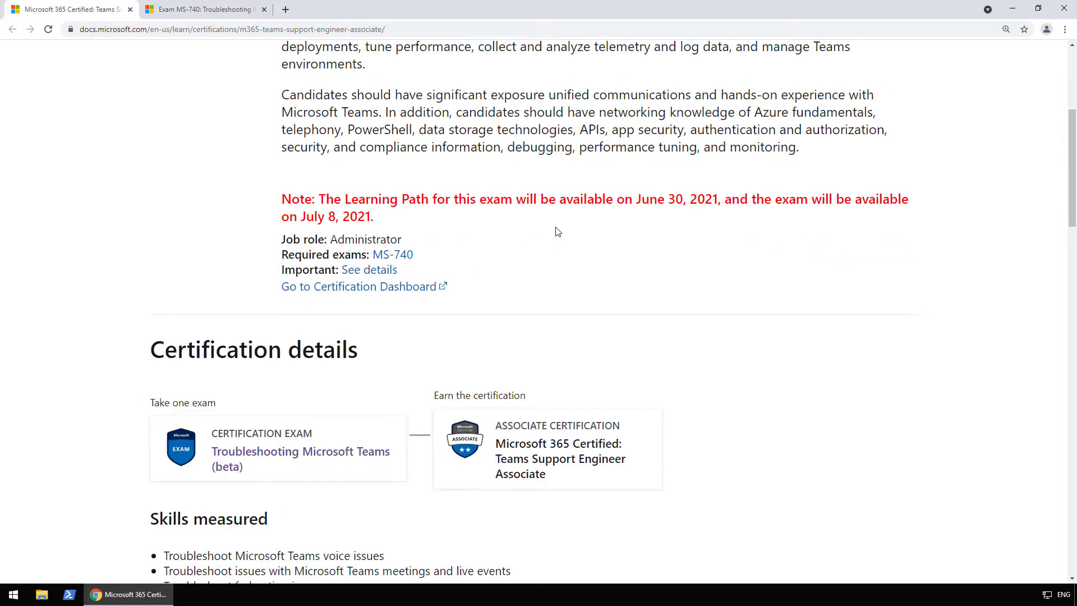
pyautogui.moveTo(554, 222)
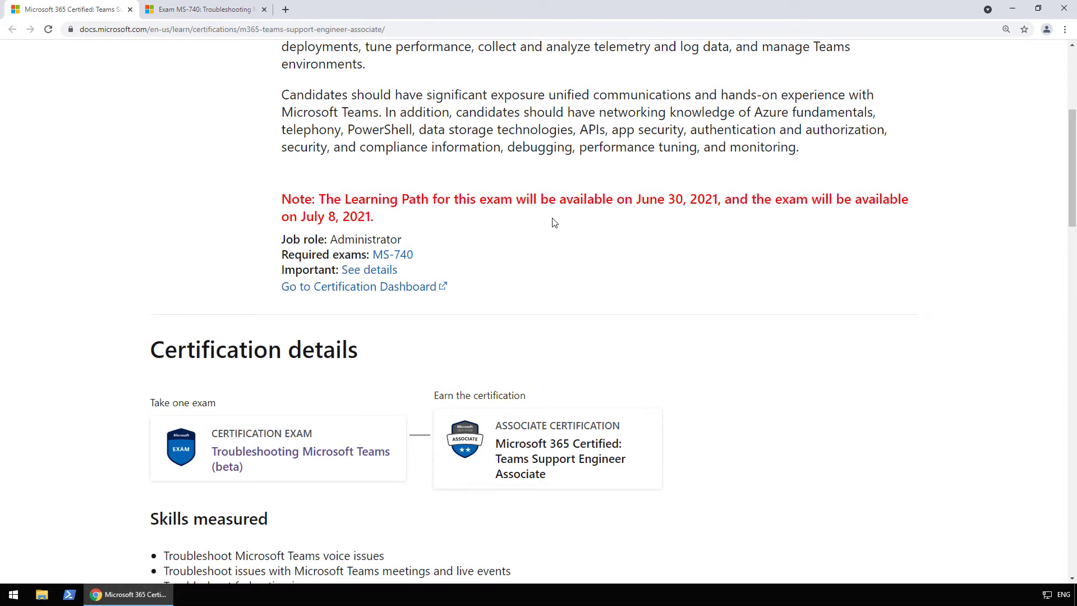
pyautogui.moveTo(315, 204)
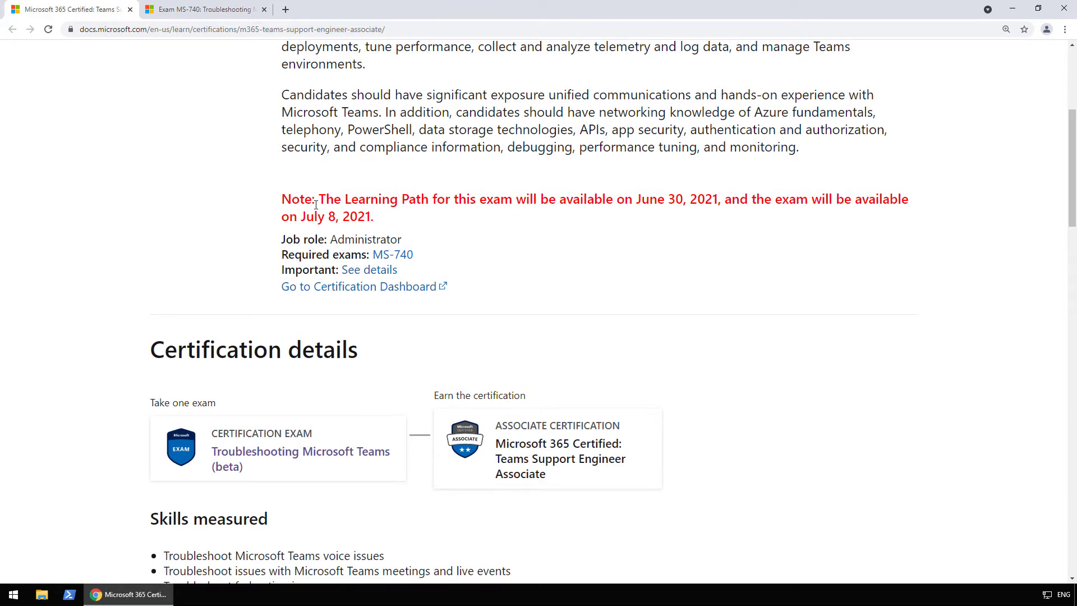
pyautogui.moveTo(644, 213)
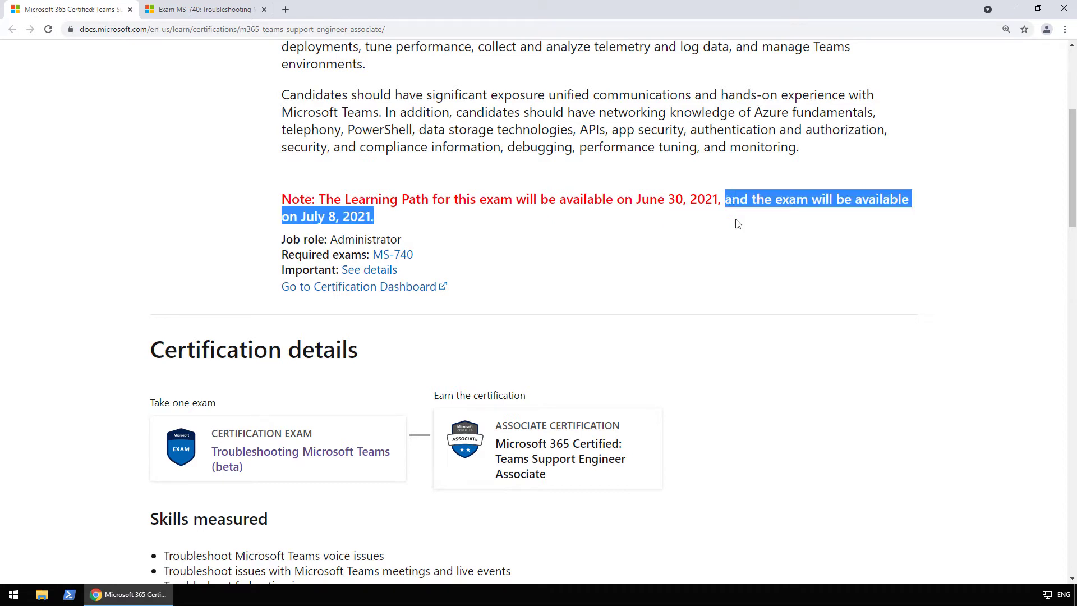
pyautogui.moveTo(561, 228)
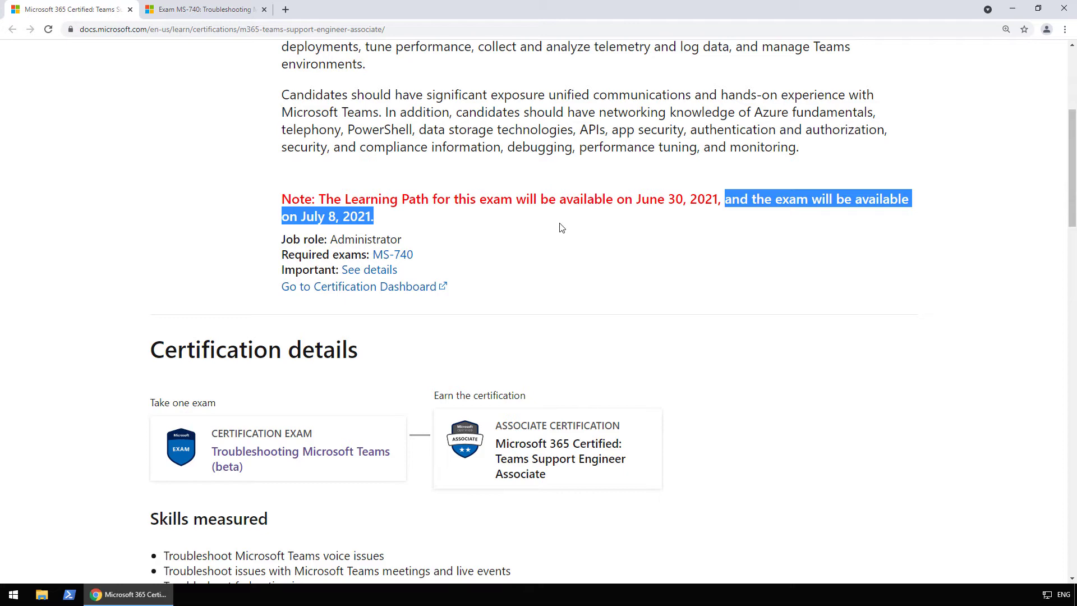
pyautogui.scroll(-3)
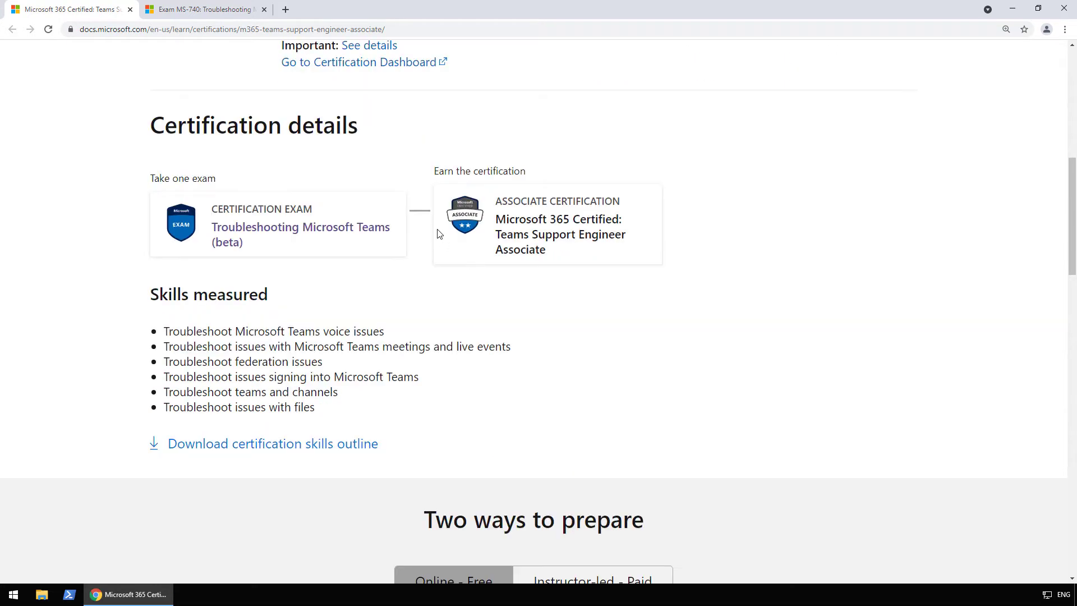
pyautogui.scroll(-3)
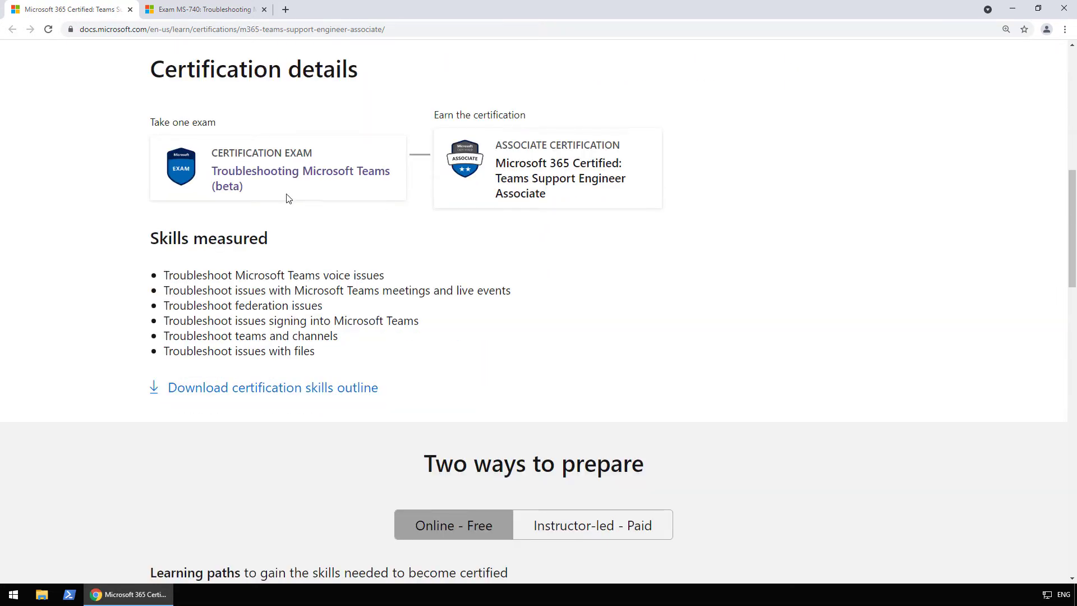
pyautogui.moveTo(279, 181)
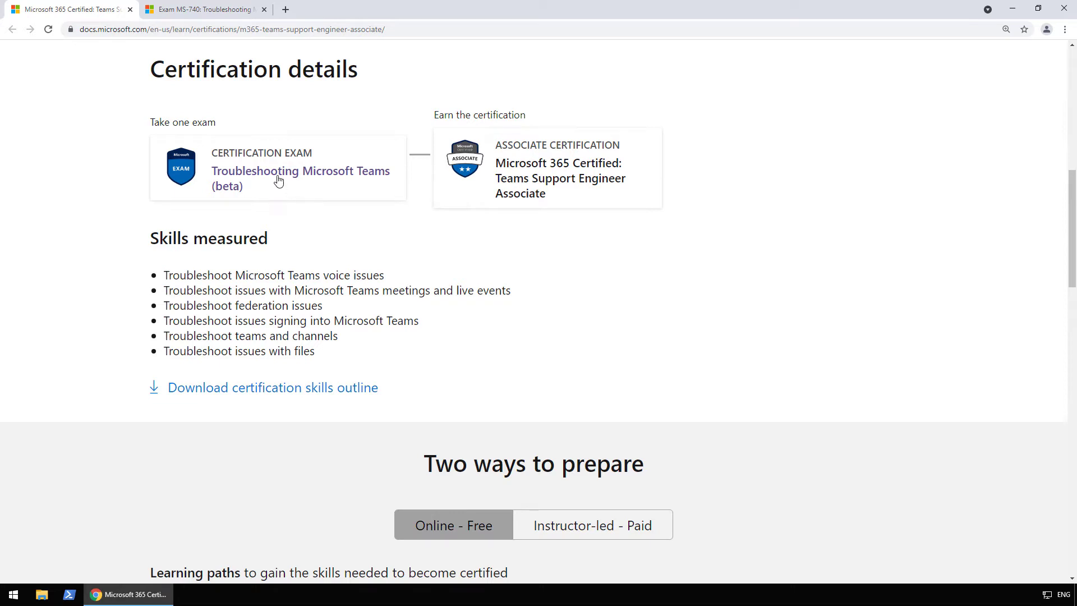
pyautogui.moveTo(199, 14)
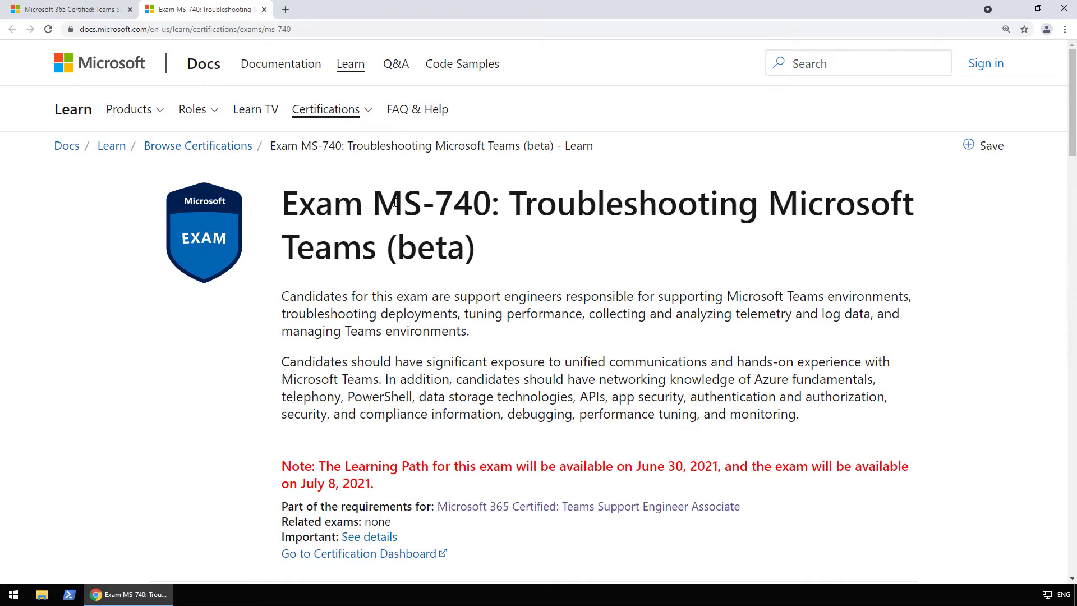
# Review the six MS-740 skill areas with percentages and start downloading the exam skills outline.
pyautogui.scroll(-3)
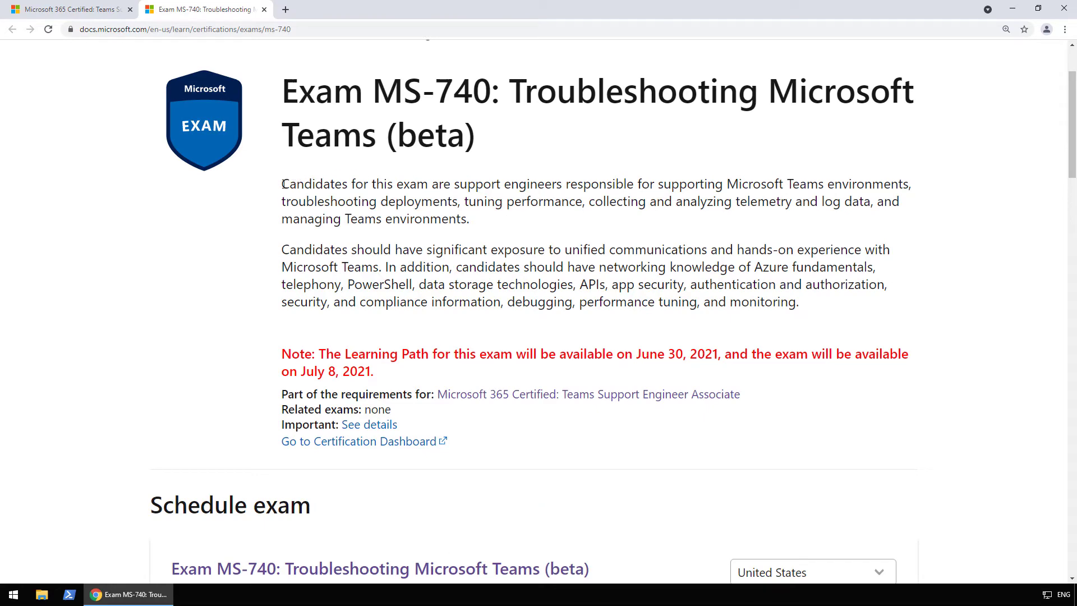
pyautogui.scroll(-3)
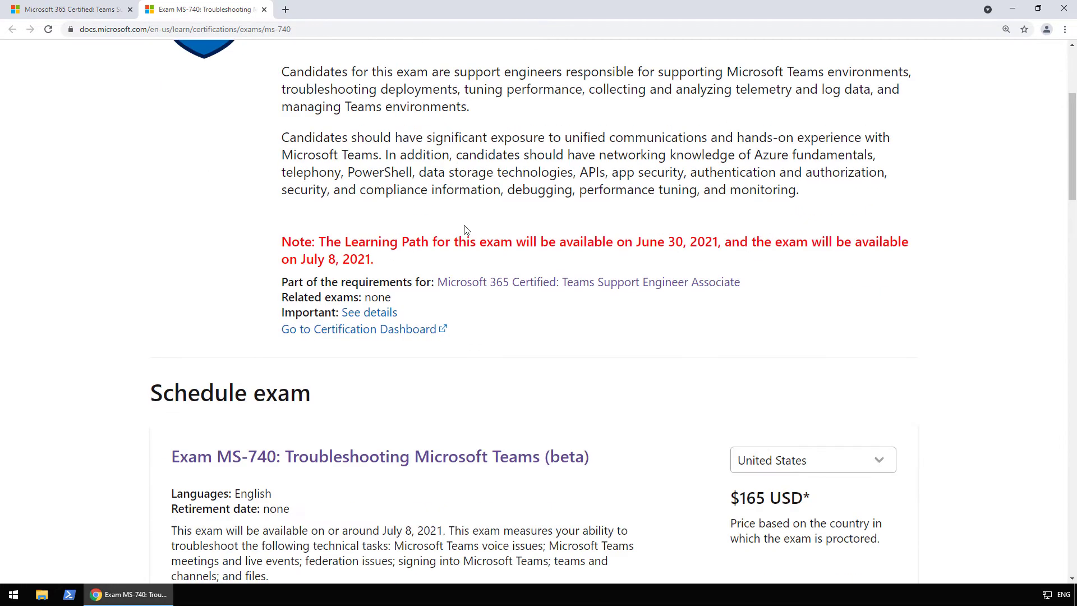
pyautogui.scroll(-3)
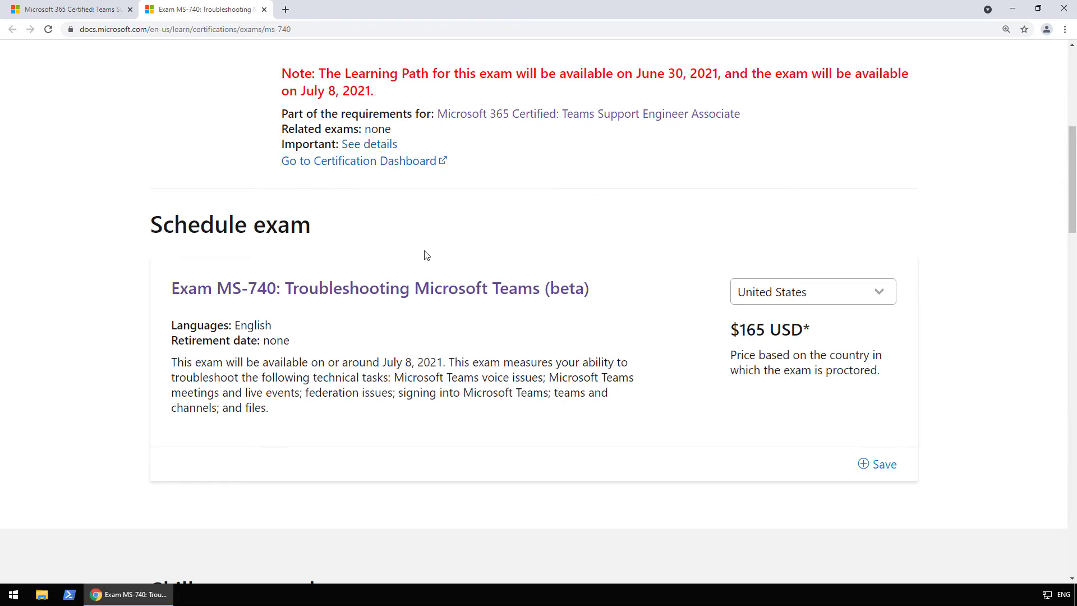
pyautogui.scroll(-3)
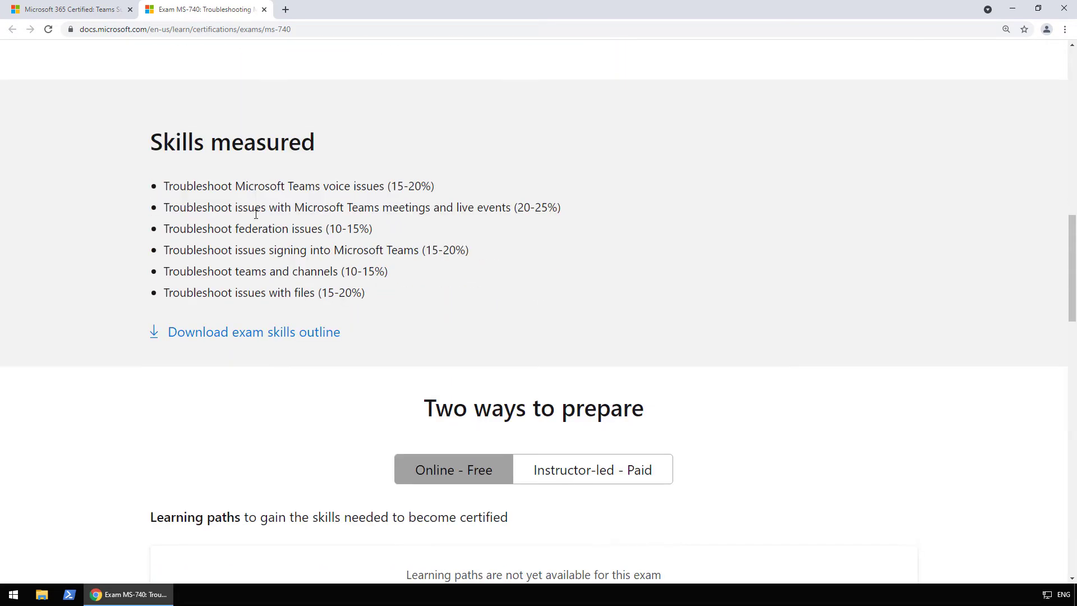
pyautogui.moveTo(230, 203)
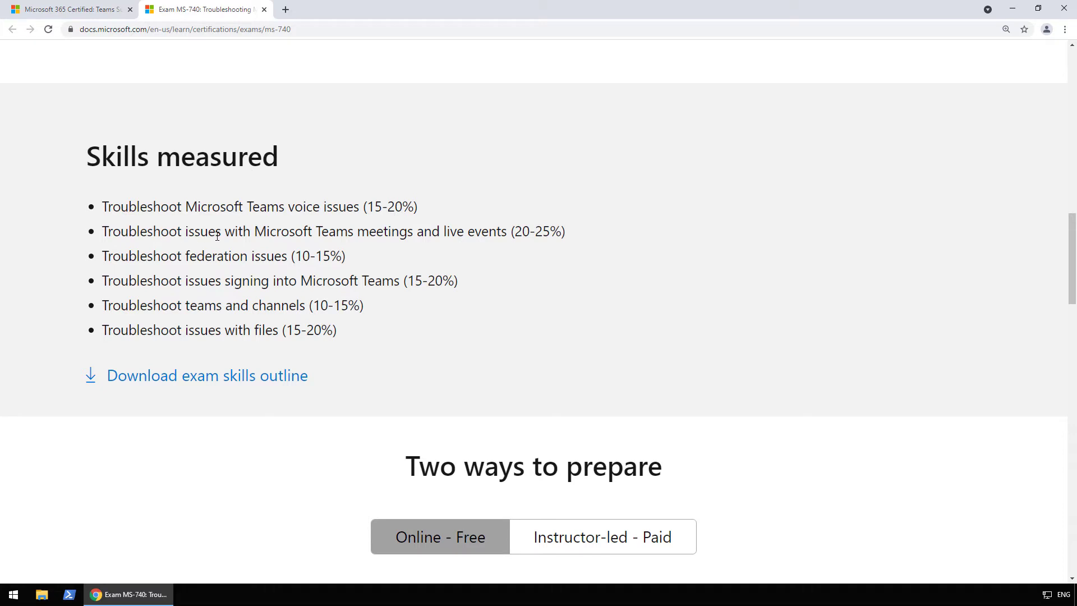
pyautogui.moveTo(409, 247)
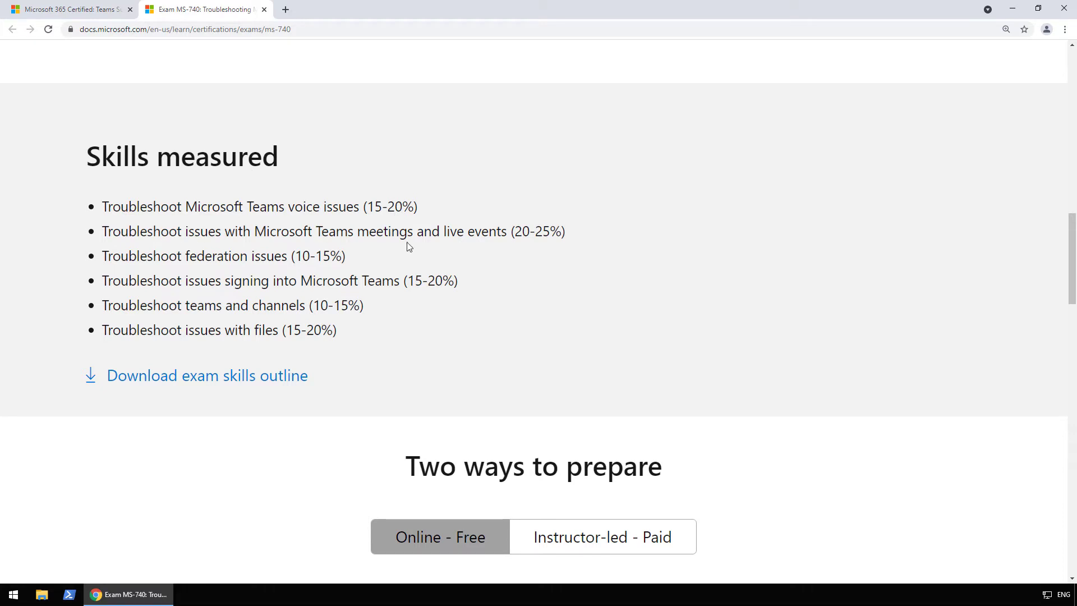
pyautogui.moveTo(540, 255)
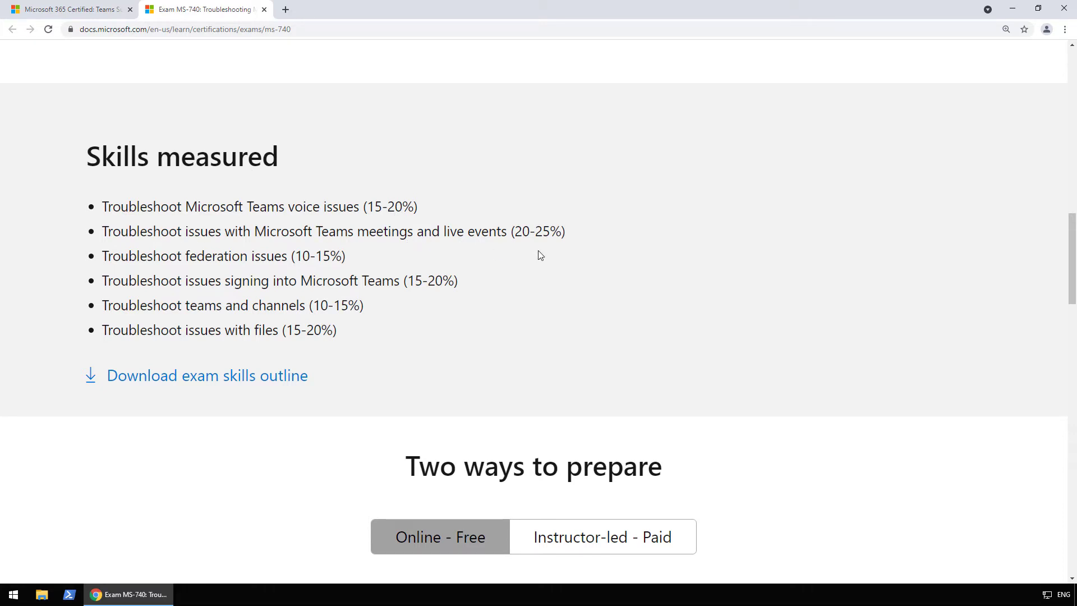
pyautogui.moveTo(534, 241)
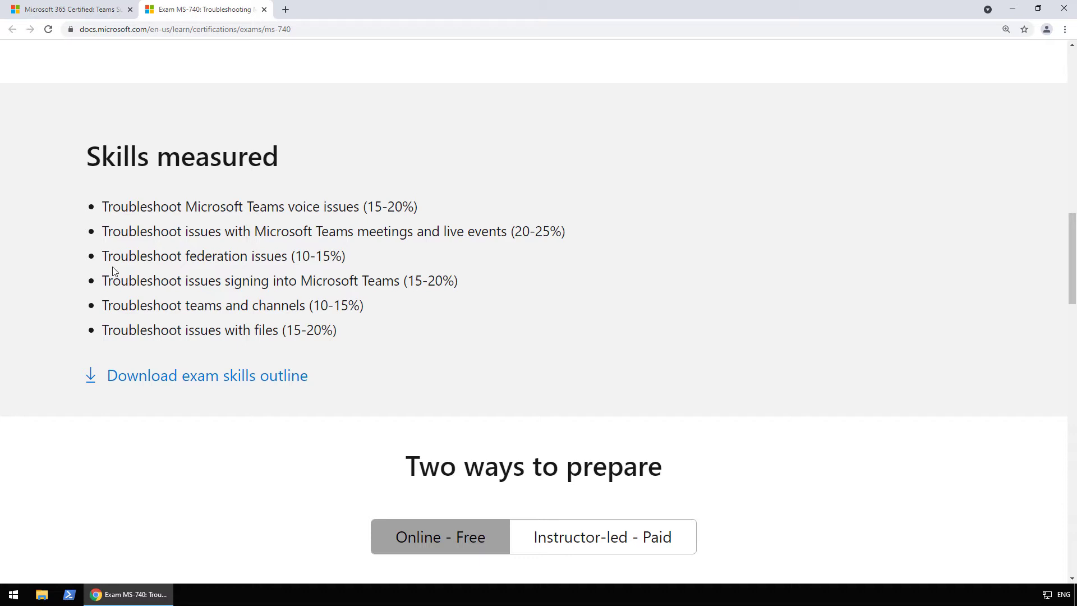
pyautogui.moveTo(230, 253)
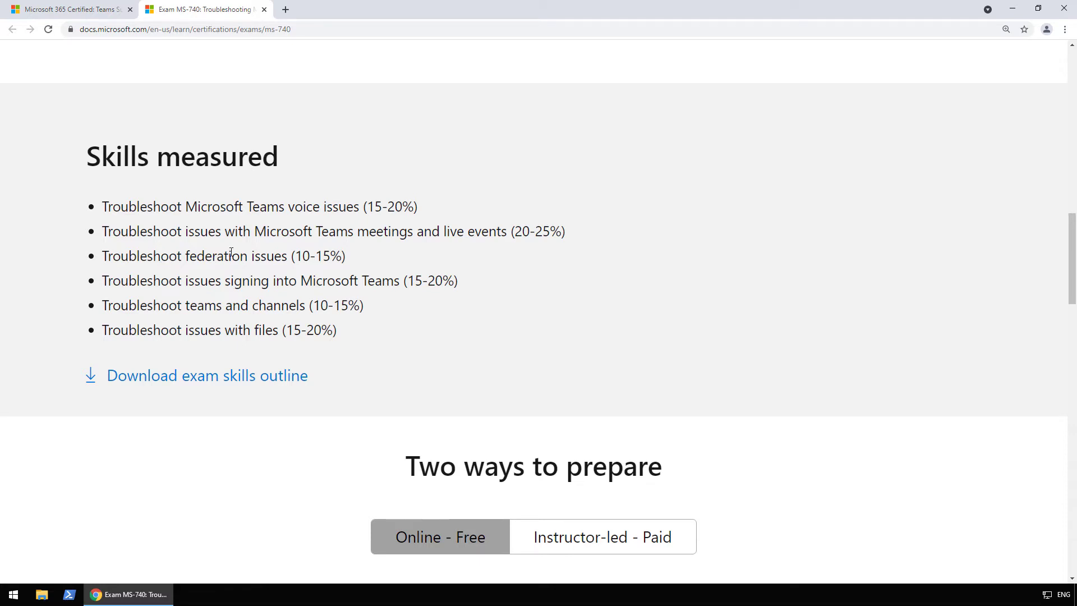
pyautogui.moveTo(333, 271)
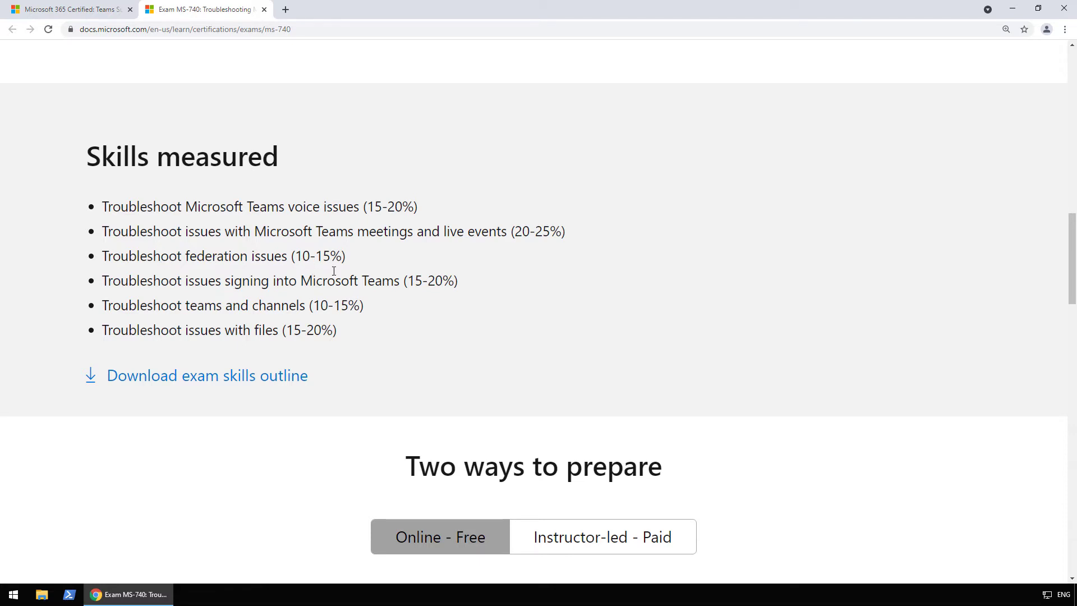
pyautogui.moveTo(253, 295)
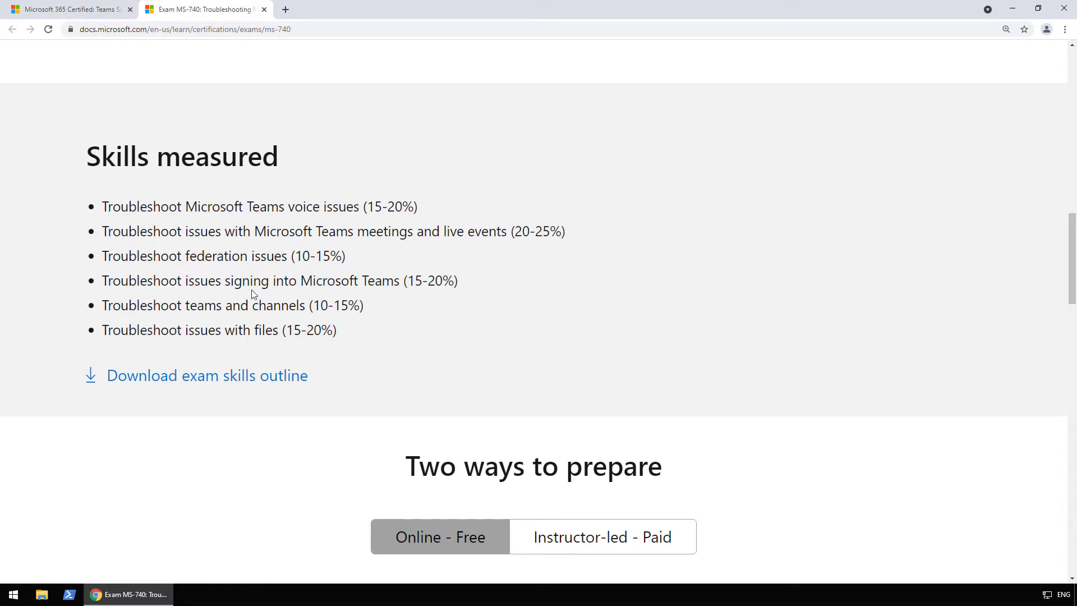
pyautogui.moveTo(375, 285)
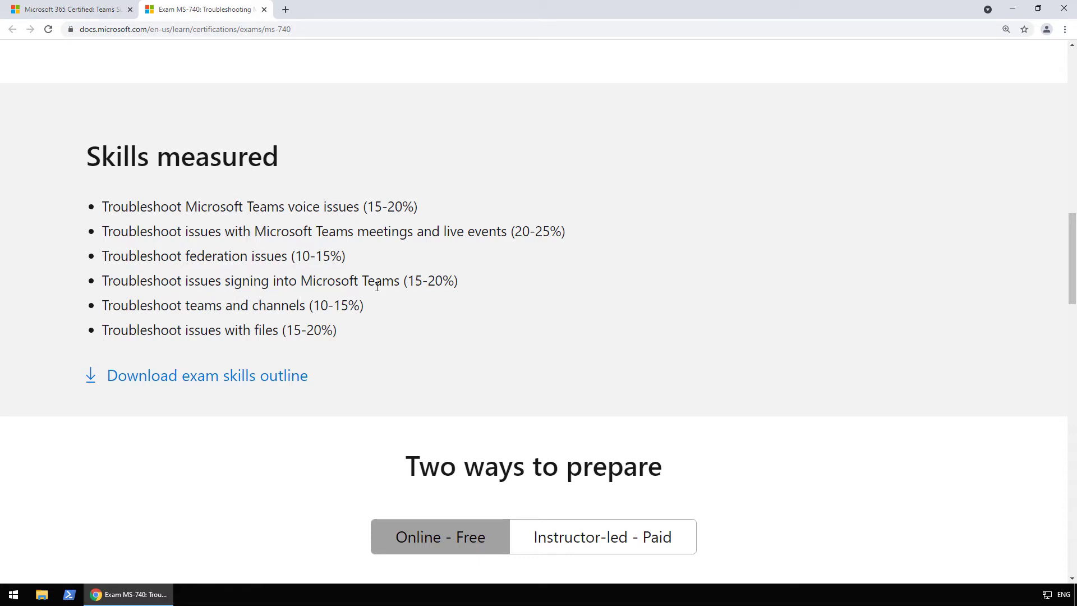
pyautogui.moveTo(426, 297)
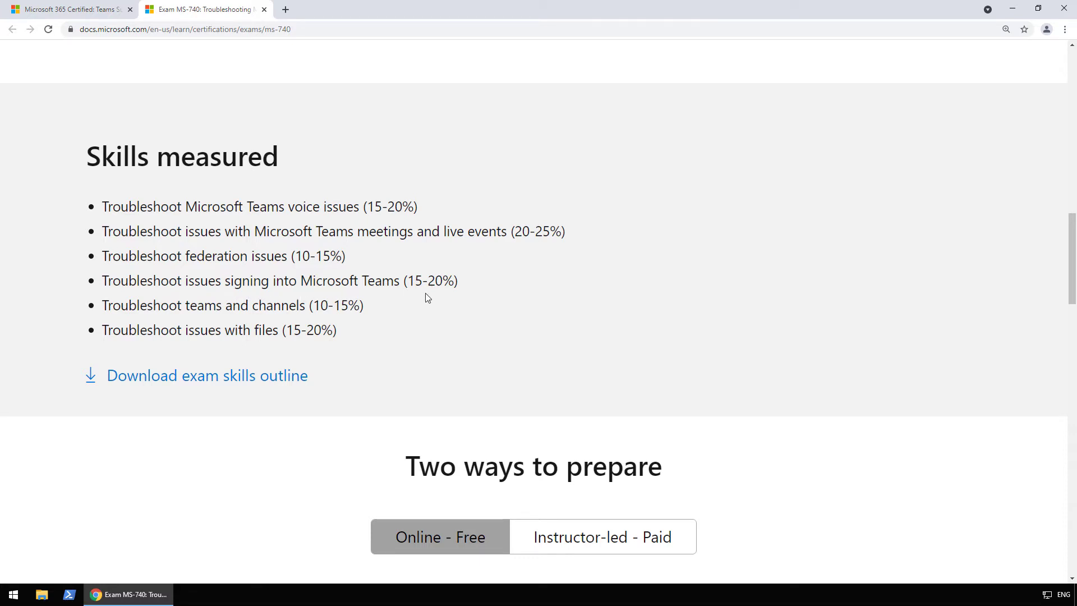
pyautogui.moveTo(315, 310)
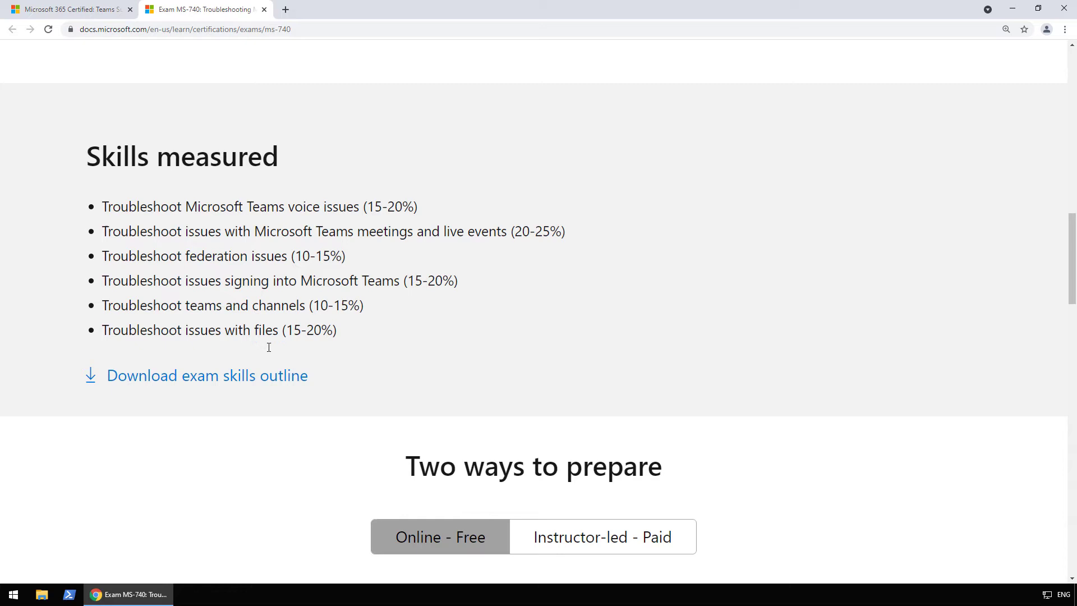
pyautogui.moveTo(288, 357)
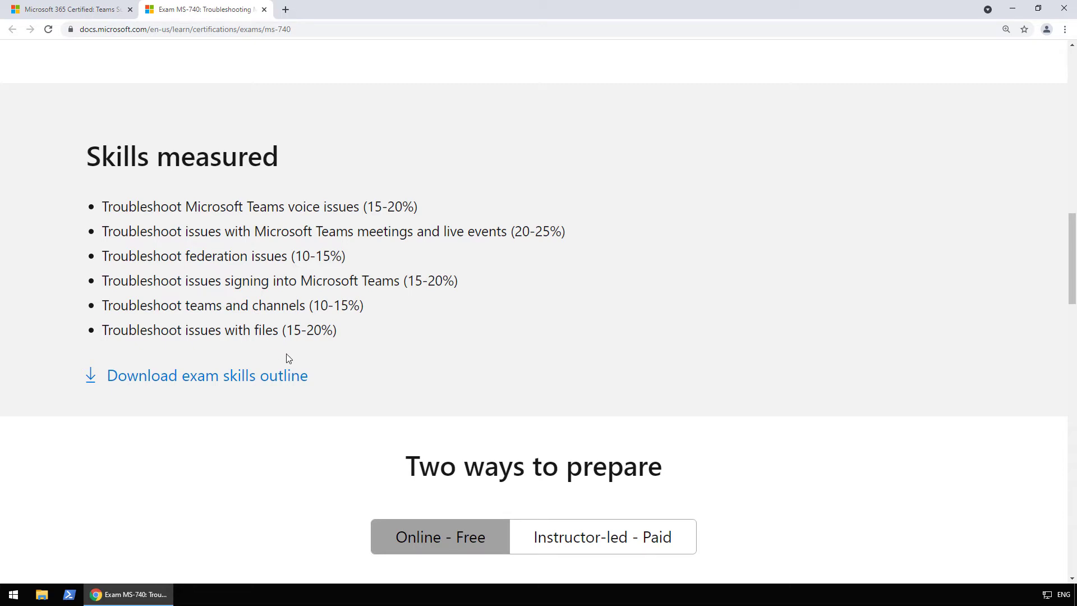
pyautogui.moveTo(307, 360)
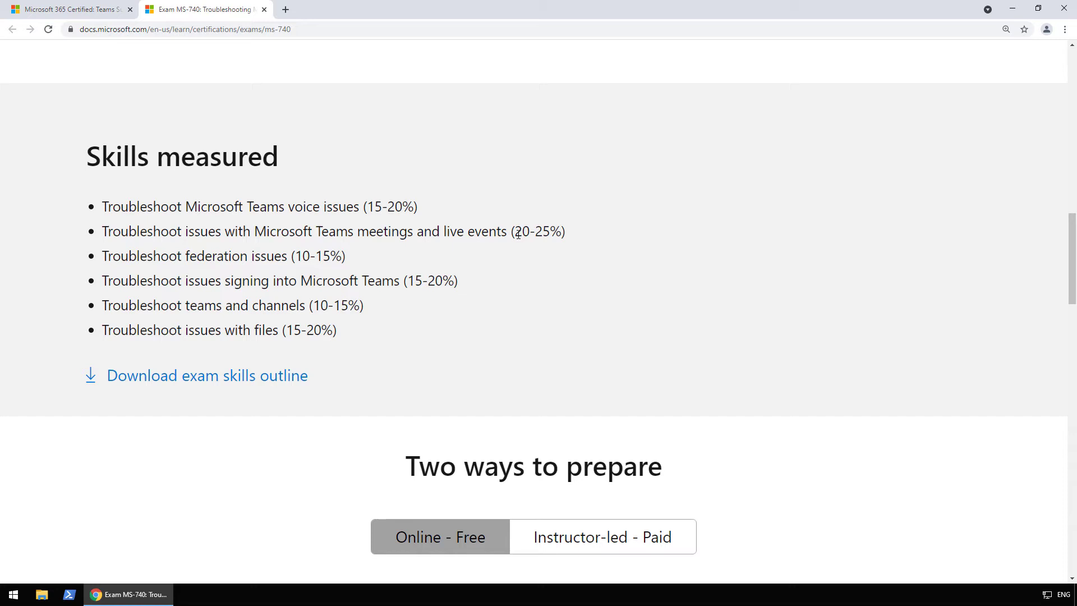
pyautogui.click(207, 376)
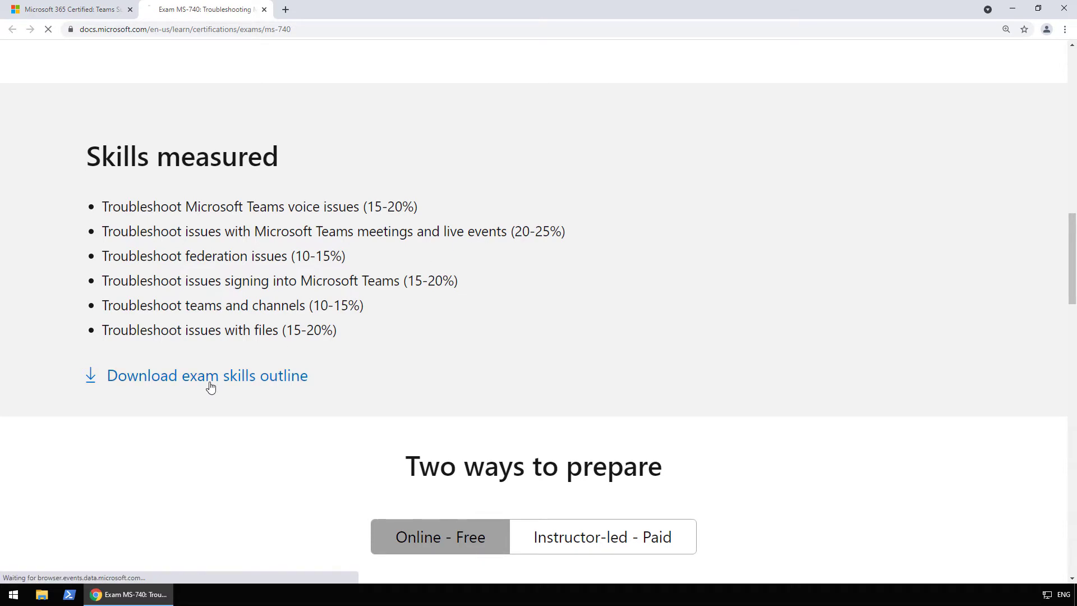
# Adjust the outline PDF's magnification and read the voice issues items, marking Call Quality Dashboard.
pyautogui.click(206, 375)
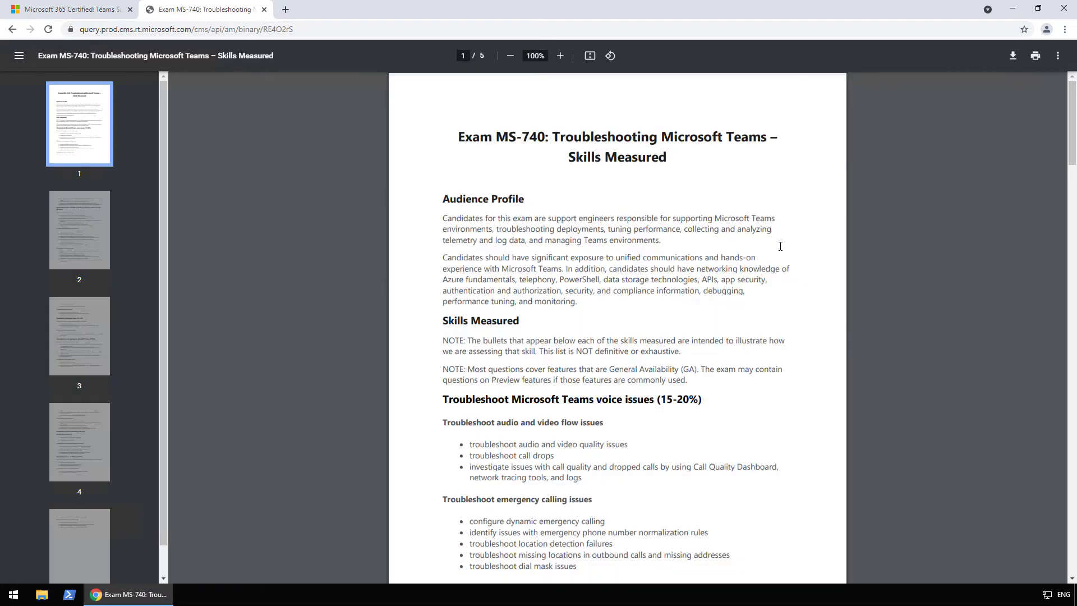
pyautogui.click(560, 56)
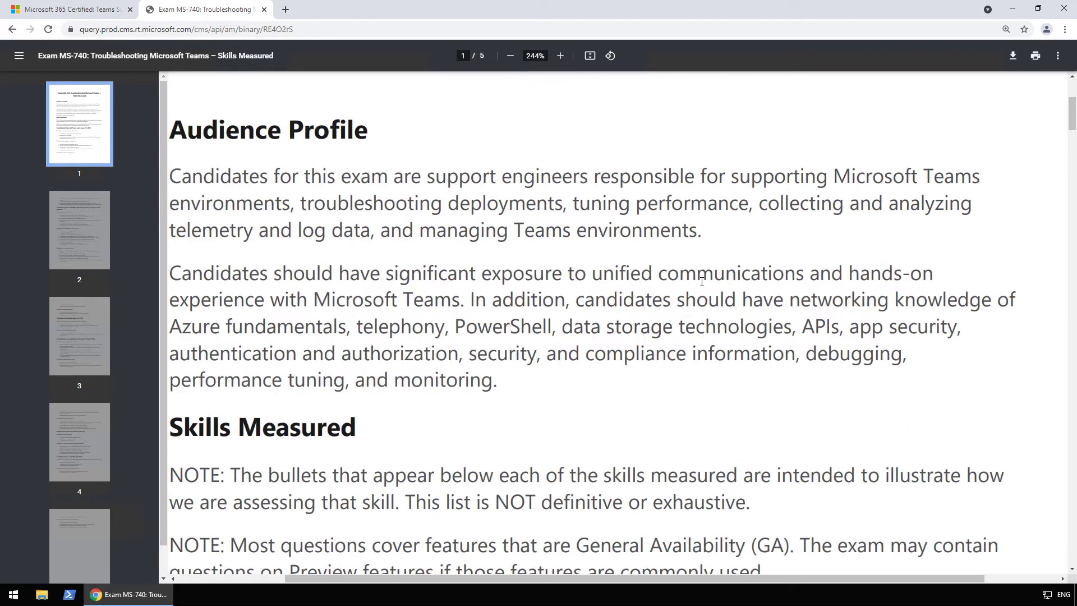
pyautogui.click(509, 56)
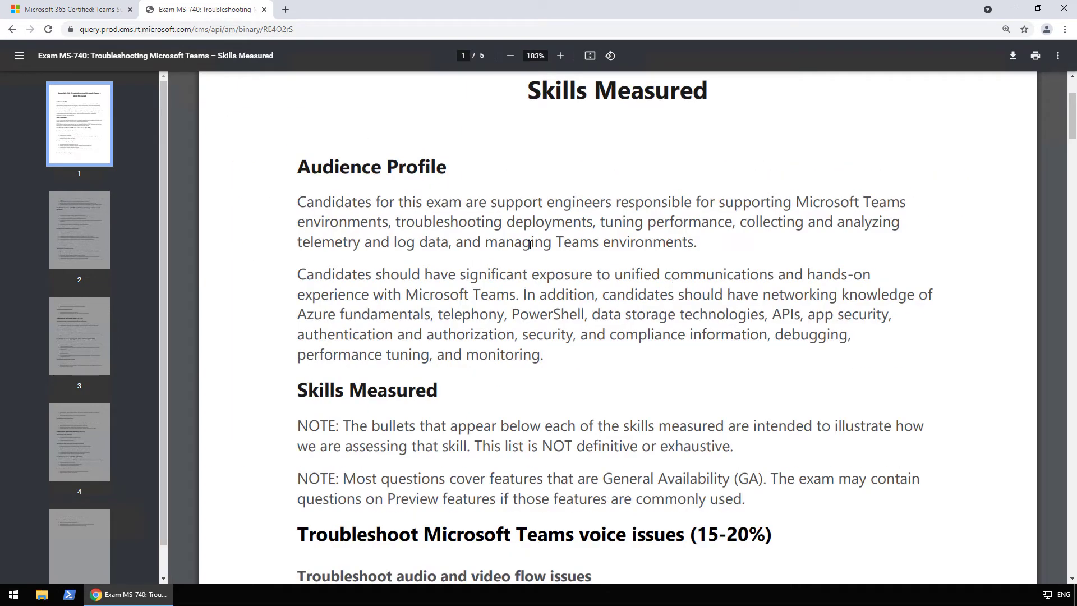
pyautogui.scroll(-3)
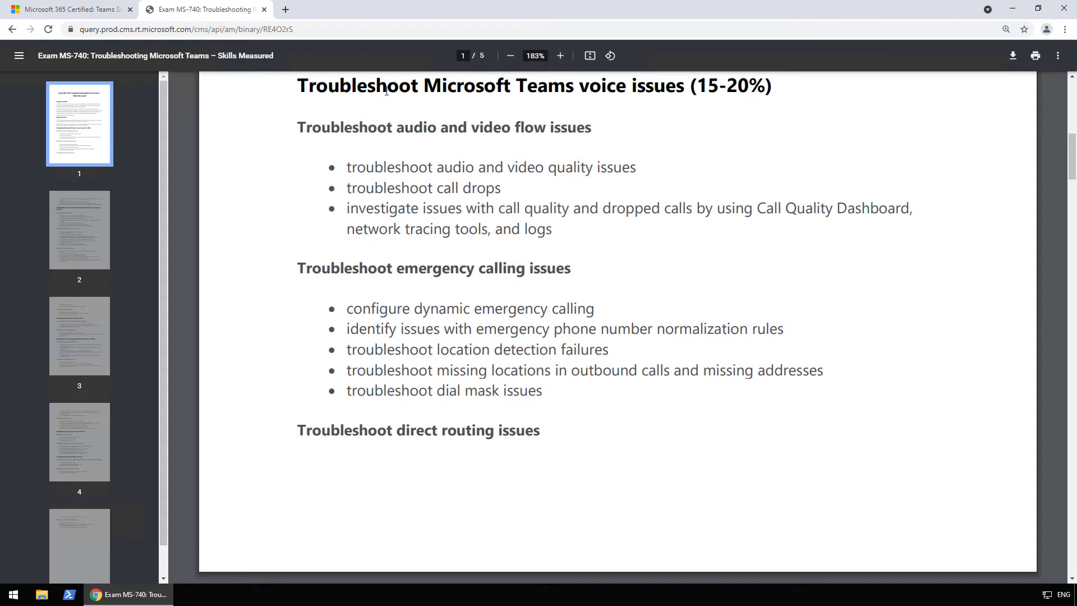
pyautogui.moveTo(660, 106)
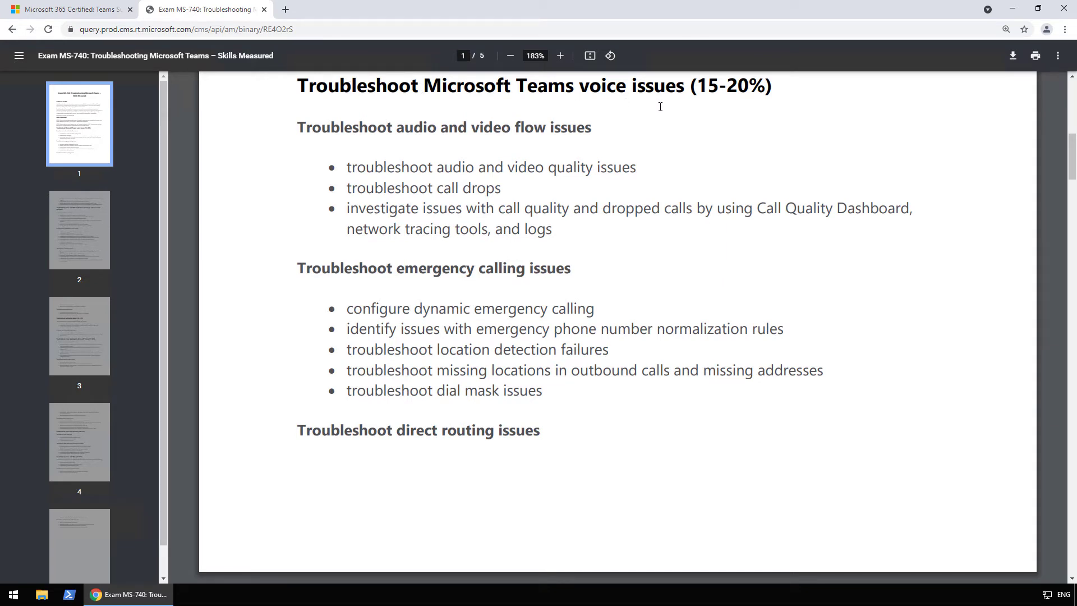
pyautogui.moveTo(488, 144)
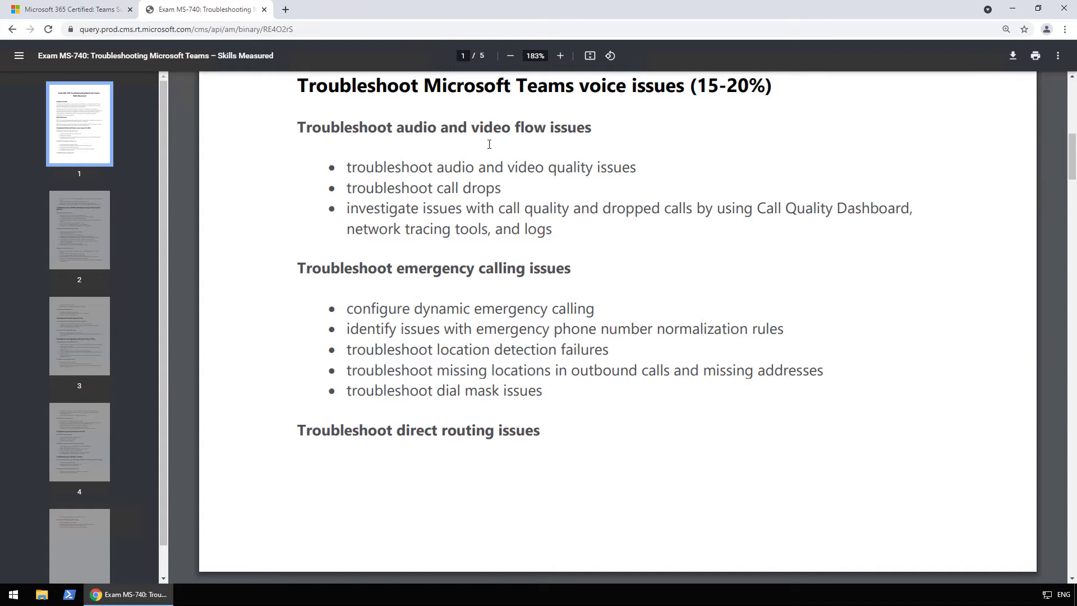
pyautogui.moveTo(463, 179)
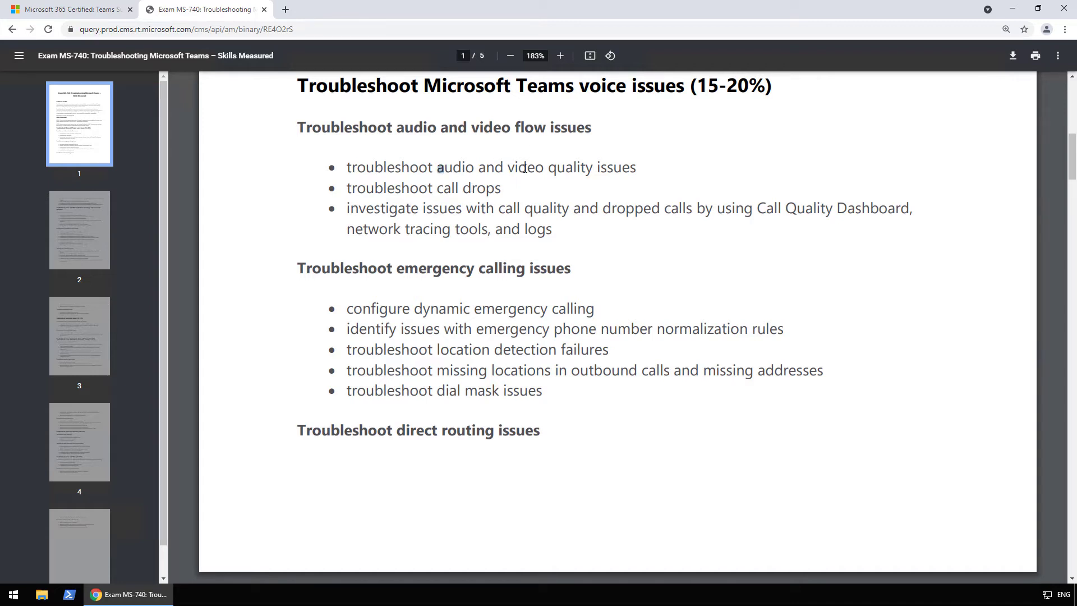
pyautogui.doubleClick(445, 187)
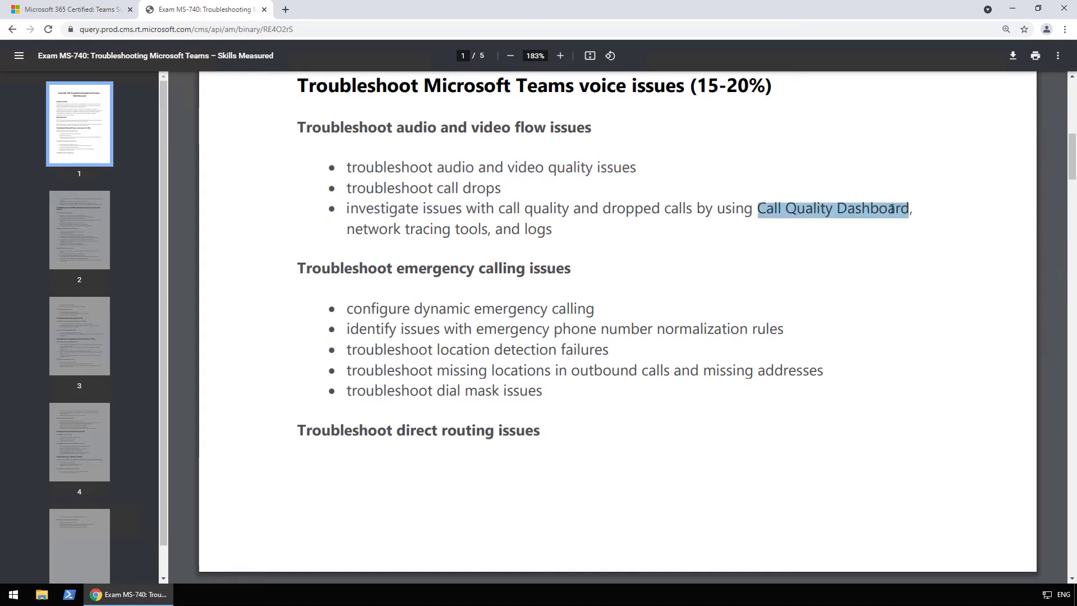
pyautogui.moveTo(571, 226)
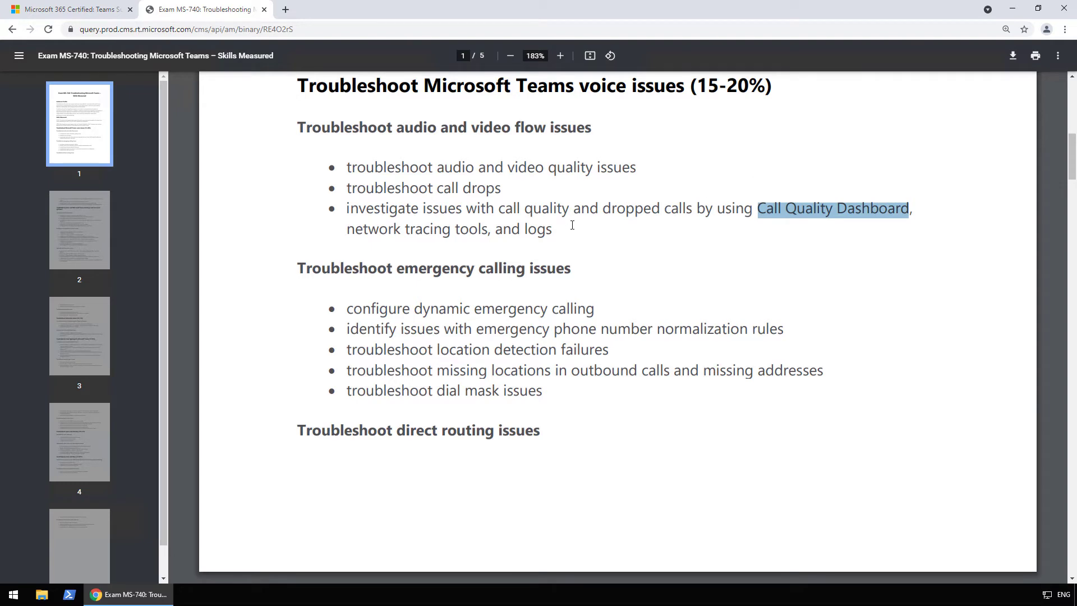
# Read past Troubleshoot emergency calling issues down to the Troubleshoot direct routing issues section.
pyautogui.scroll(-3)
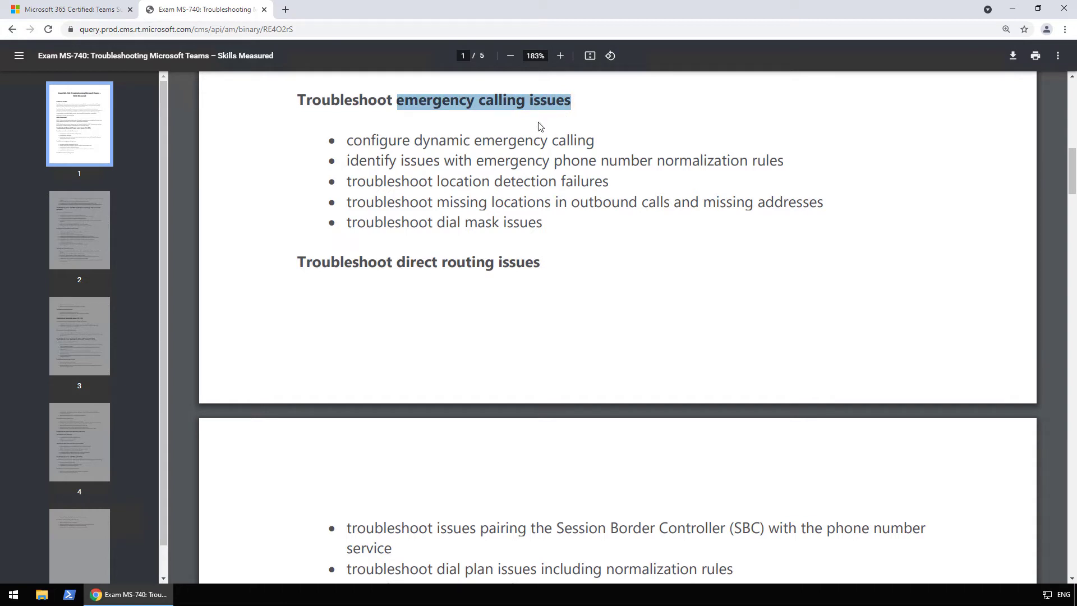
pyautogui.moveTo(539, 122)
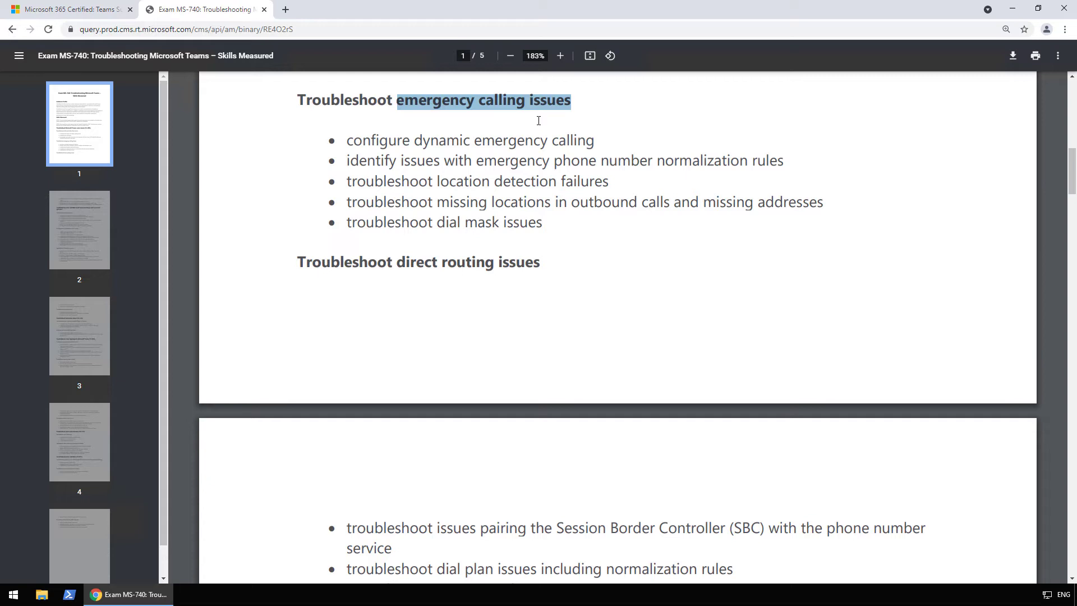
pyautogui.moveTo(415, 112)
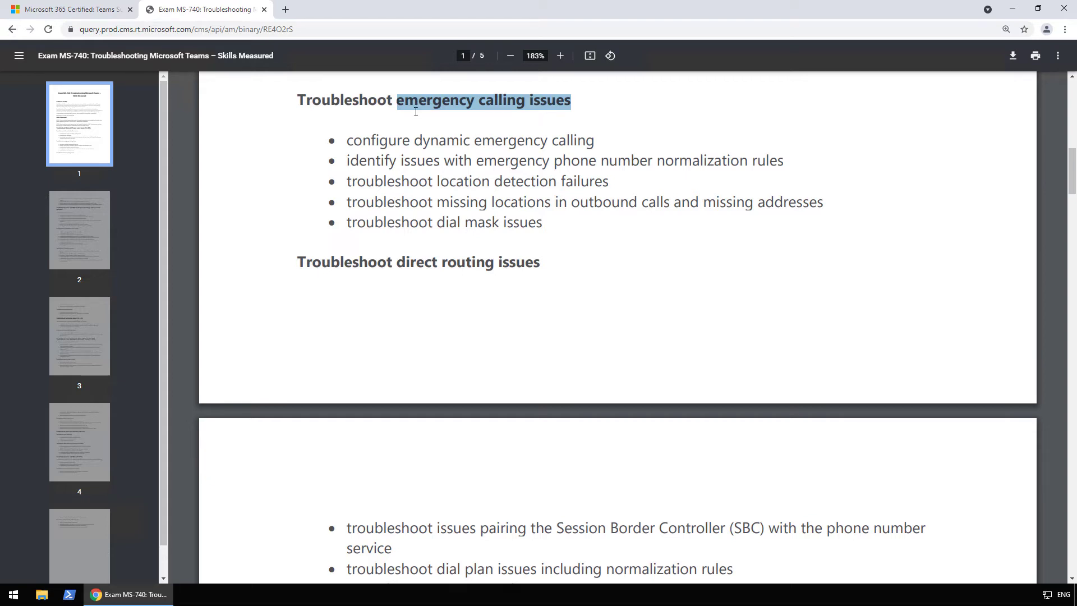
pyautogui.click(446, 107)
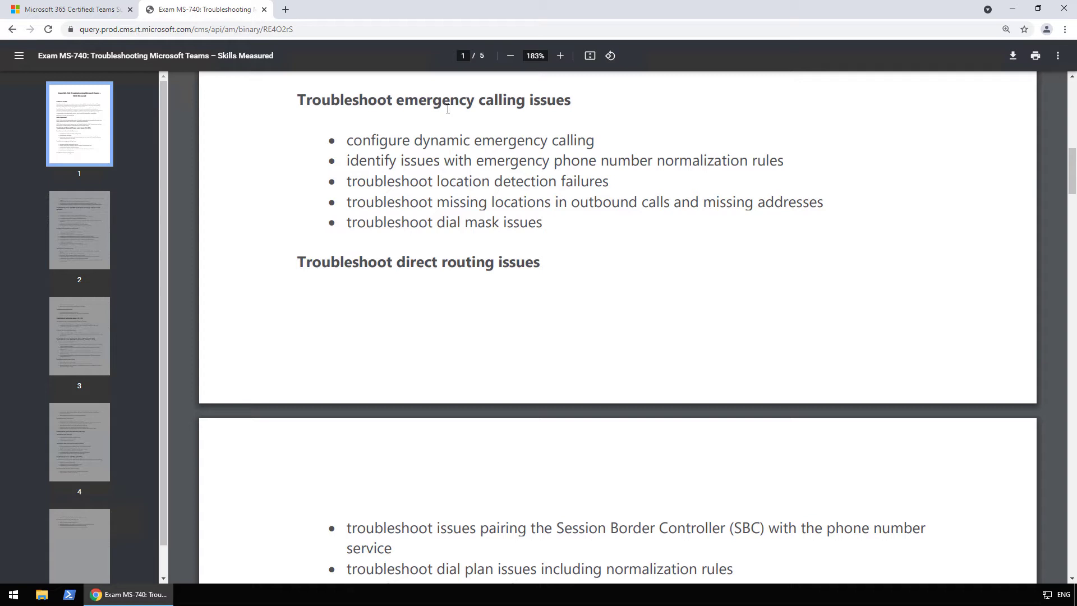
pyautogui.moveTo(426, 129)
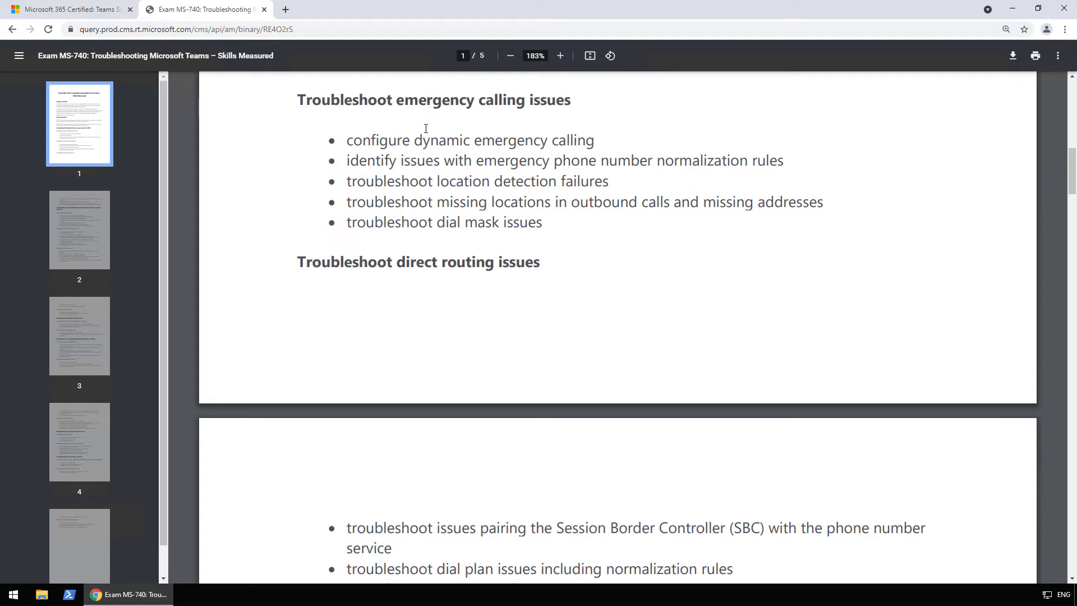
pyautogui.scroll(-3)
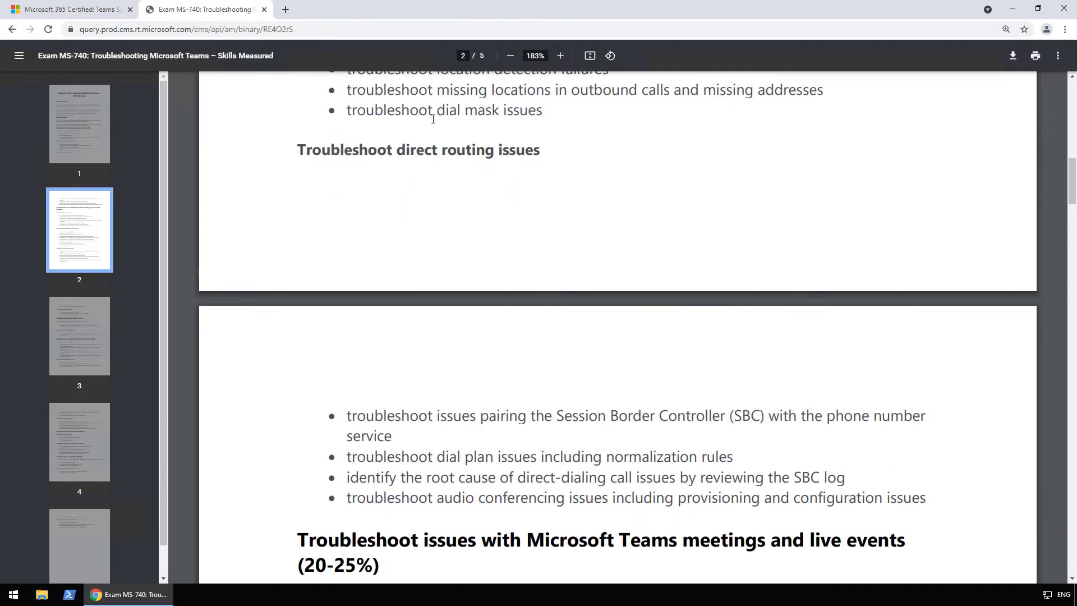
# Read the direct routing and reporting issues items at the top of page 2.
pyautogui.scroll(-3)
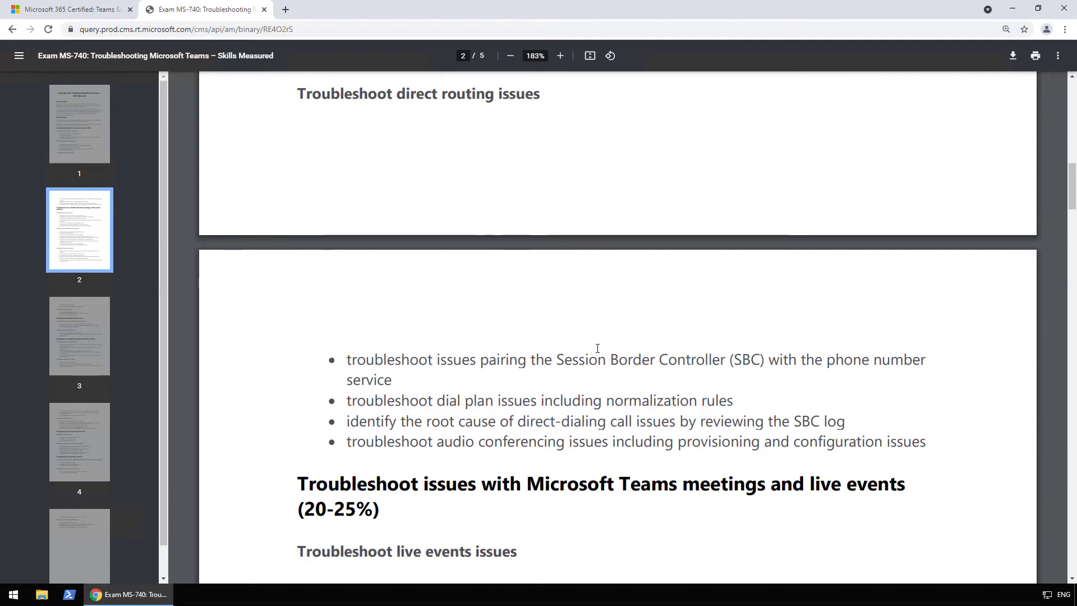
pyautogui.scroll(-3)
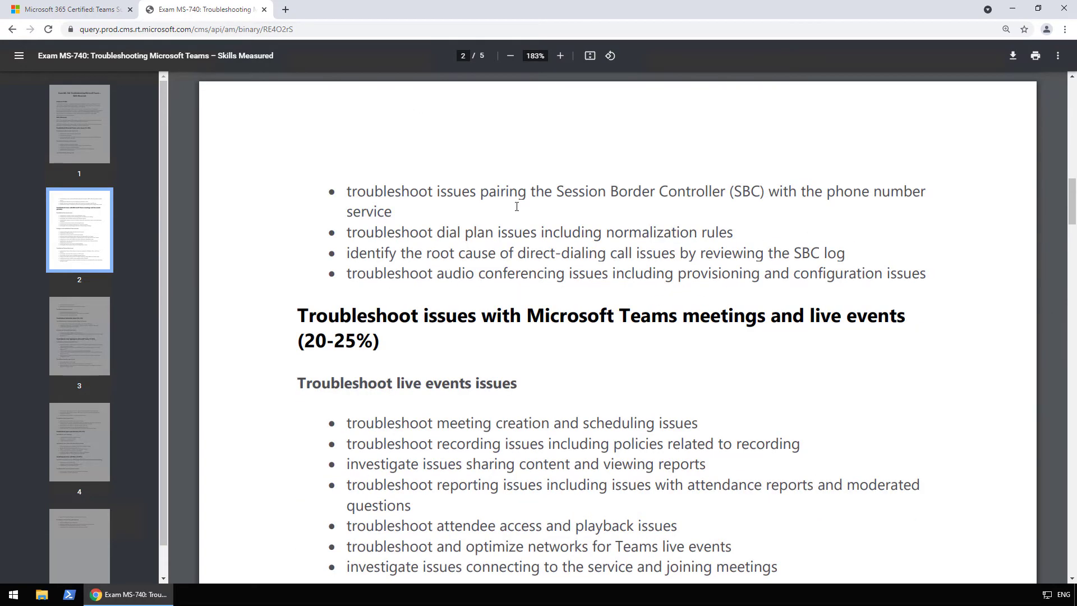
pyautogui.moveTo(644, 208)
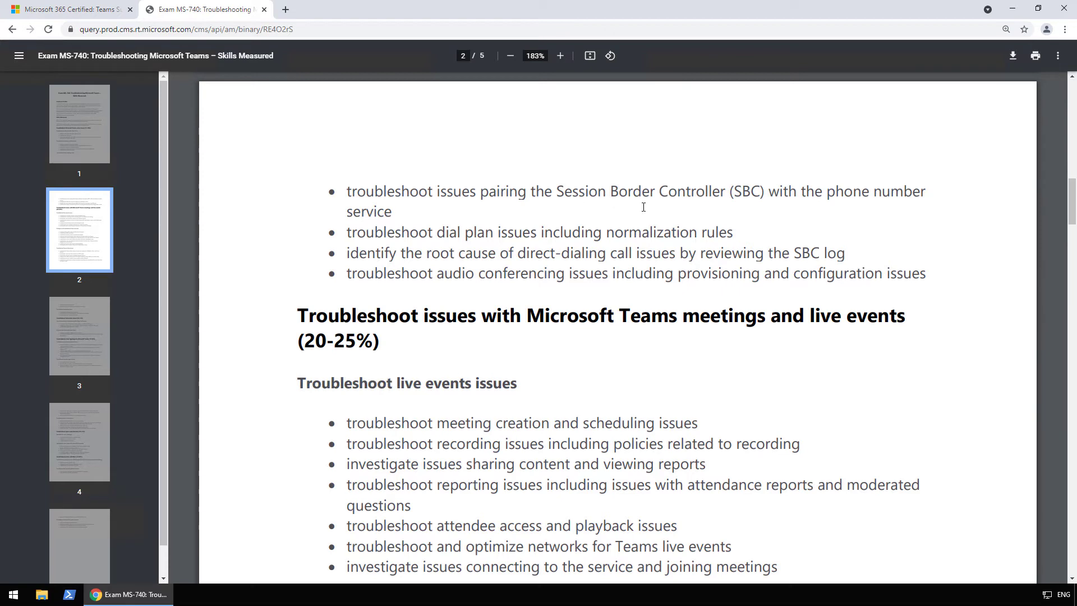
pyautogui.moveTo(904, 198)
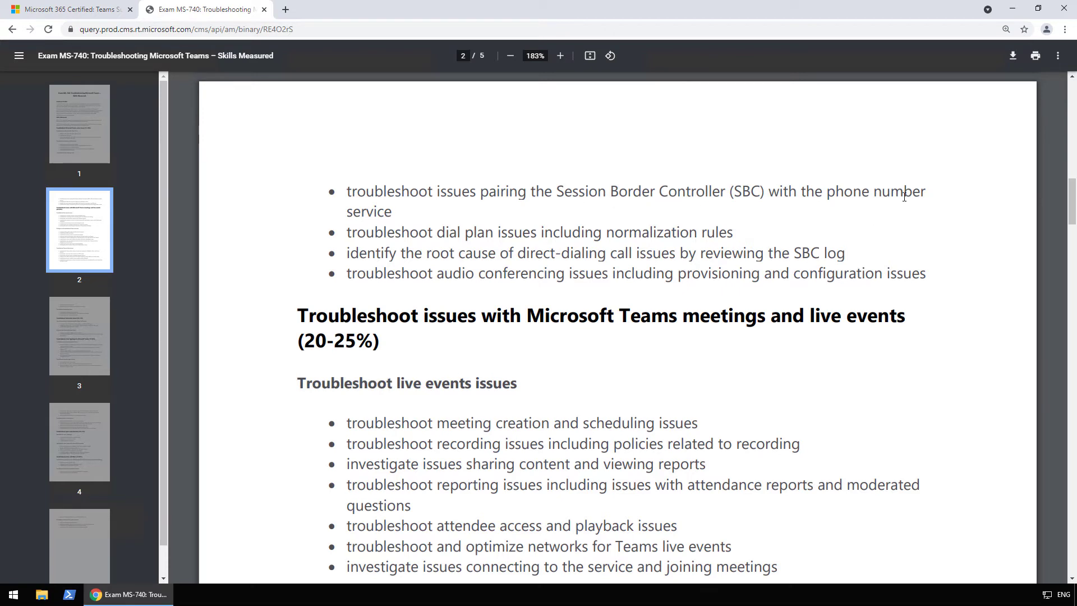
pyautogui.moveTo(532, 233)
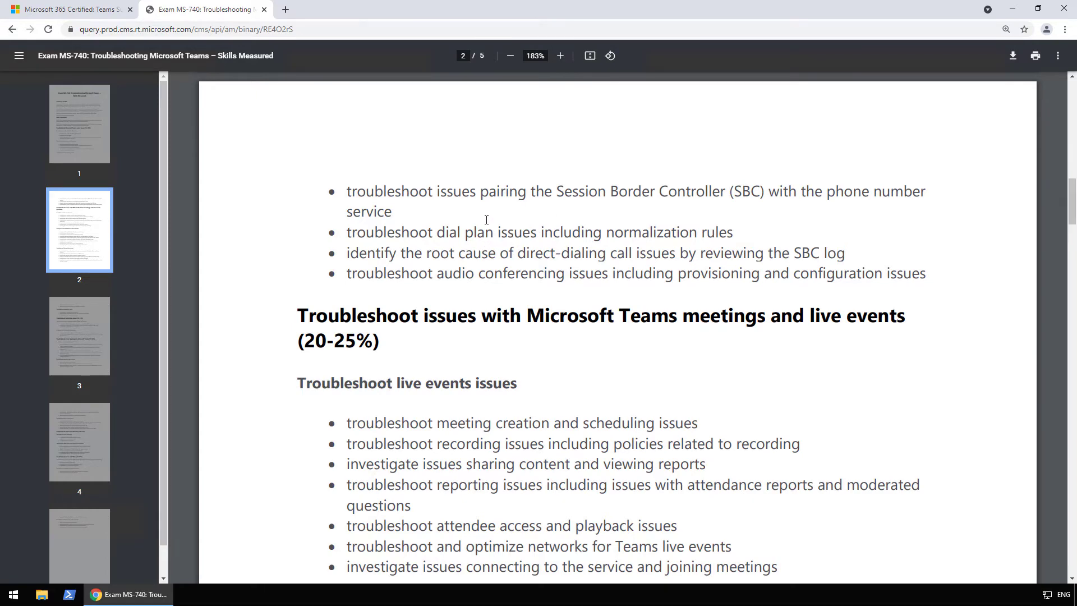
pyautogui.scroll(-3)
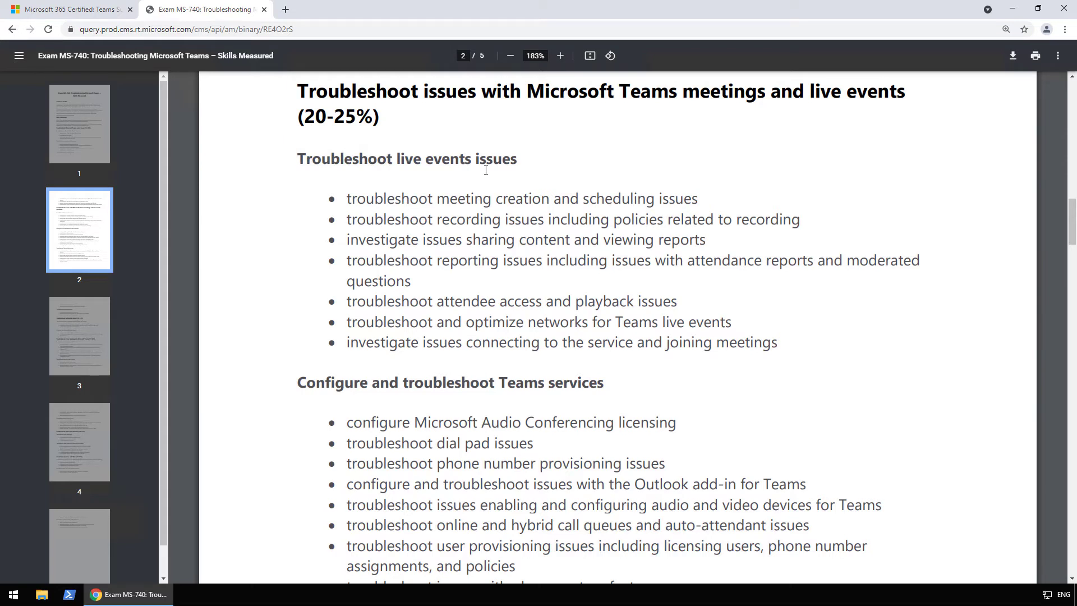
pyautogui.moveTo(388, 164)
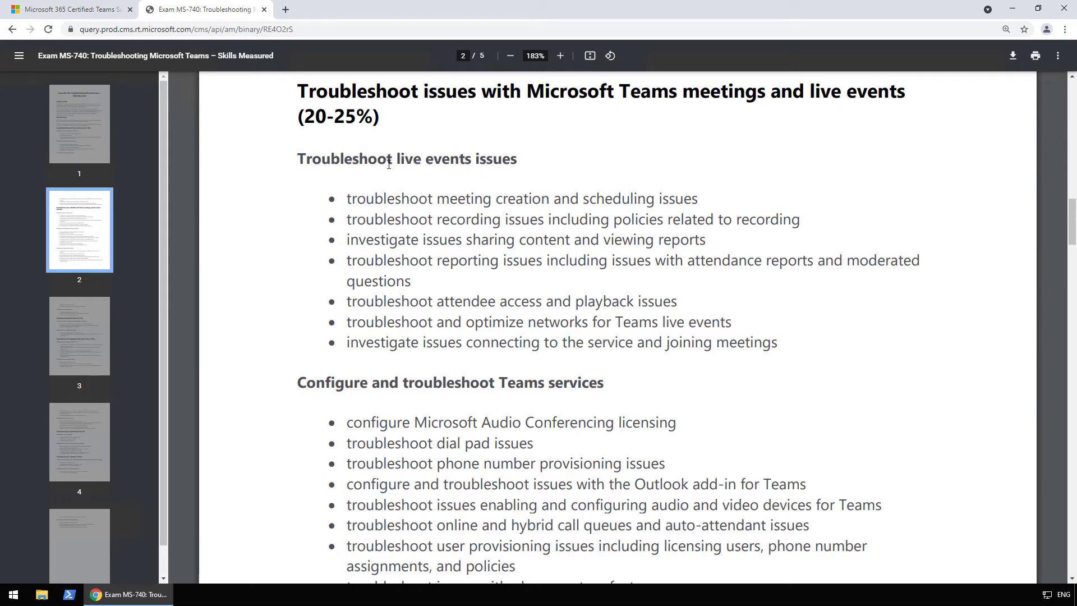
pyautogui.moveTo(477, 176)
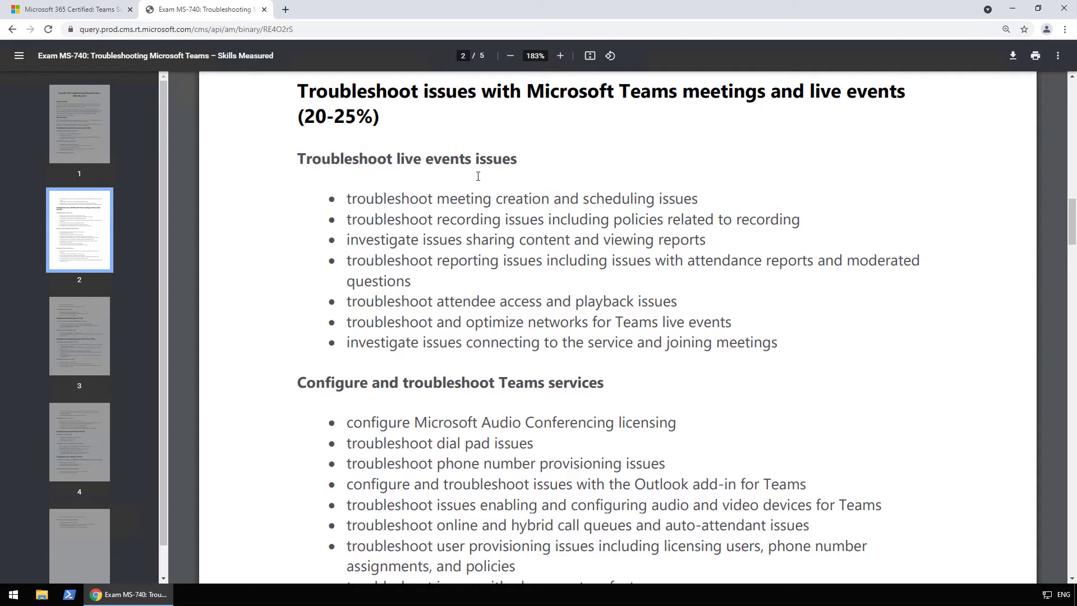
pyautogui.moveTo(454, 203)
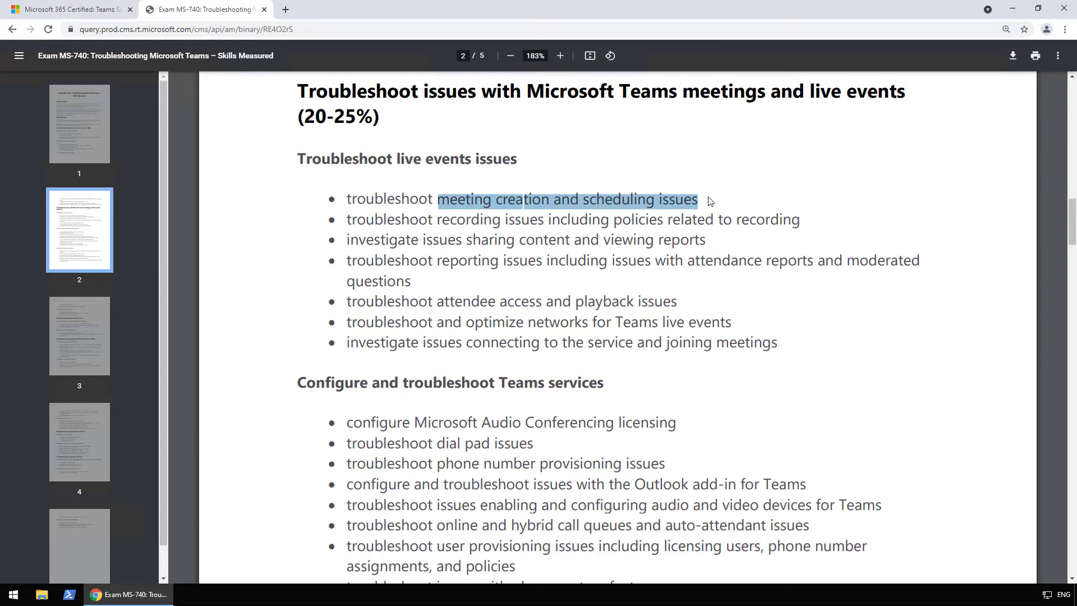
pyautogui.moveTo(450, 212)
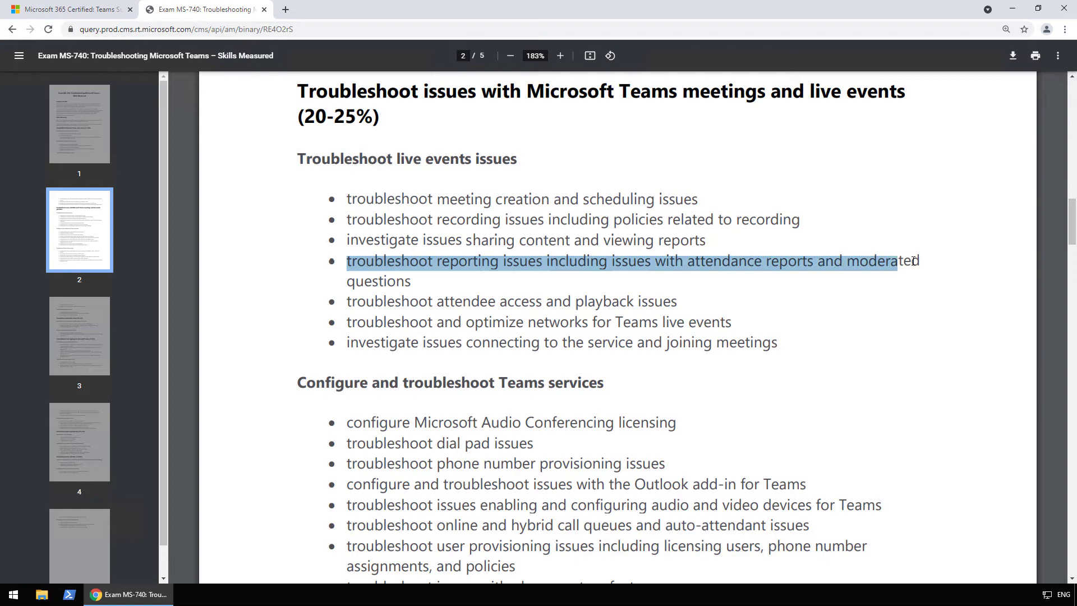
pyautogui.click(496, 277)
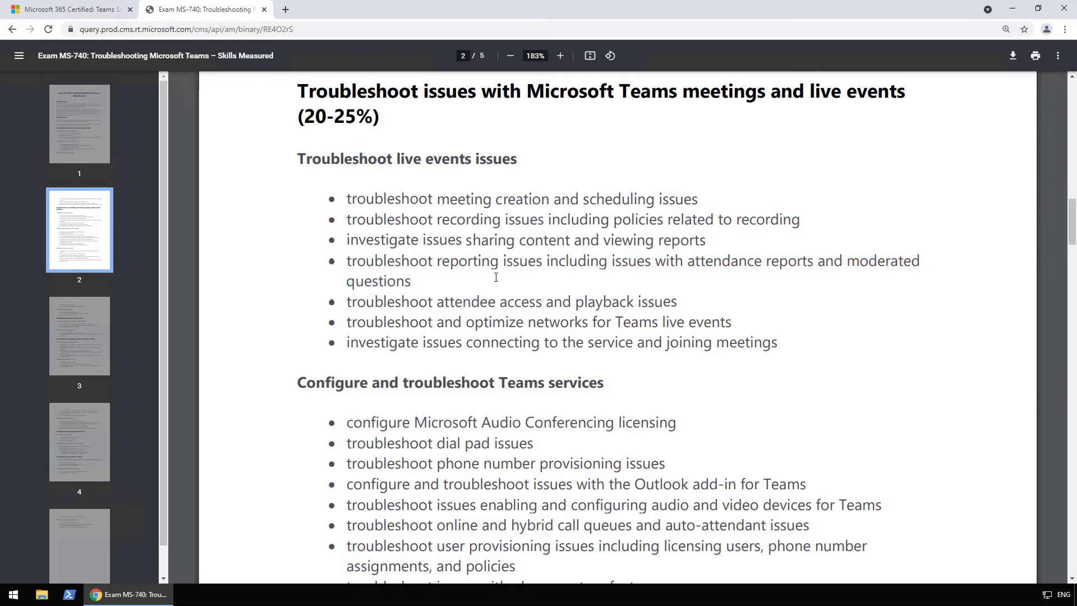
# Read past meetings, live events and Teams services down to Troubleshoot Teams client issues, enlarged.
pyautogui.scroll(-3)
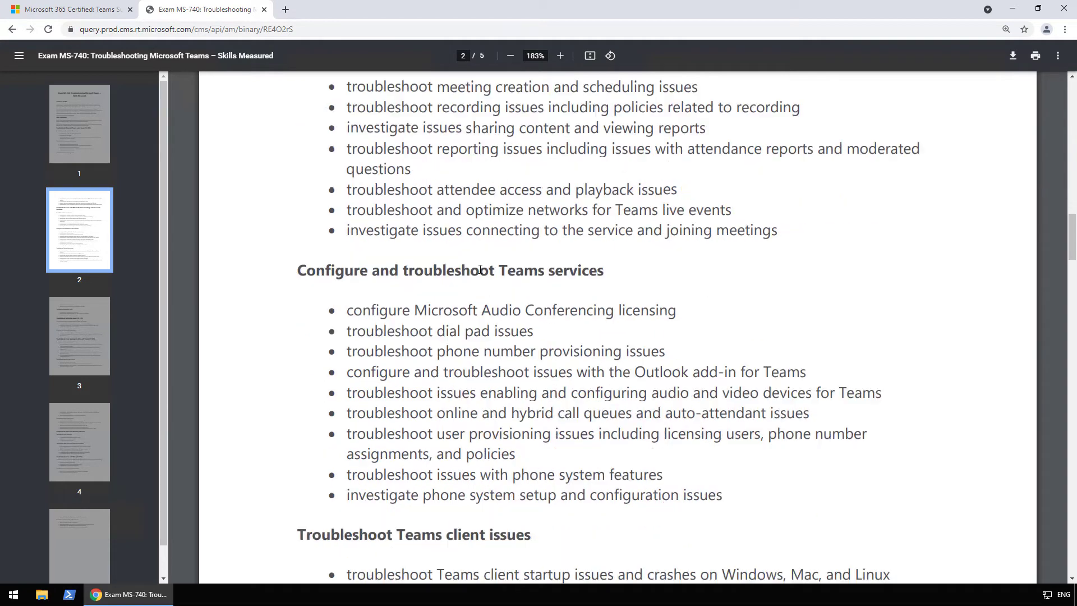
pyautogui.scroll(-3)
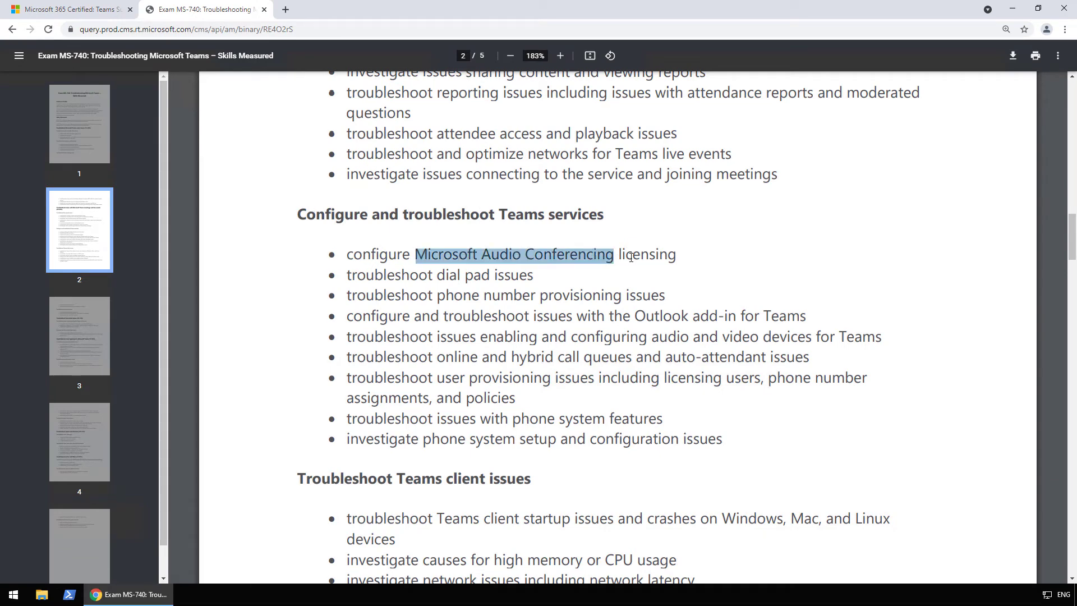
pyautogui.scroll(-3)
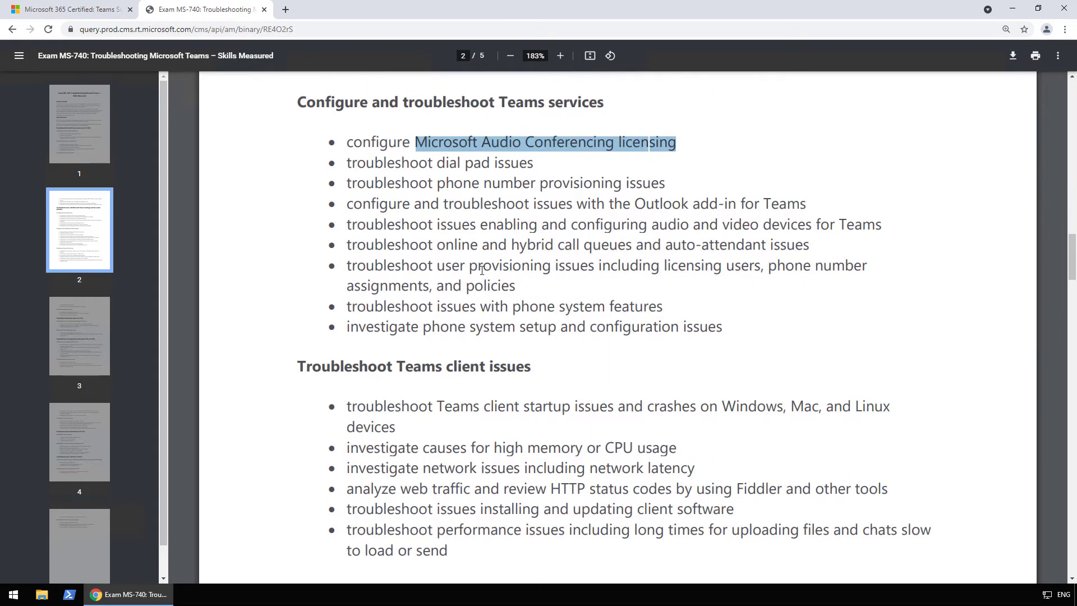
pyautogui.scroll(-3)
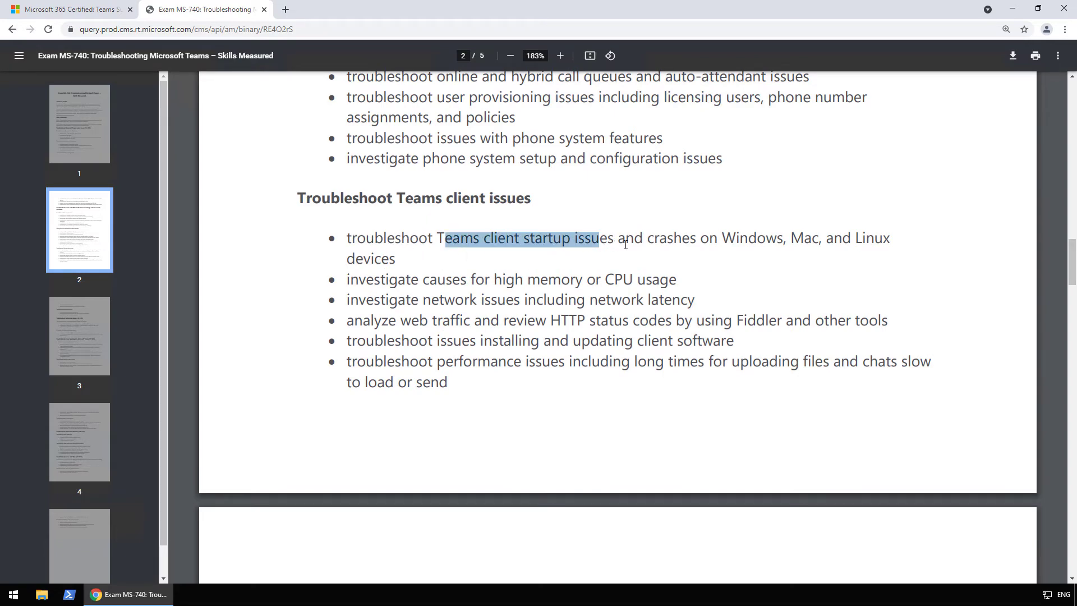
pyautogui.scroll(-3)
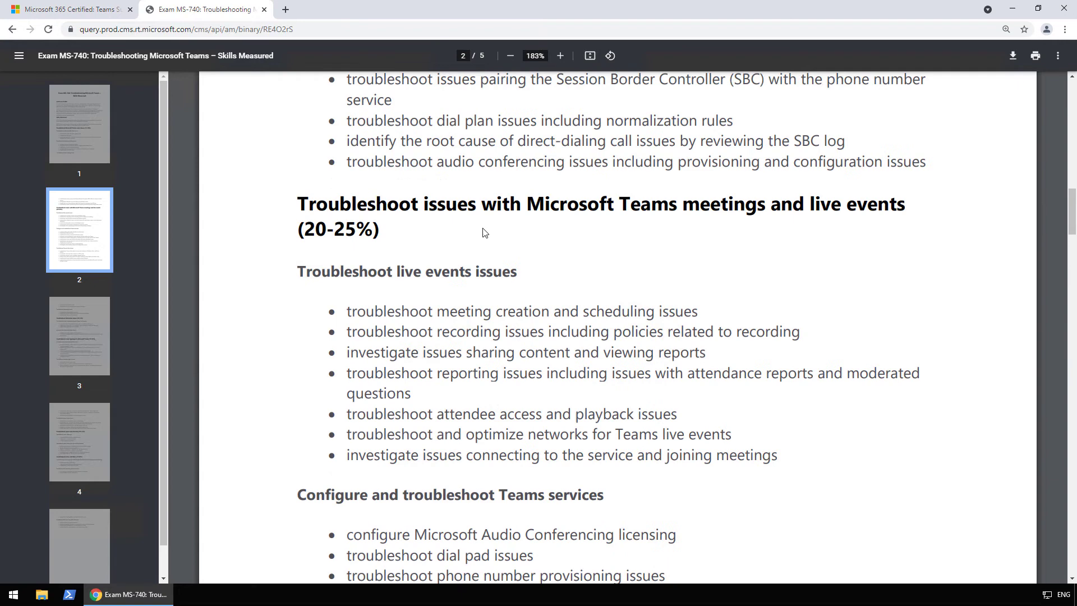
pyautogui.moveTo(607, 230)
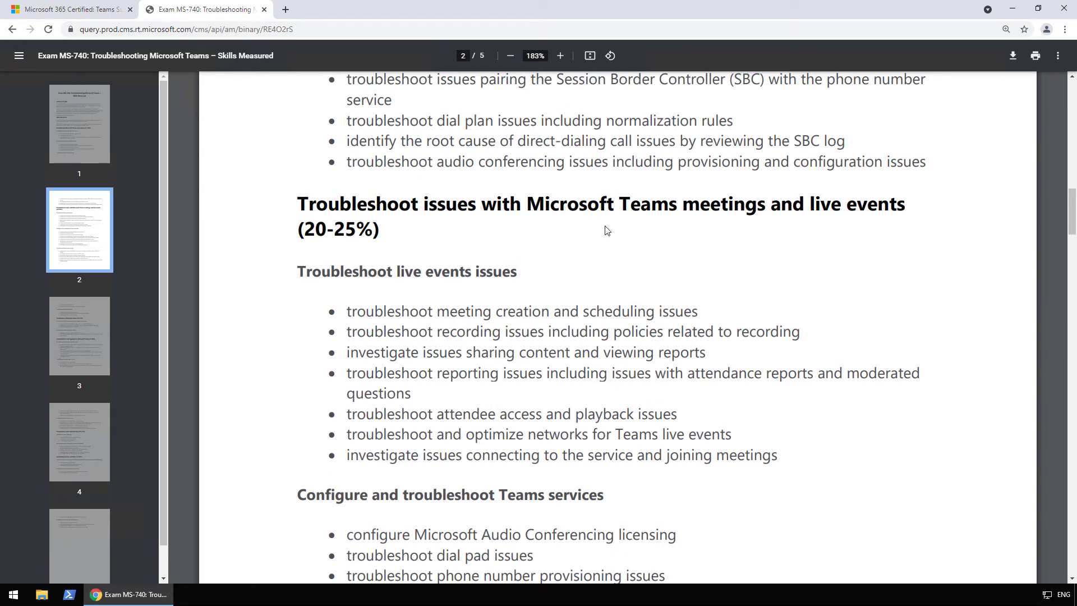
pyautogui.scroll(-3)
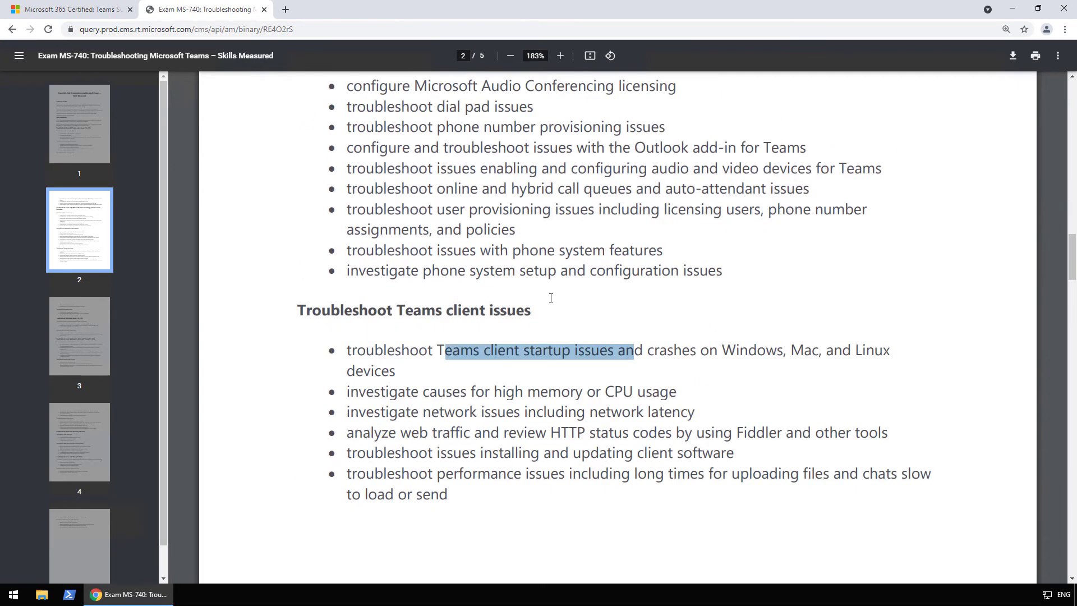
pyautogui.scroll(-3)
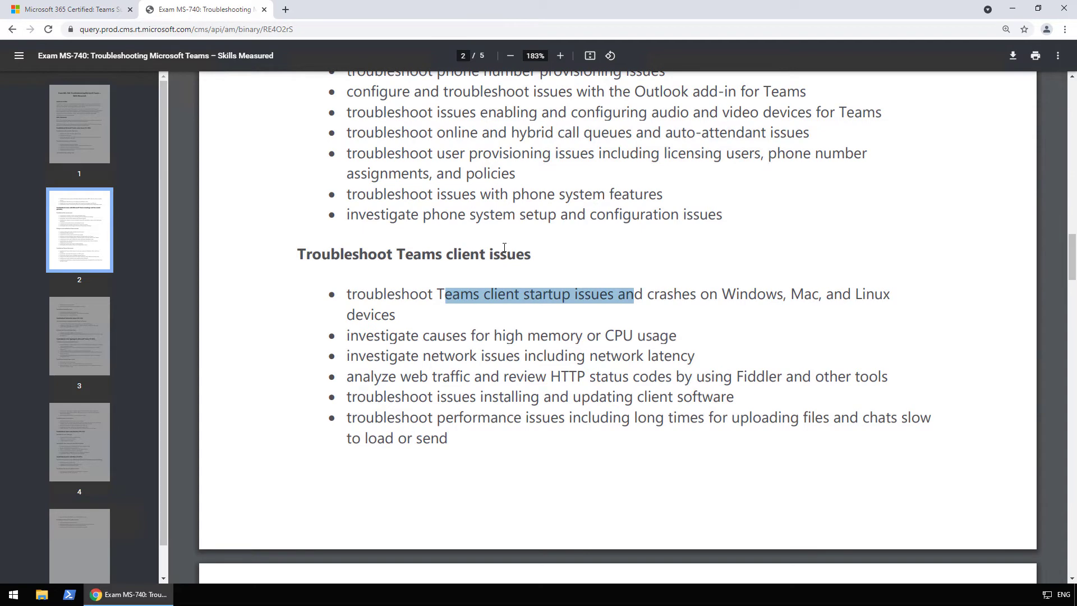
pyautogui.scroll(3)
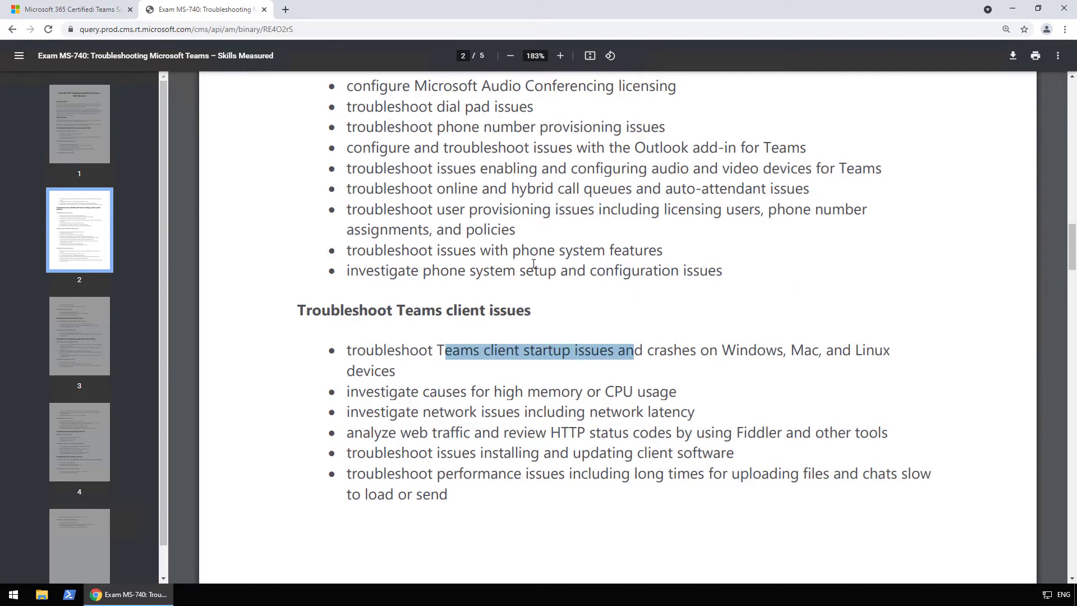
pyautogui.click(560, 56)
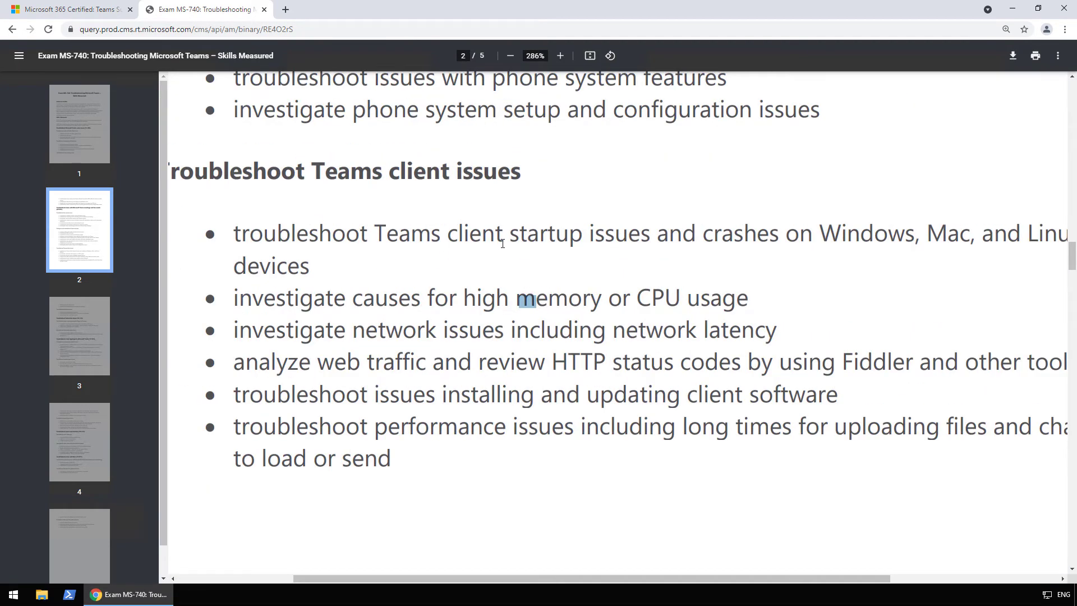
# Restore normal magnification and finish the Teams client issues list at the end of page 2.
pyautogui.click(511, 56)
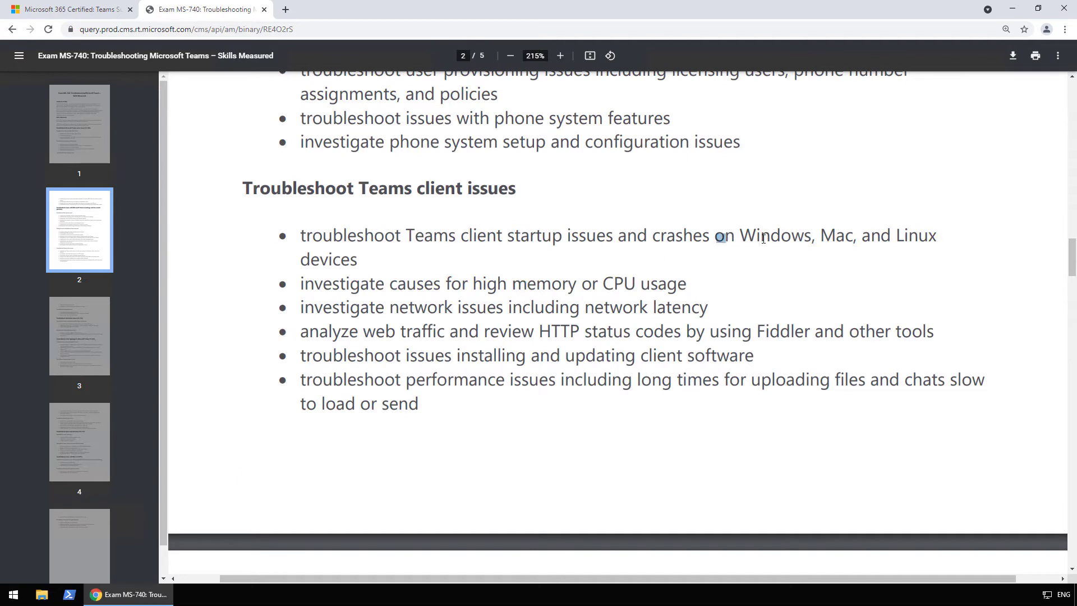
pyautogui.moveTo(477, 311)
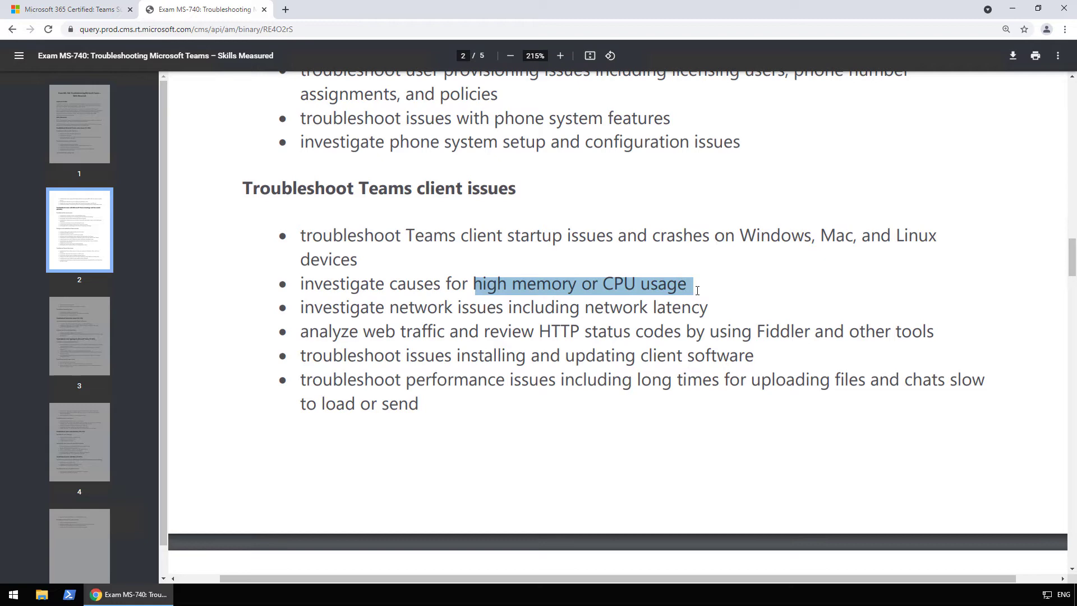
pyautogui.scroll(3)
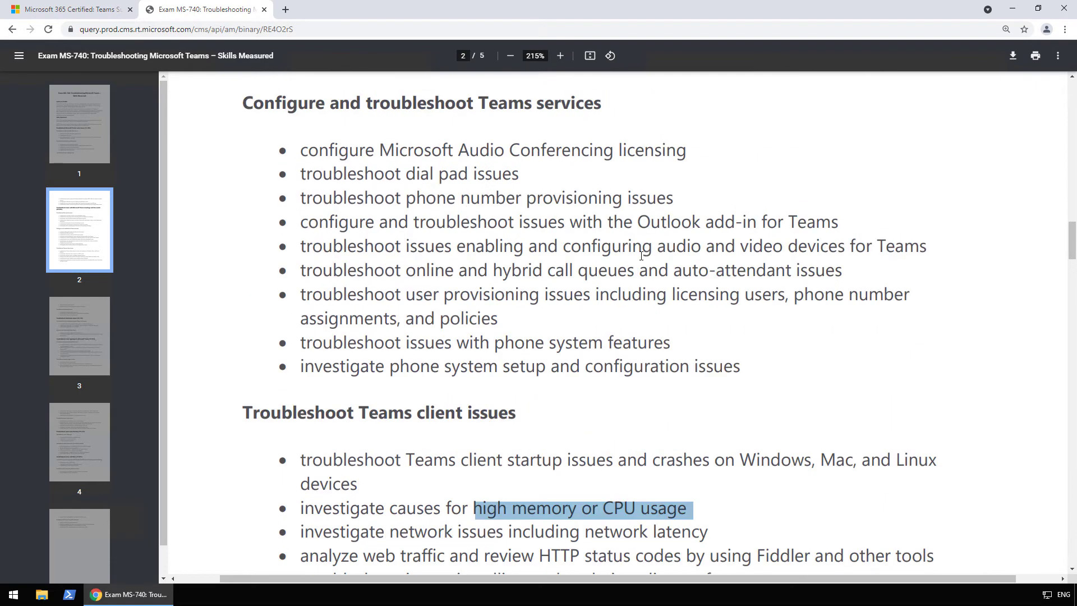
pyautogui.scroll(-3)
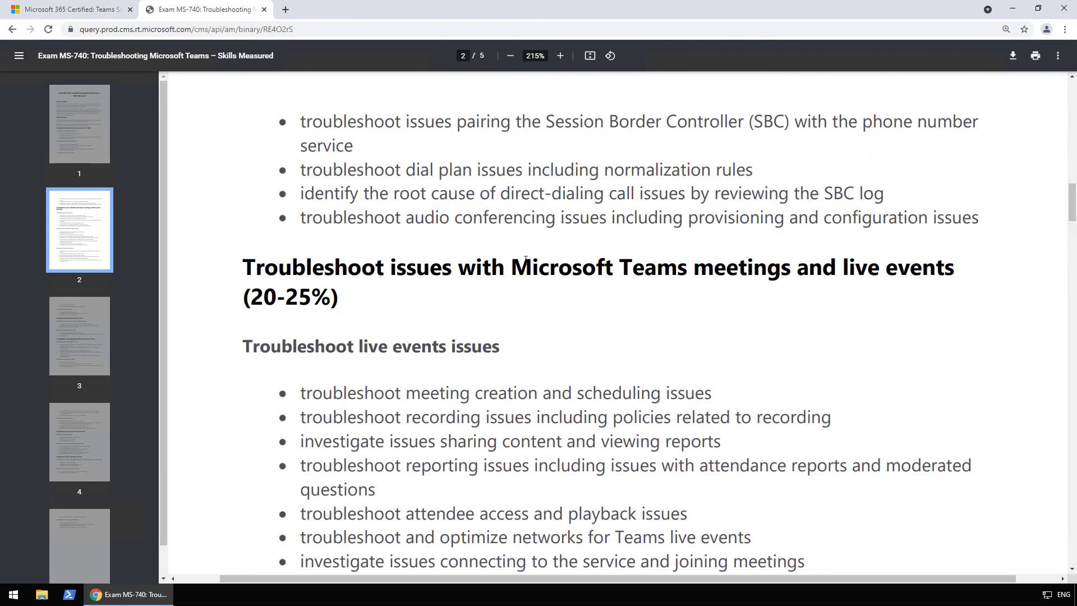
pyautogui.moveTo(583, 281)
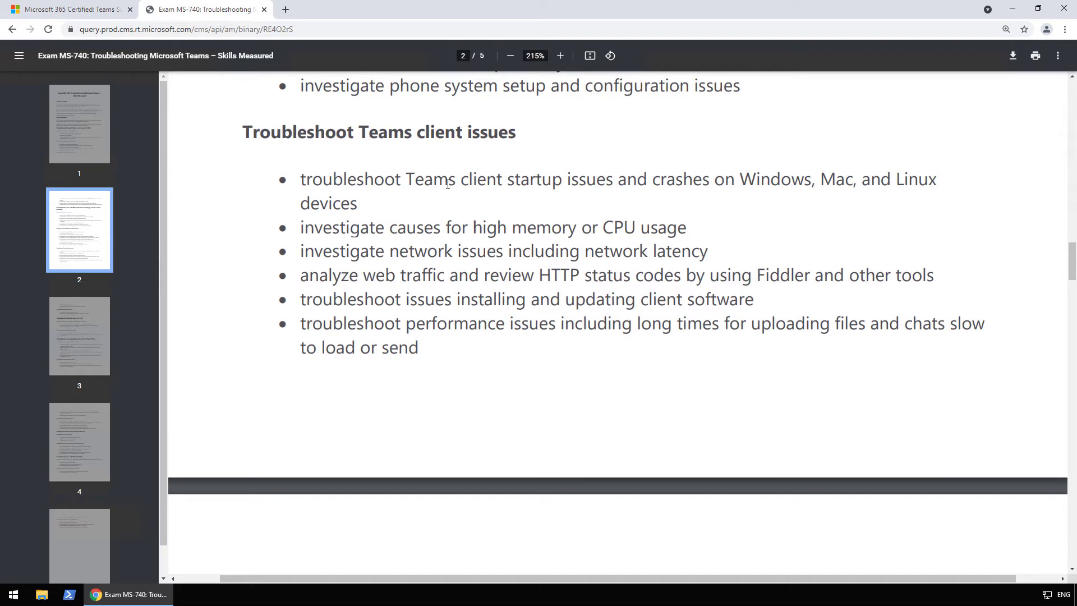
# Scroll into page 3 past the messaging issues section to Troubleshoot federation issues (10-15%).
pyautogui.scroll(-3)
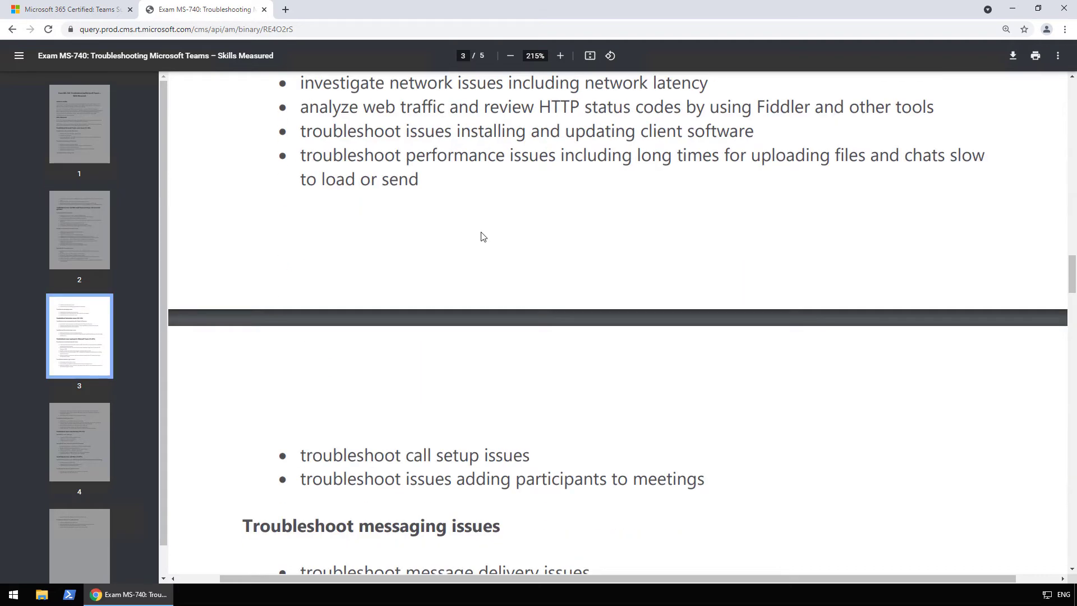
pyautogui.scroll(-3)
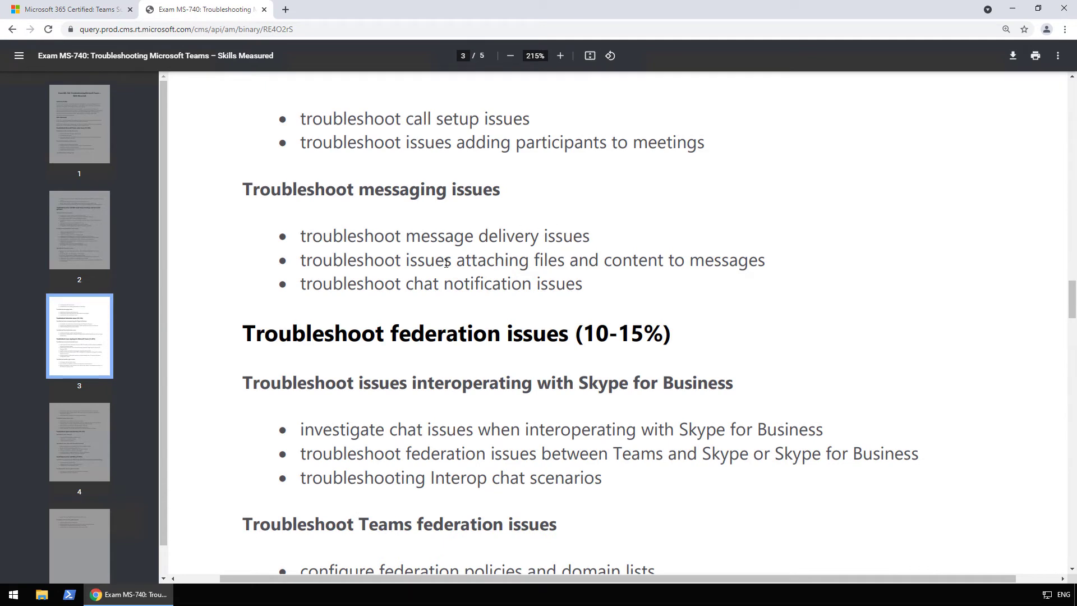
pyautogui.moveTo(751, 272)
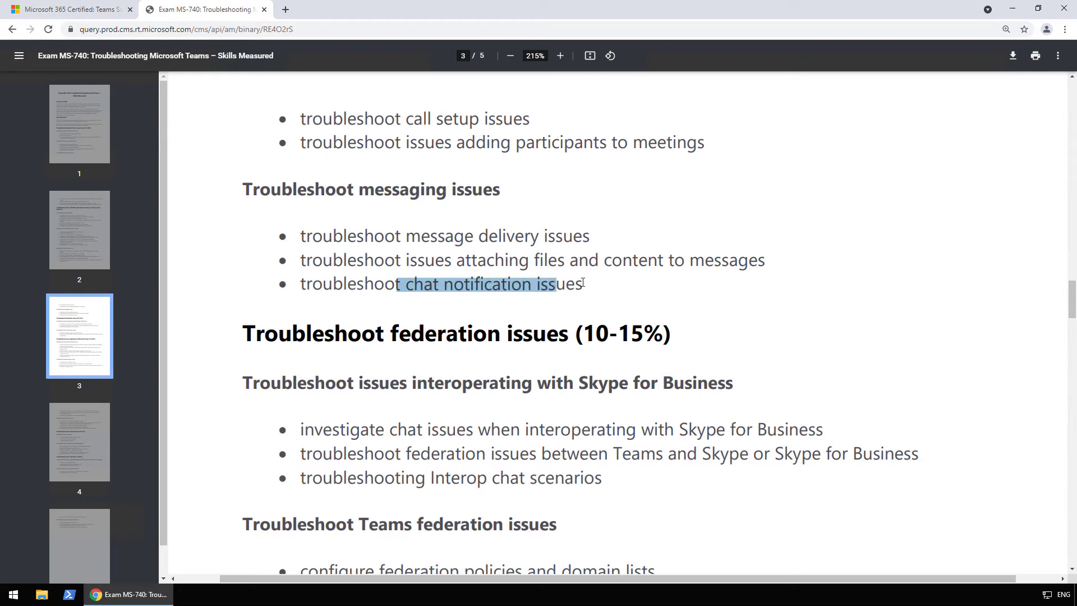
pyautogui.scroll(-3)
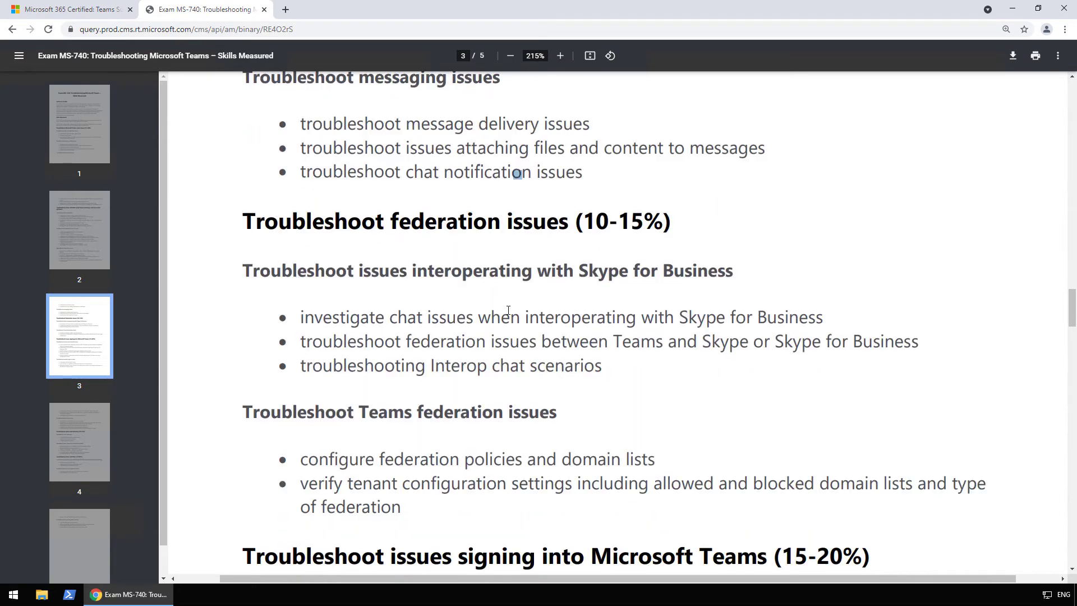
pyautogui.scroll(-3)
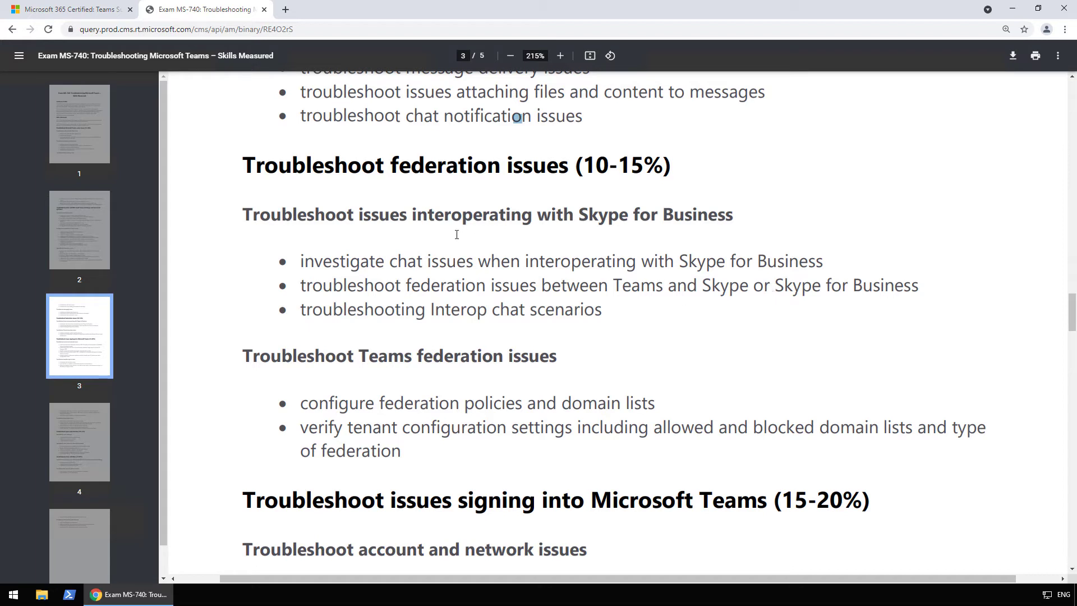
# Read both federation subsections, marking the Skype for Business interop heading and tenant configuration bullet.
pyautogui.doubleClick(469, 214)
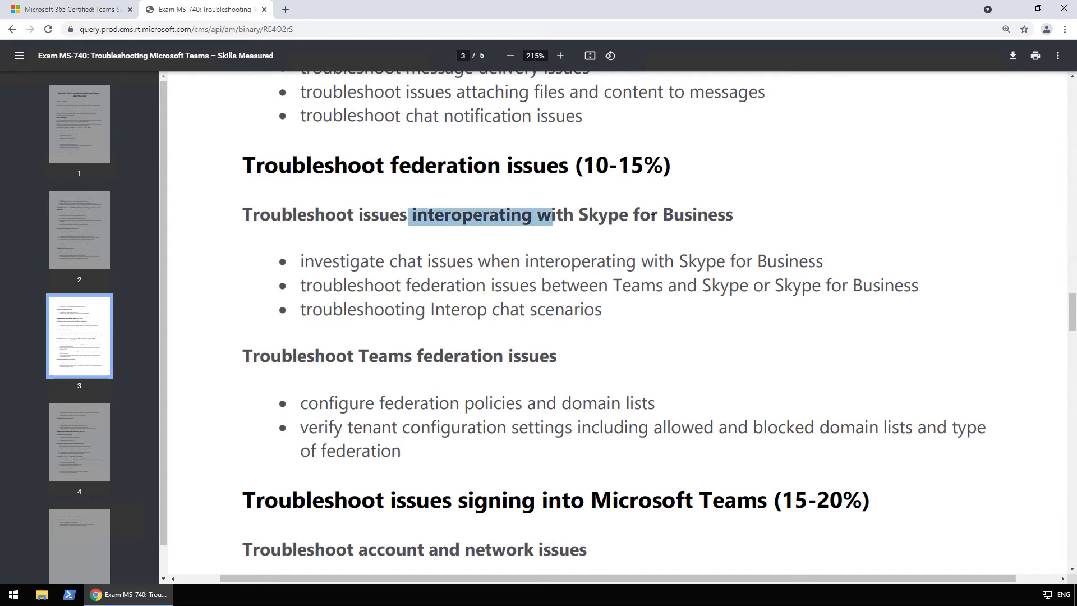
pyautogui.click(674, 215)
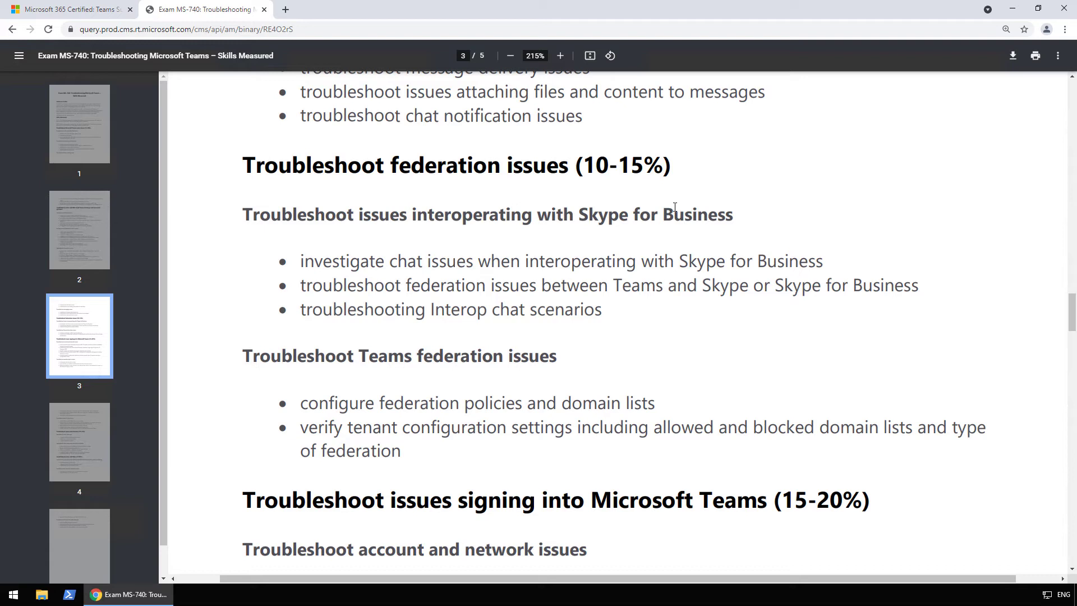
pyautogui.moveTo(646, 285)
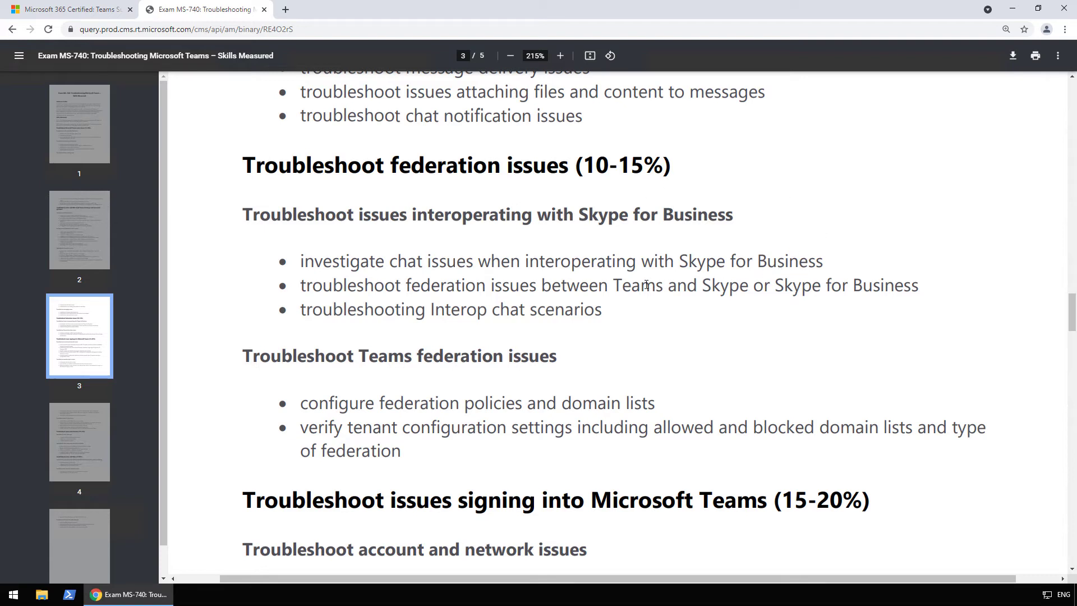
pyautogui.moveTo(692, 255)
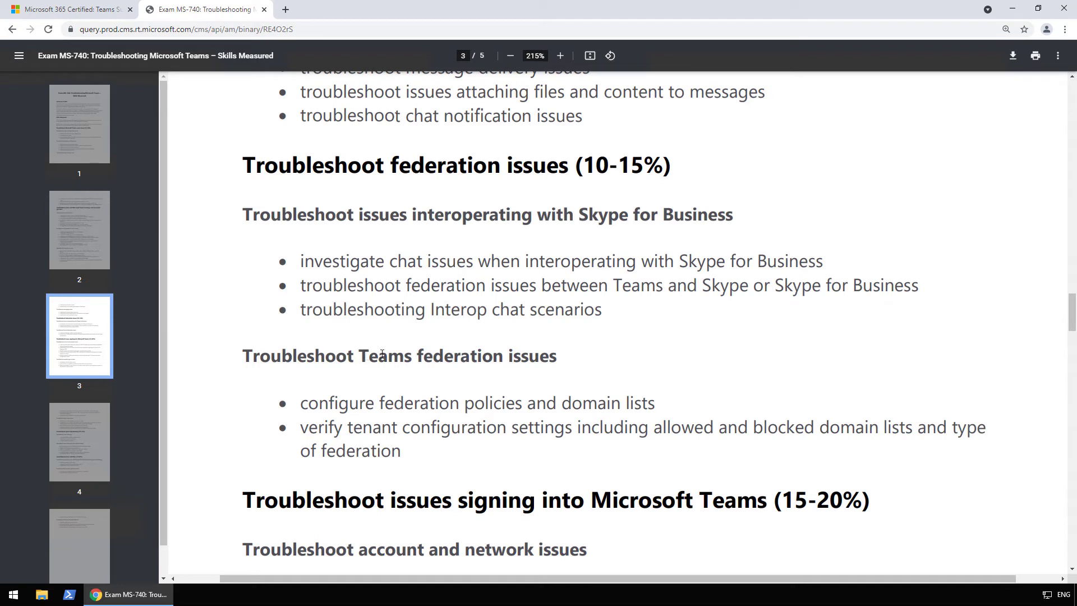
pyautogui.doubleClick(412, 356)
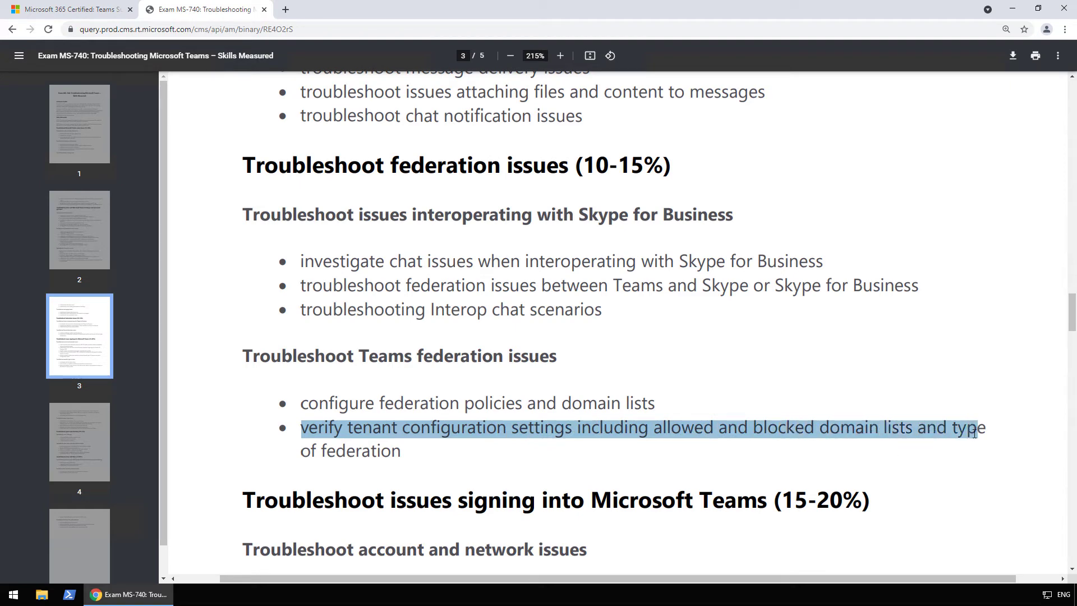
pyautogui.click(429, 451)
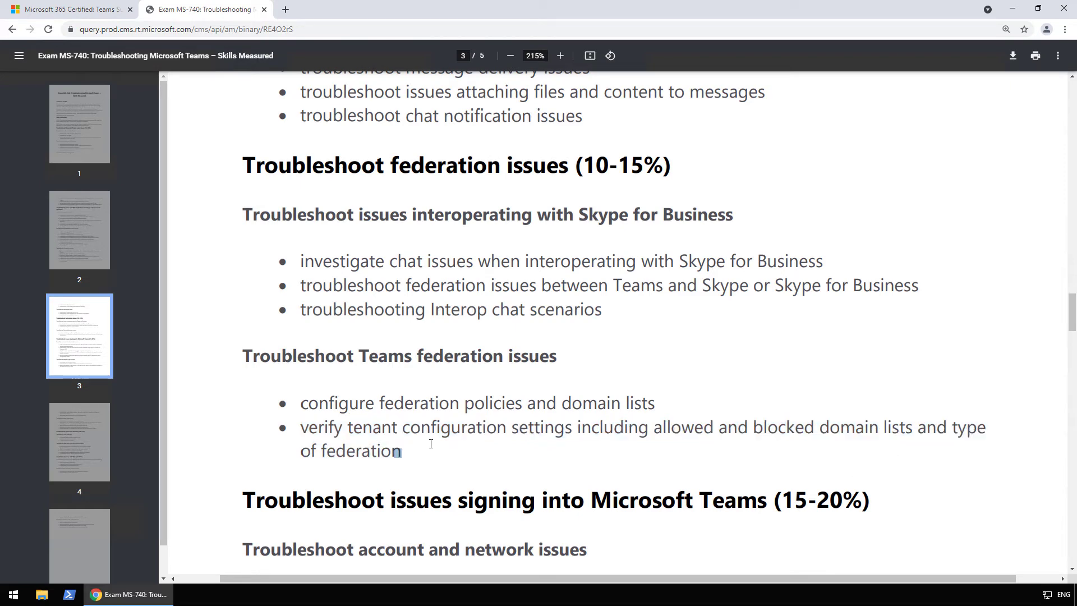
# Read the account and network sign-in issues, marking AD FS health, Seamless SSO and the firewall ports/proxy phrase.
pyautogui.scroll(-3)
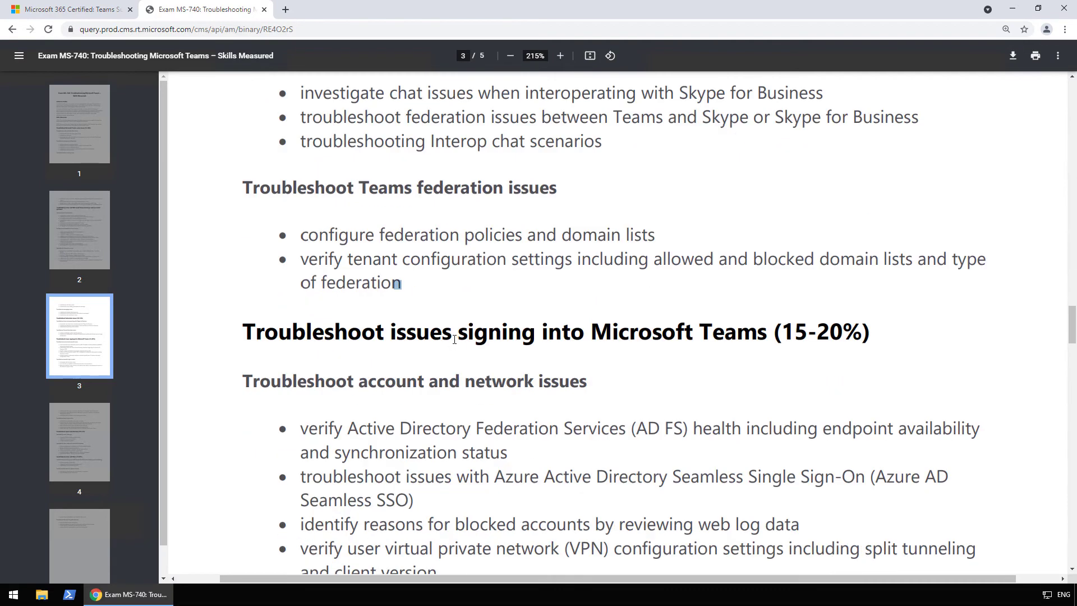
pyautogui.scroll(-3)
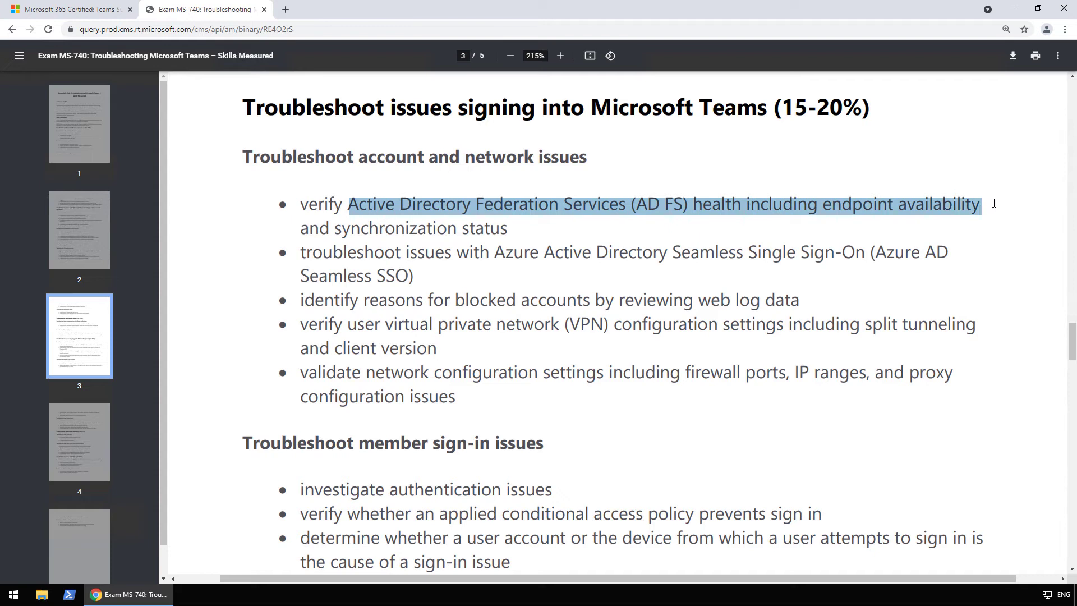
pyautogui.click(506, 228)
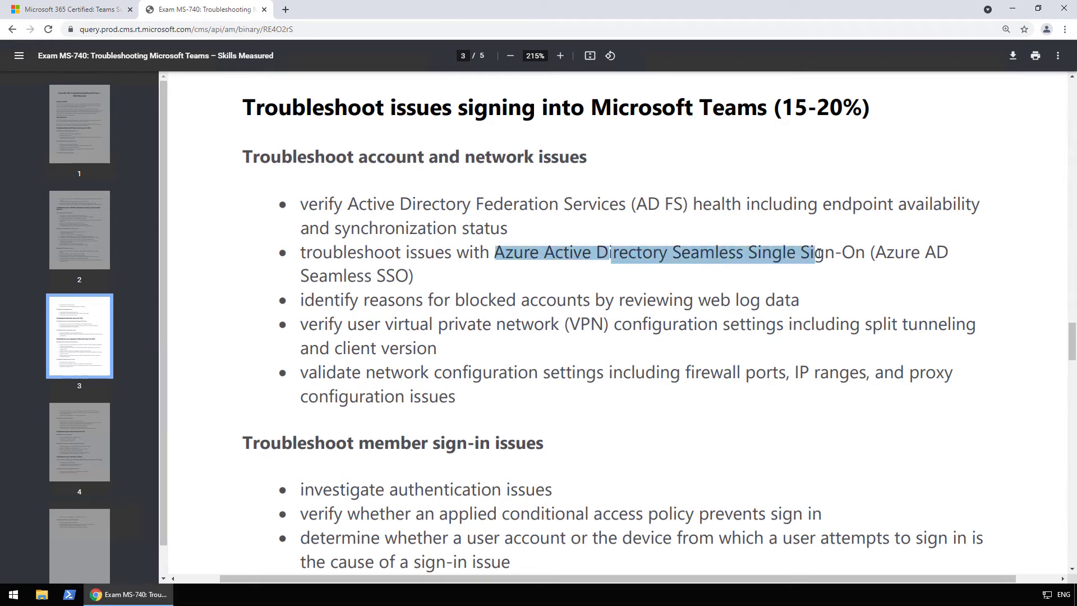
pyautogui.click(776, 275)
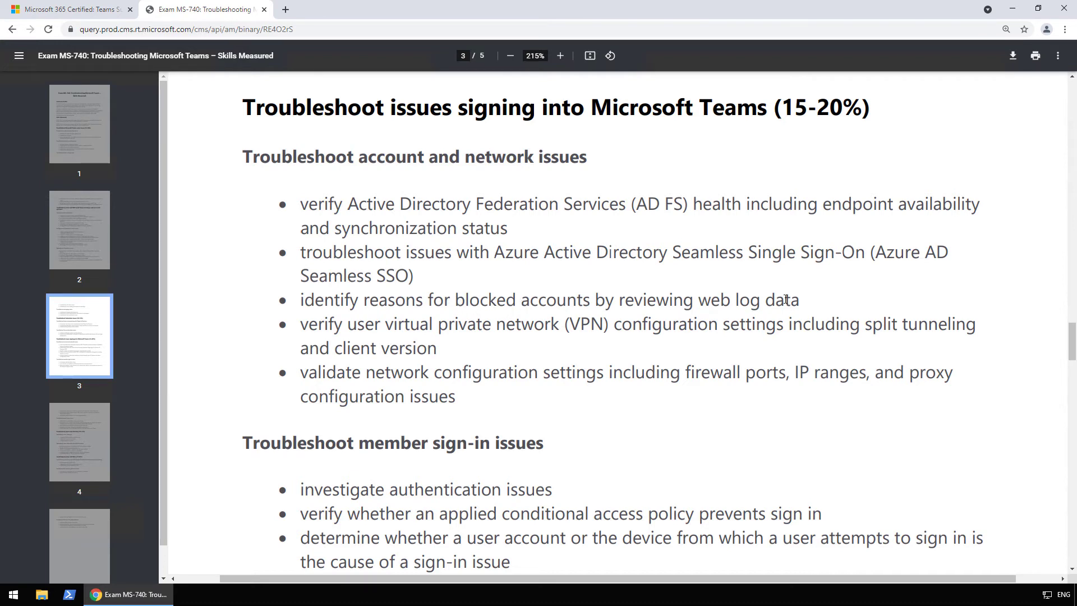
pyautogui.moveTo(803, 216)
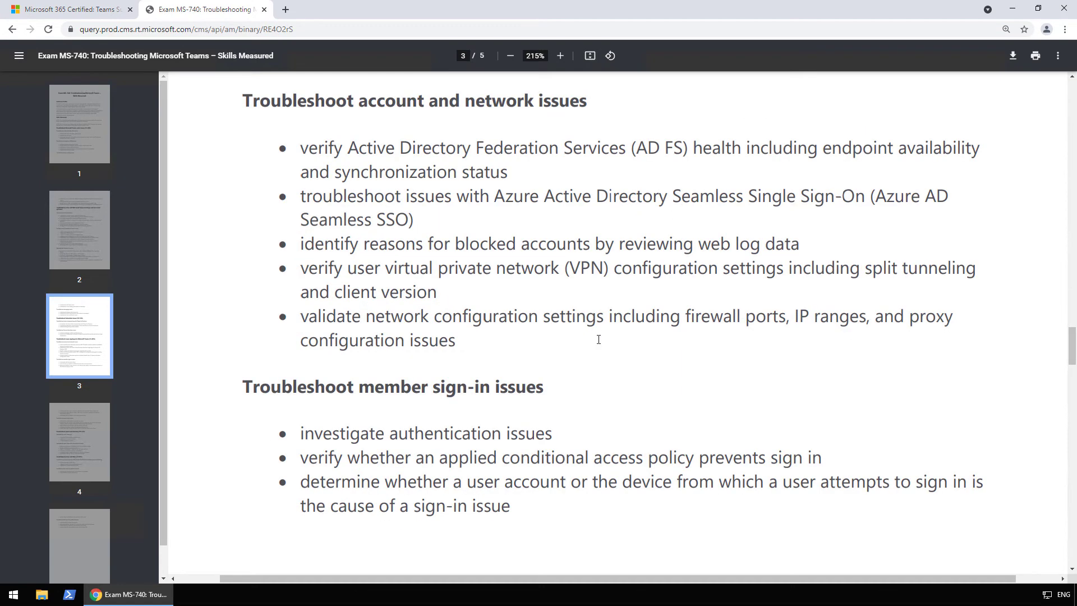
pyautogui.moveTo(707, 330)
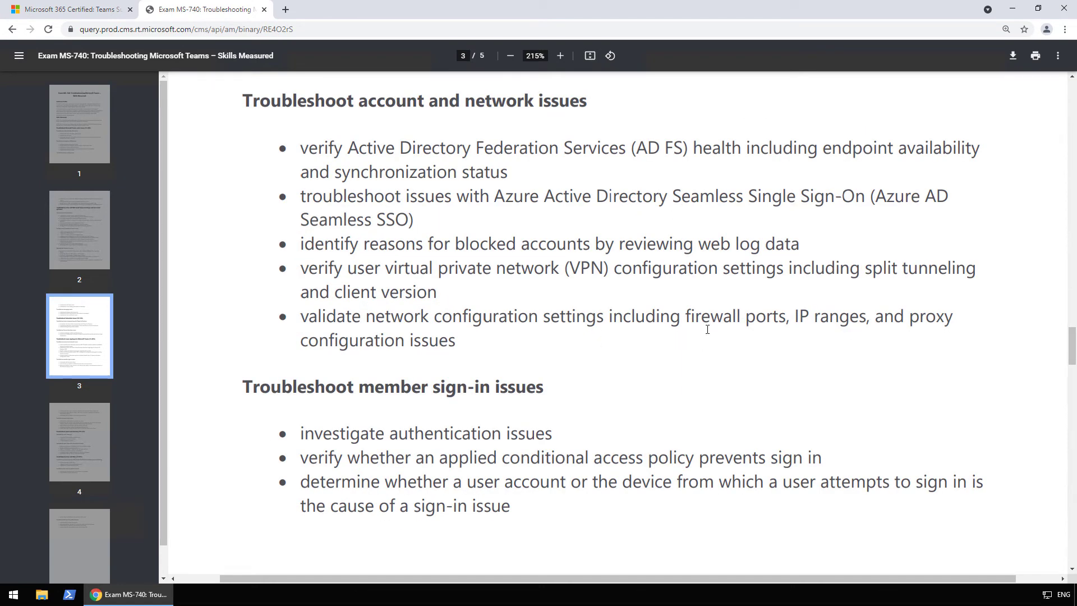
pyautogui.doubleClick(738, 316)
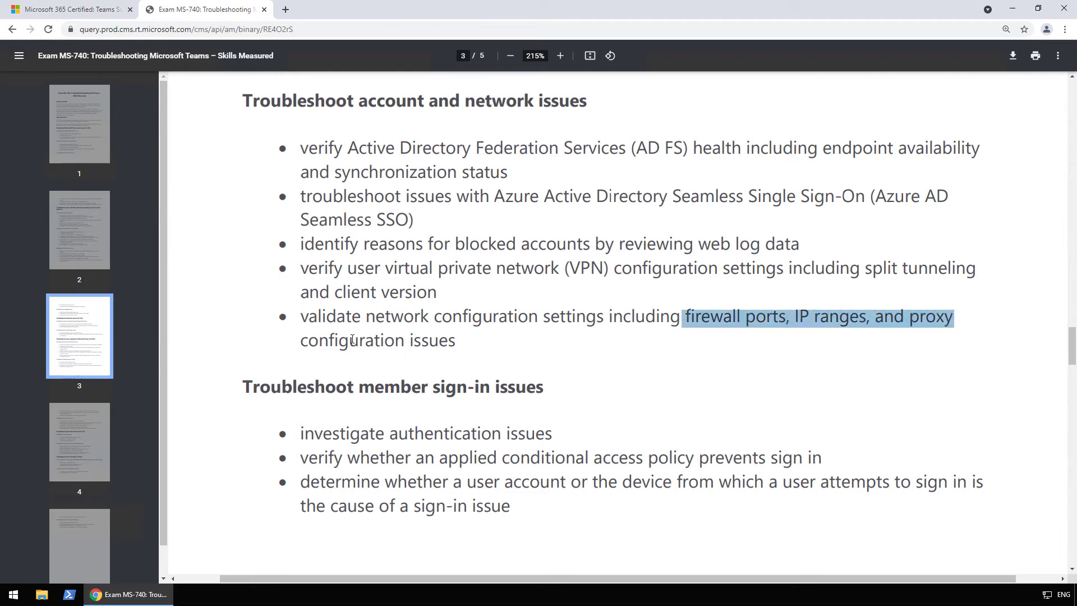
pyautogui.scroll(-3)
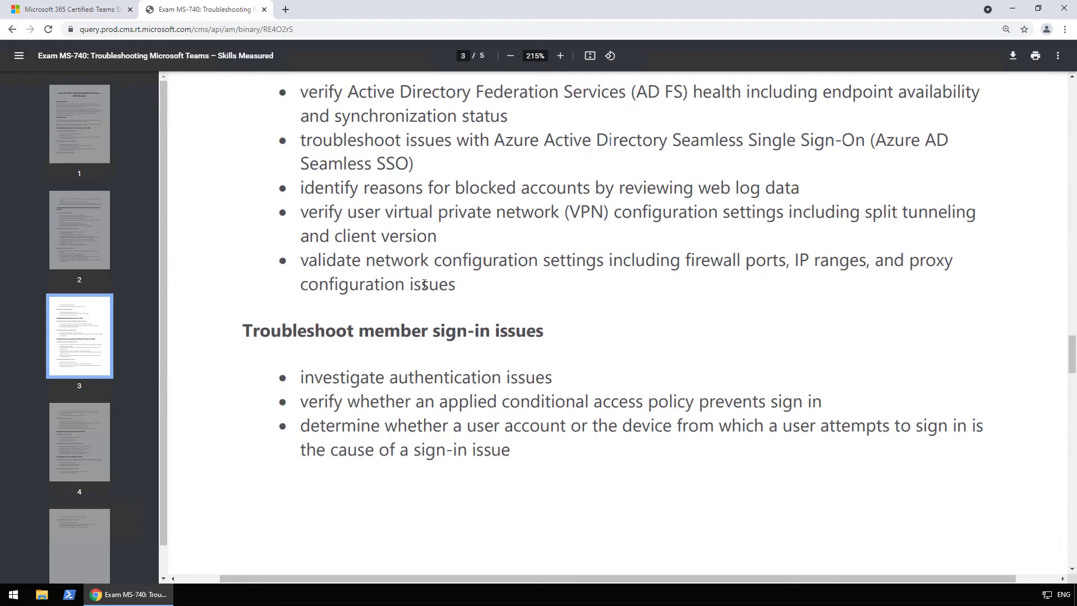
# Read the three member sign-in issues bullets down to the end of page 3.
pyautogui.scroll(-3)
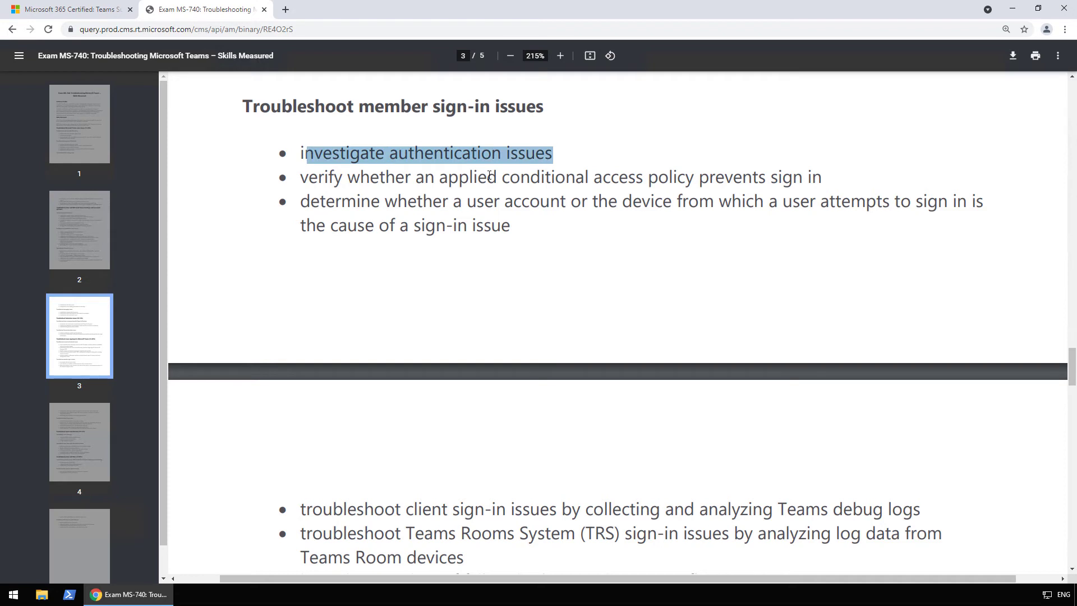
pyautogui.click(313, 177)
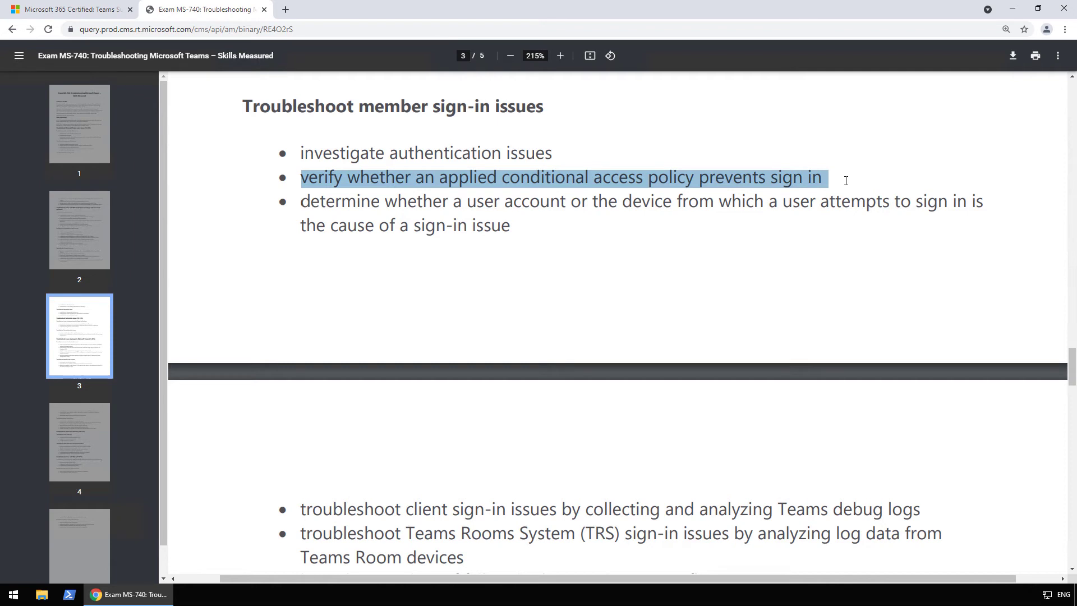
pyautogui.moveTo(847, 183)
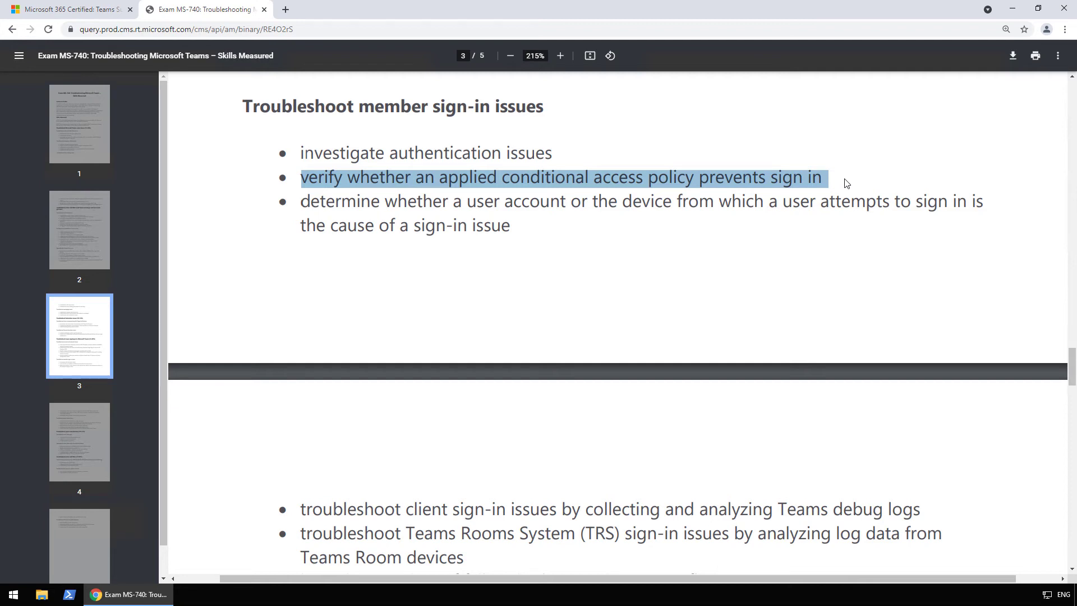
pyautogui.moveTo(305, 201)
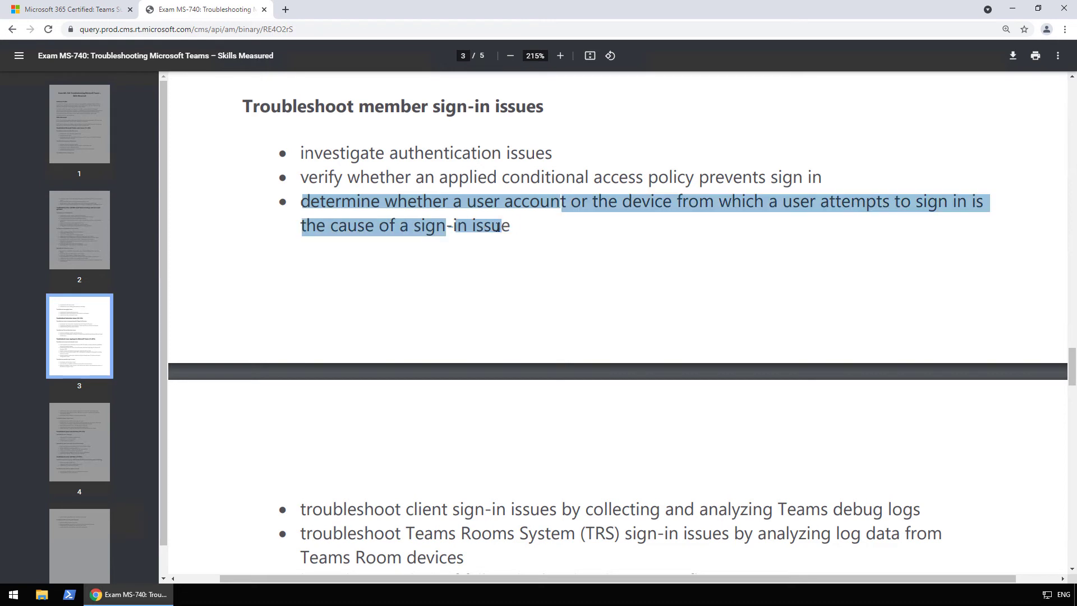
pyautogui.click(539, 217)
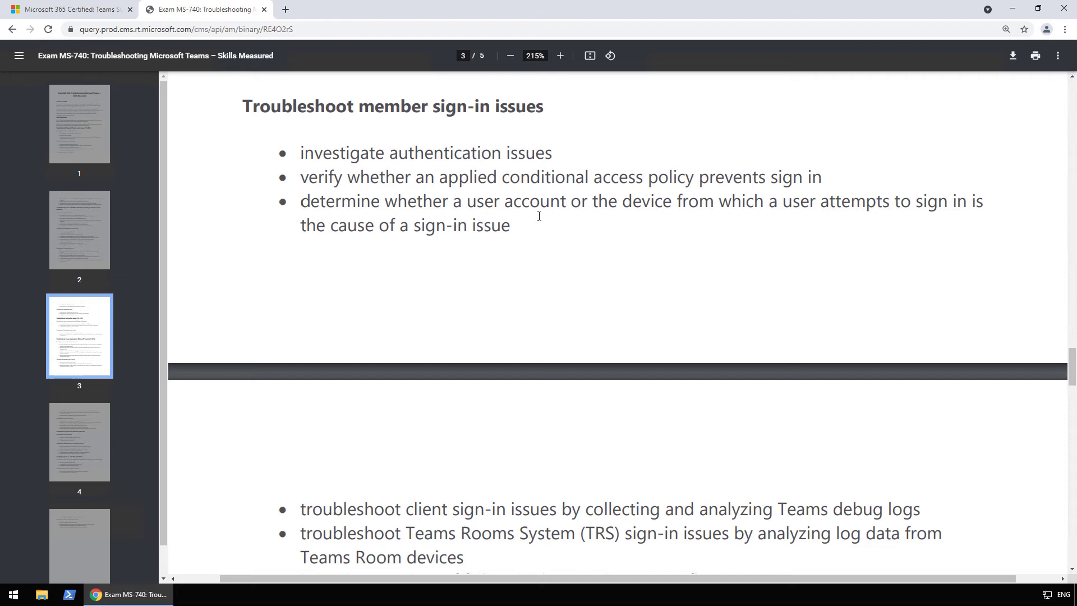
pyautogui.moveTo(535, 276)
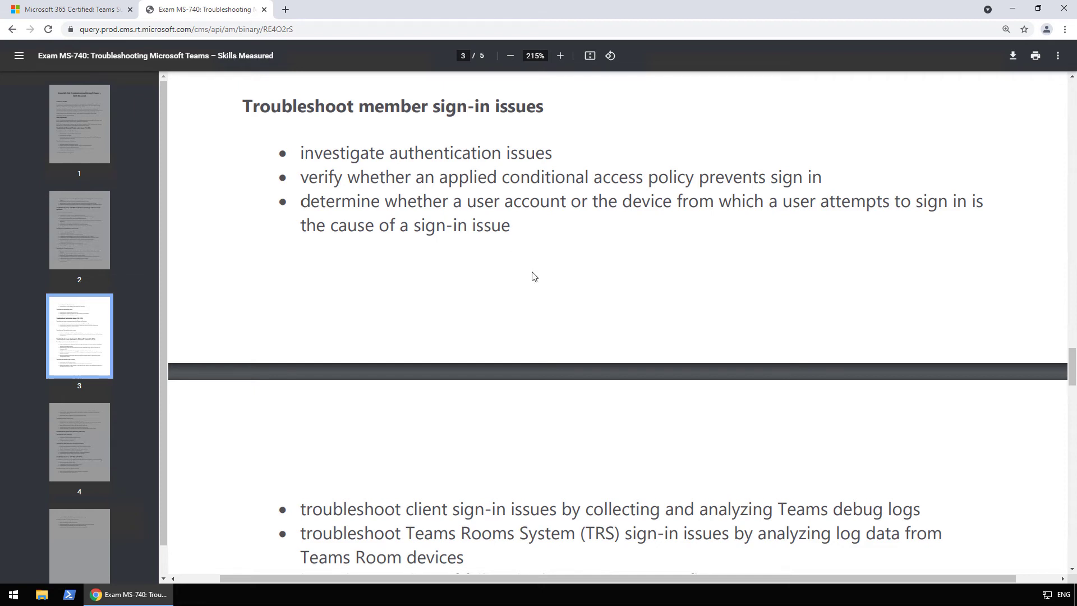
pyautogui.scroll(-3)
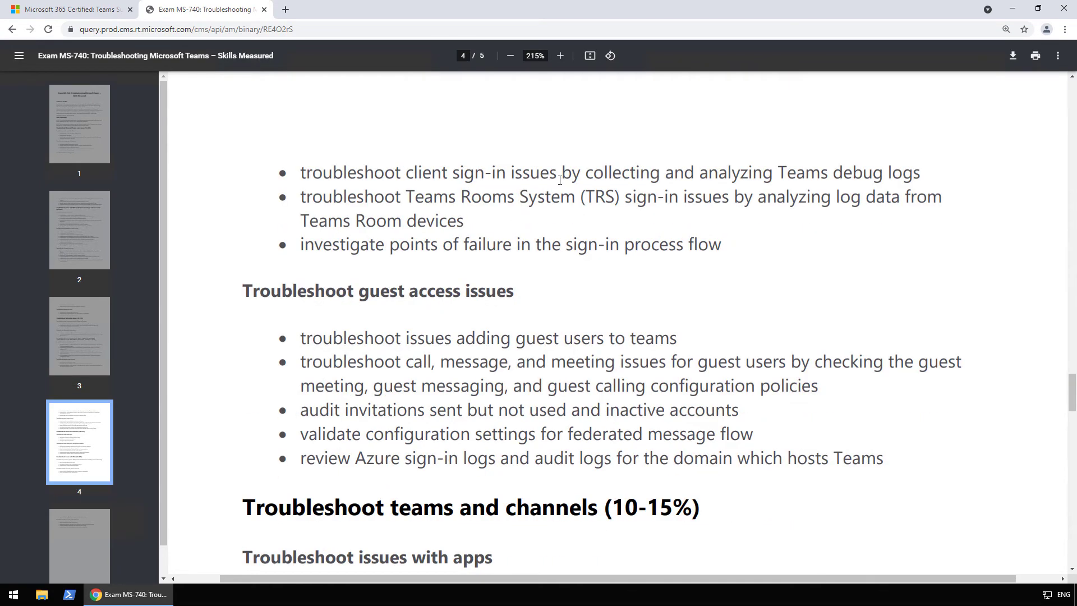
pyautogui.moveTo(602, 179)
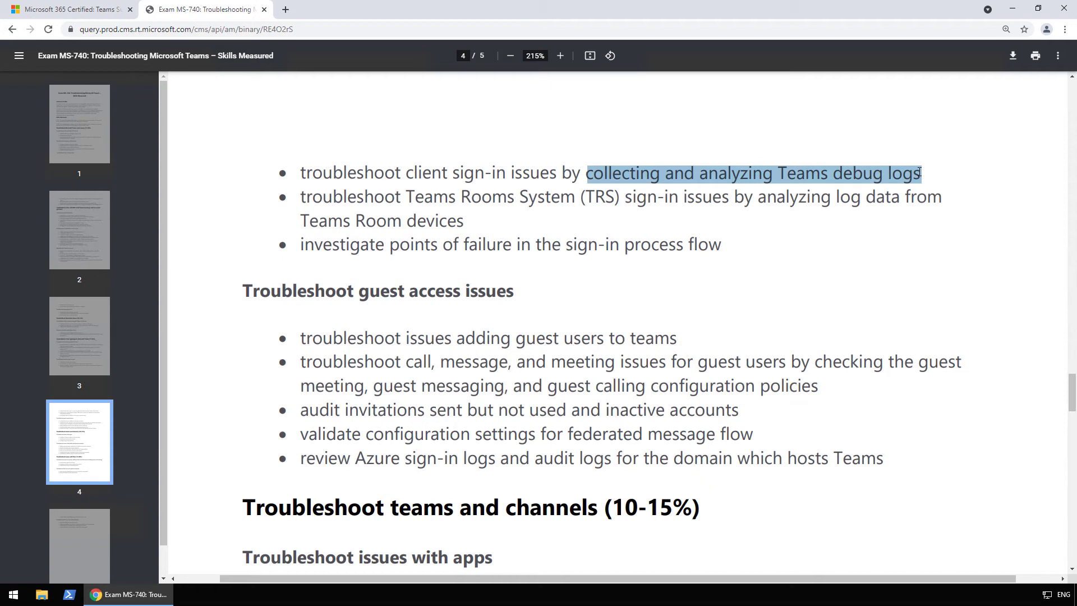
pyautogui.doubleClick(462, 198)
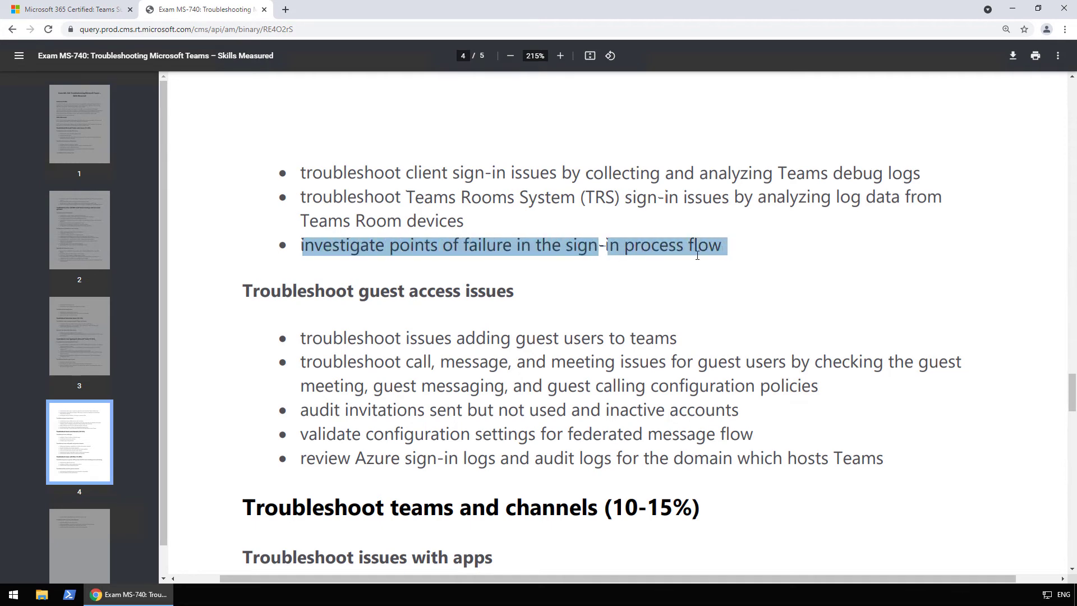
pyautogui.scroll(-3)
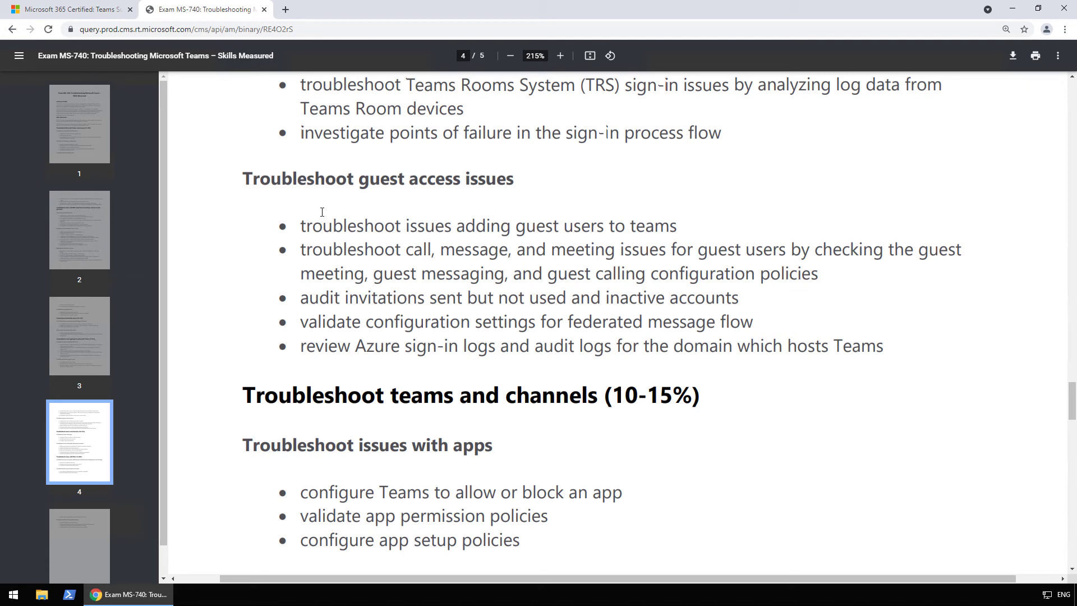
pyautogui.moveTo(414, 227)
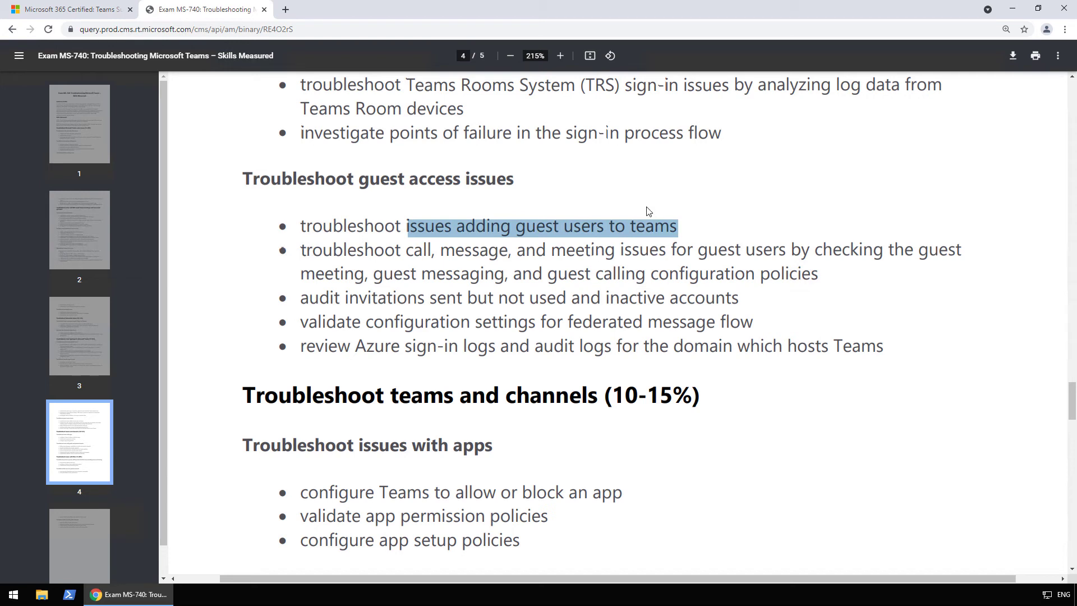
pyautogui.moveTo(646, 205)
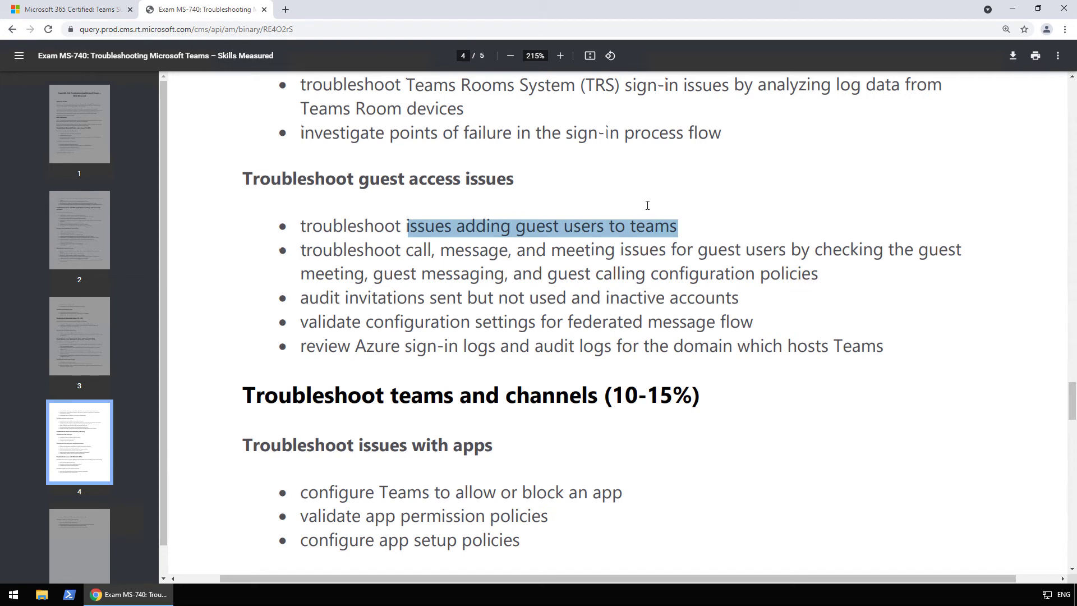
pyautogui.moveTo(646, 209)
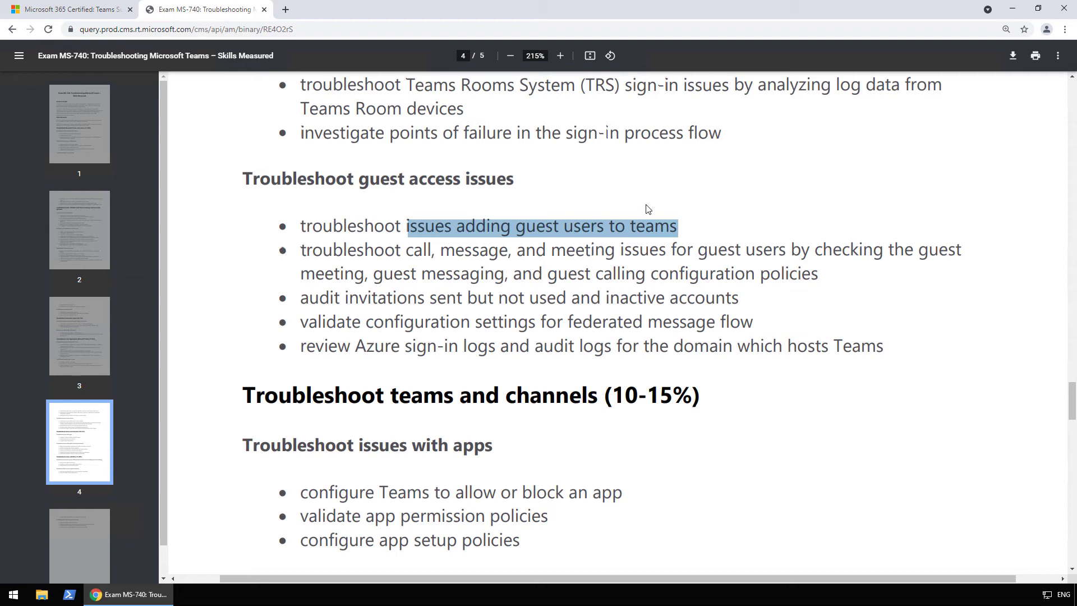
pyautogui.moveTo(350, 369)
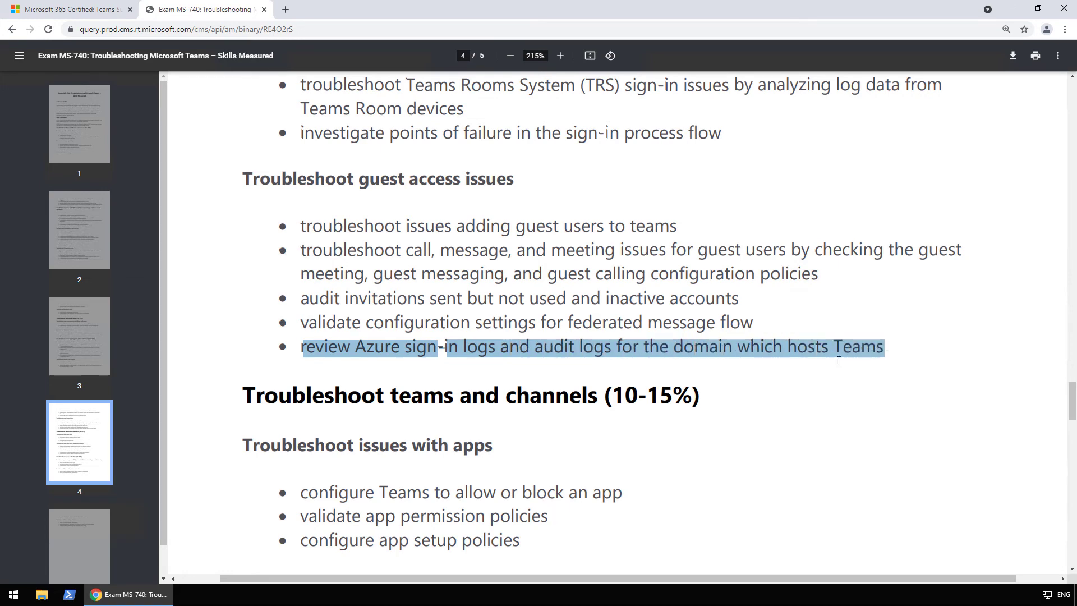
pyautogui.click(543, 299)
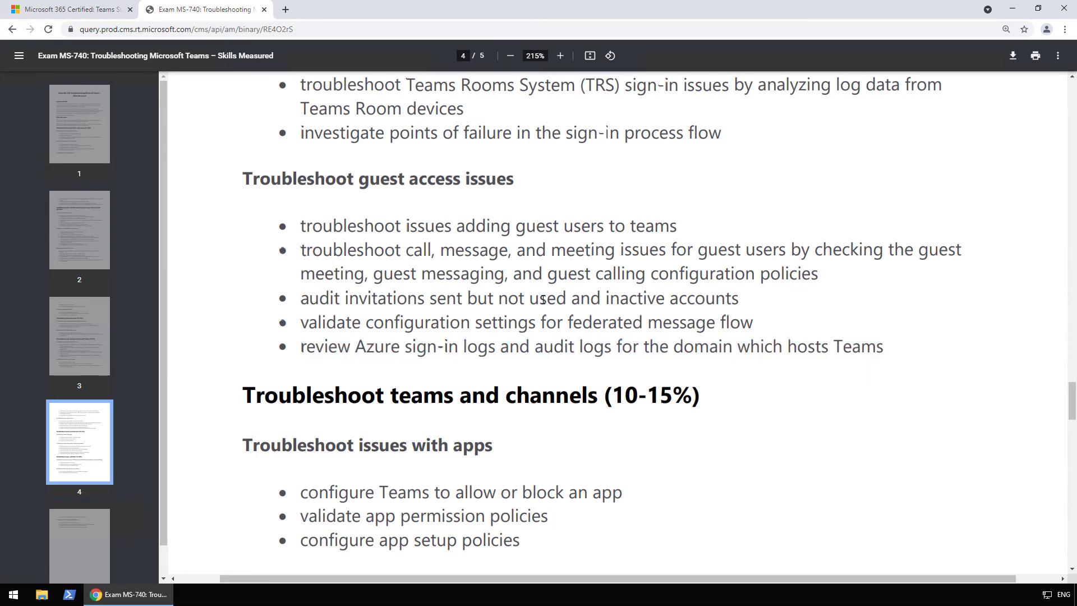
# Read the Troubleshoot teams and channels (10-15%) section, highlighting the apps, tenant replication and deletion issues bullets.
pyautogui.scroll(-3)
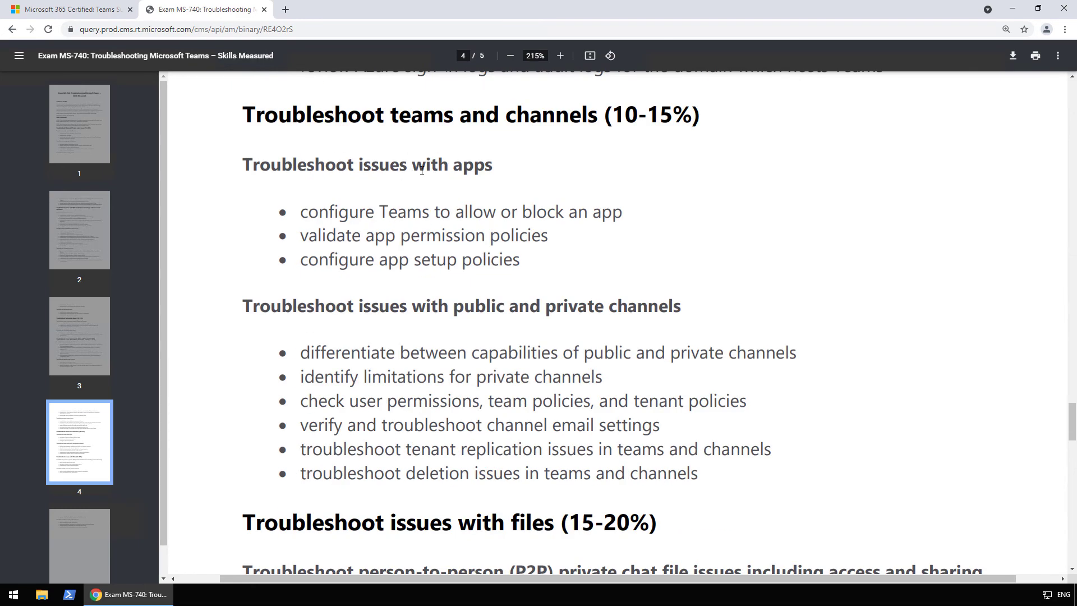
pyautogui.moveTo(385, 146)
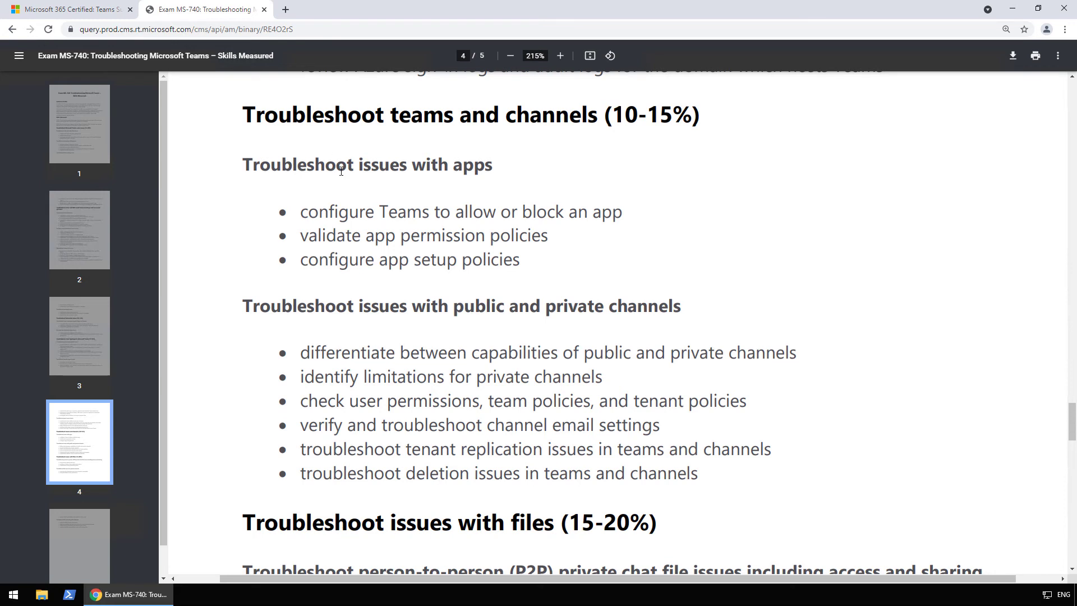
pyautogui.moveTo(287, 215)
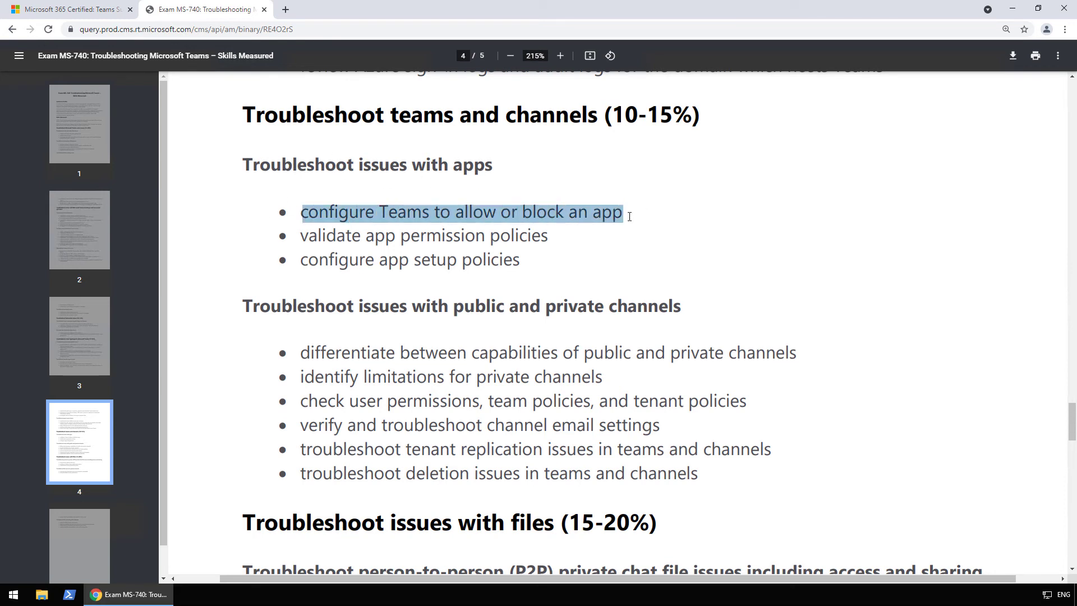
pyautogui.click(566, 221)
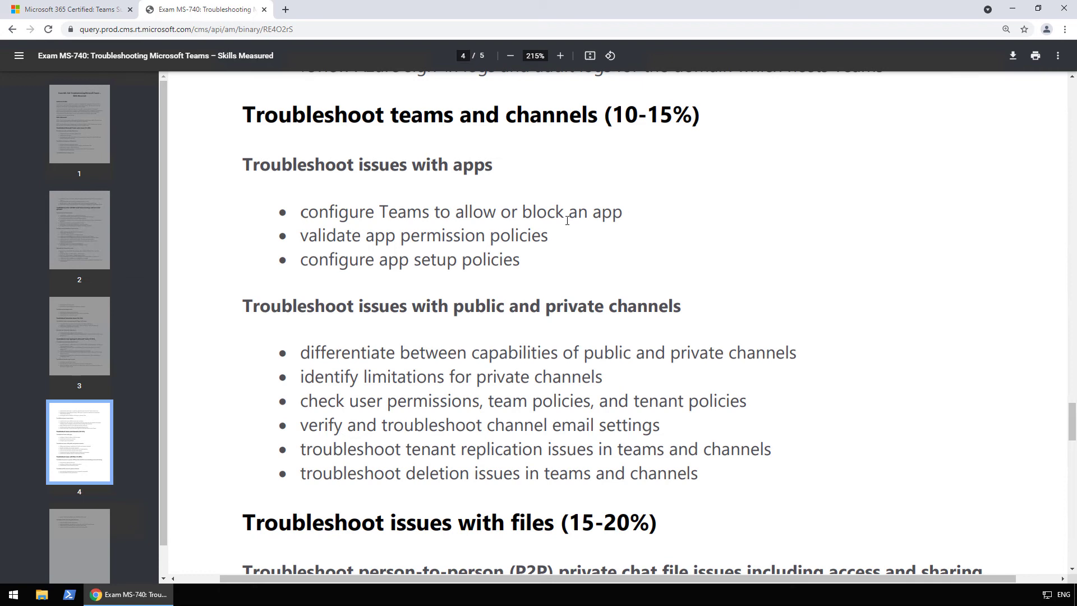
pyautogui.moveTo(558, 234)
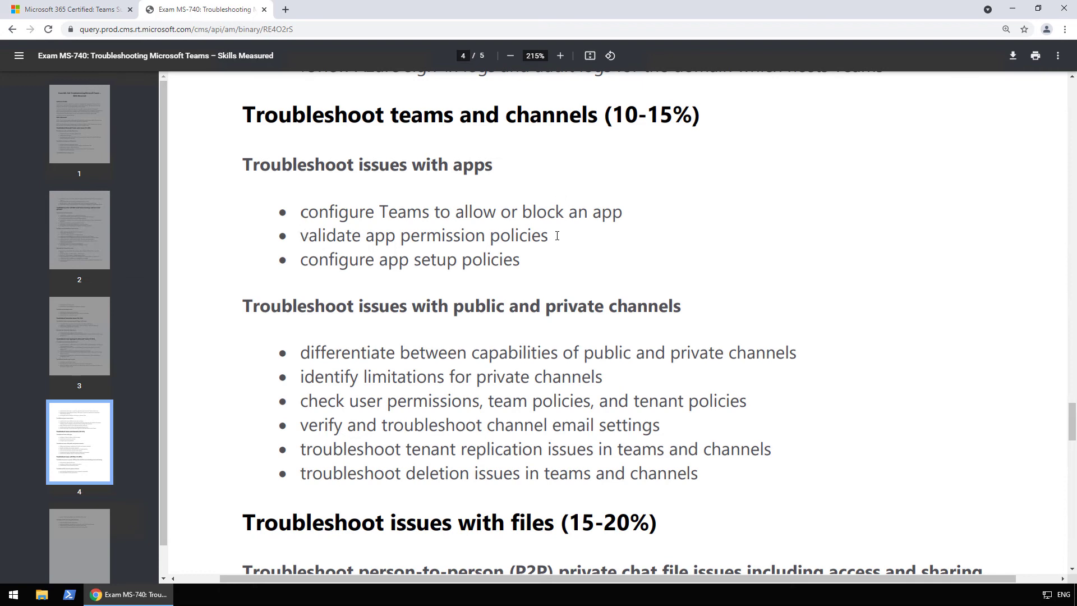
pyautogui.doubleClick(411, 259)
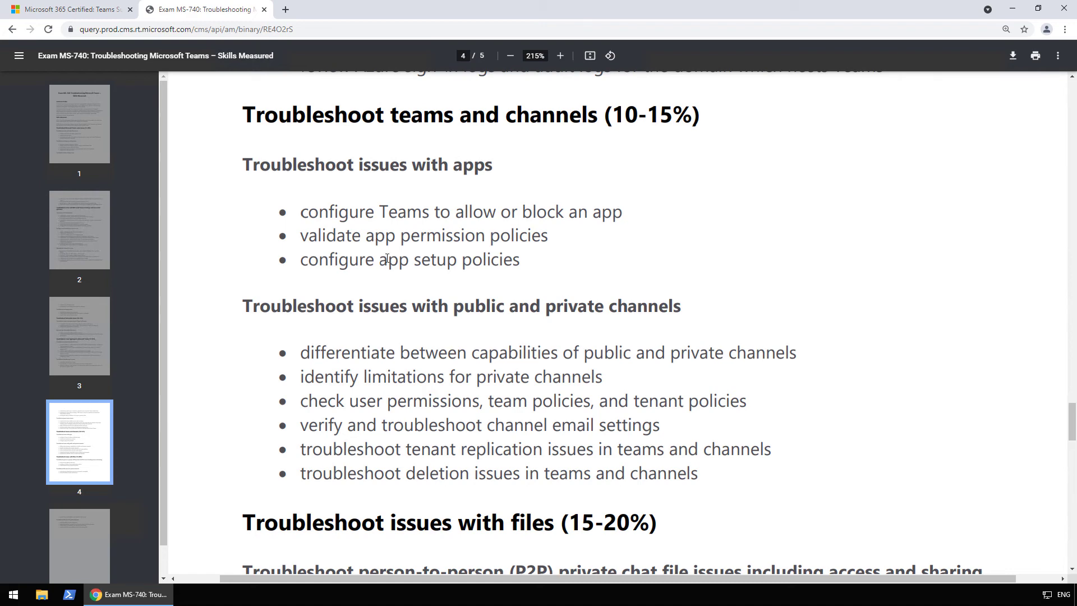
pyautogui.scroll(-3)
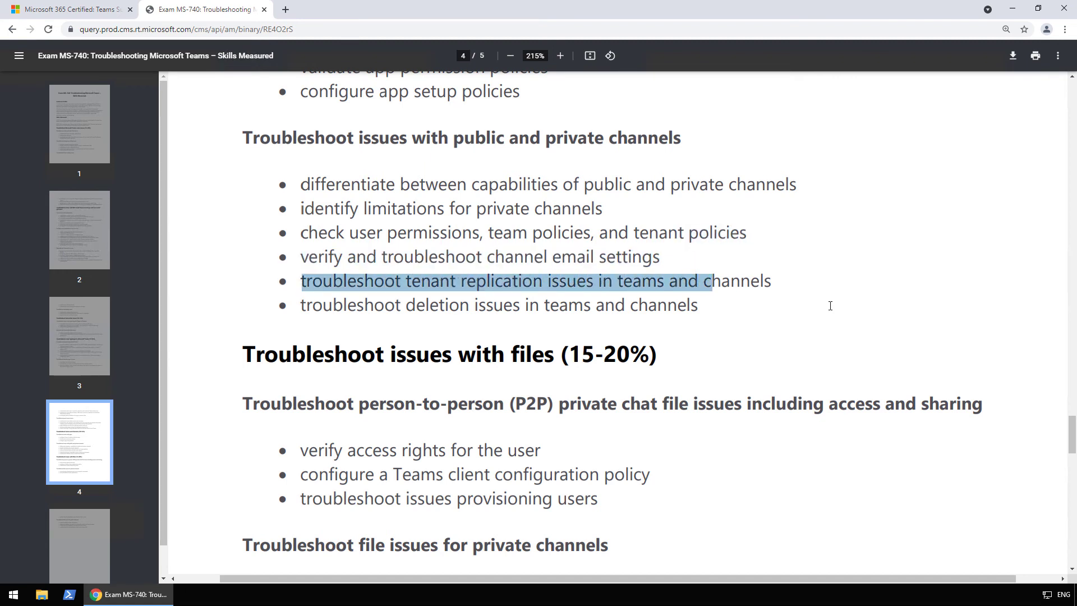
pyautogui.click(412, 305)
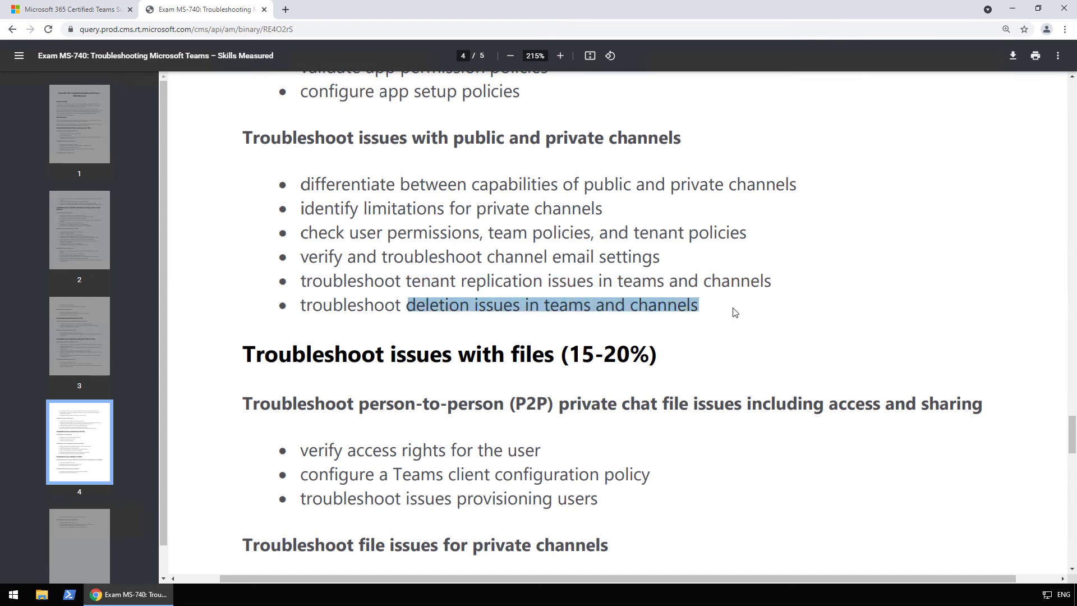
pyautogui.click(495, 305)
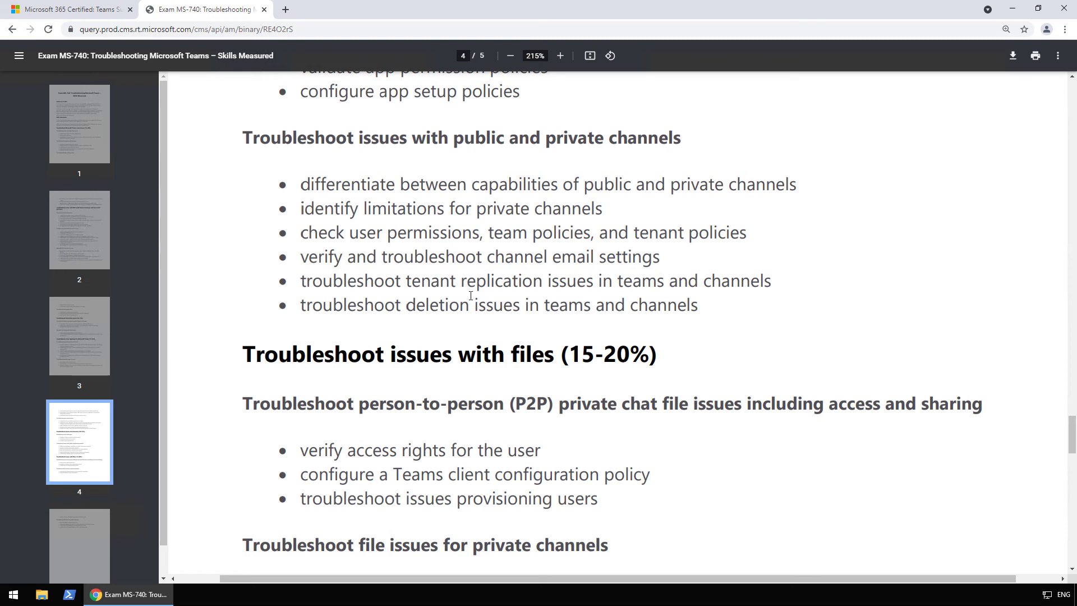
pyautogui.moveTo(405, 300)
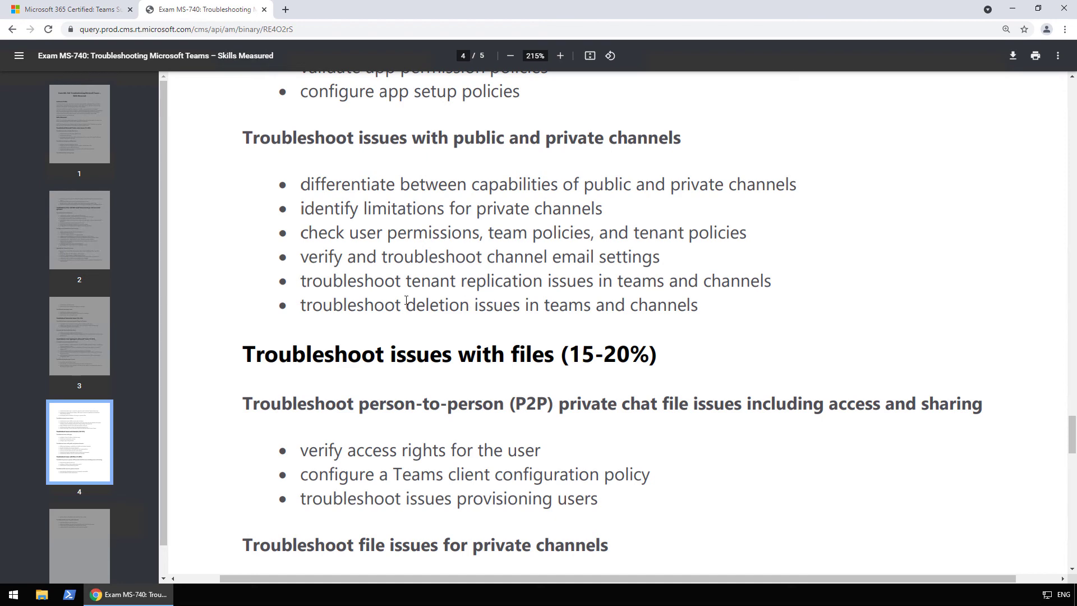
# Read into the Troubleshoot issues with files (15-20%) section at the P2P private chat file heading.
pyautogui.scroll(-3)
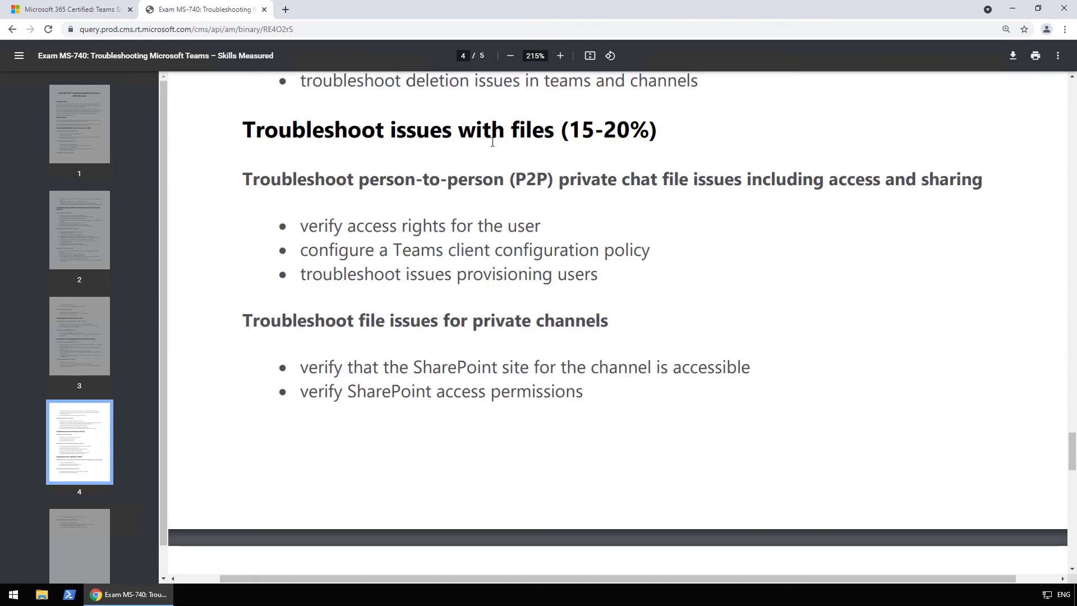
pyautogui.moveTo(248, 172)
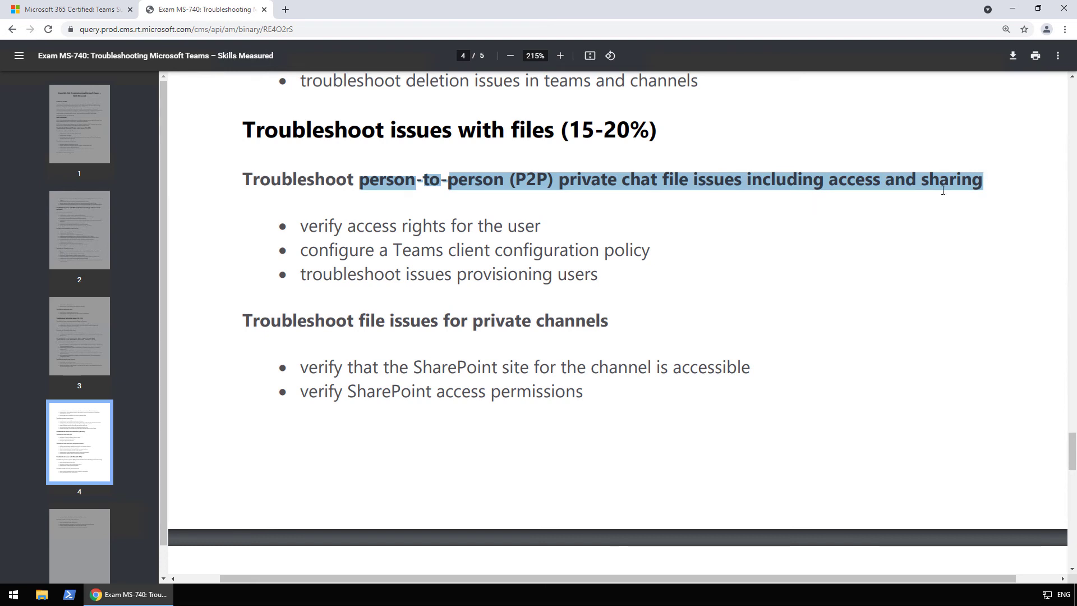
pyautogui.click(824, 191)
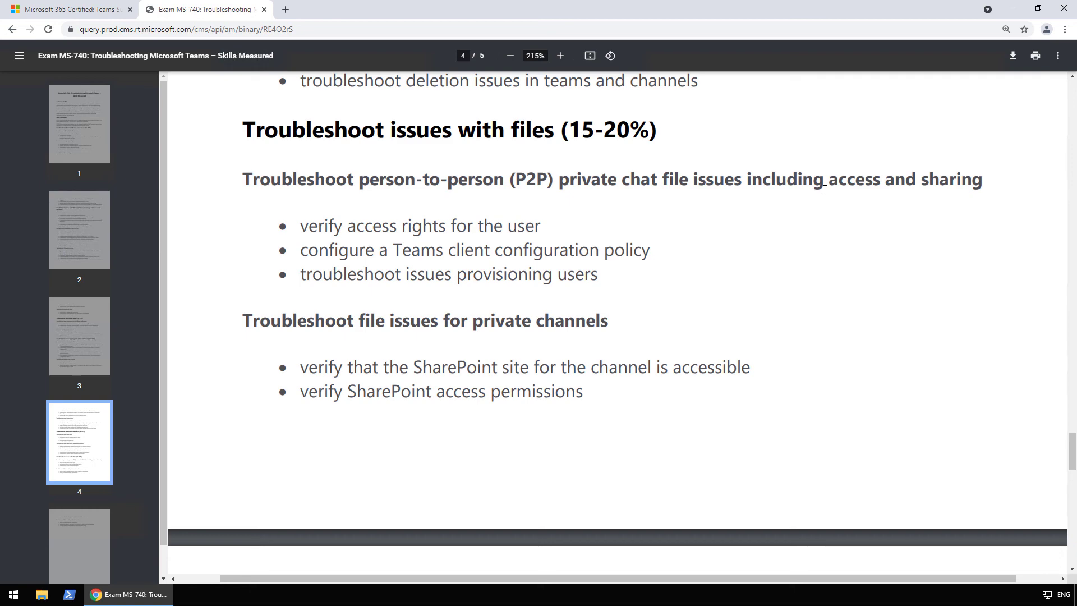
pyautogui.moveTo(519, 278)
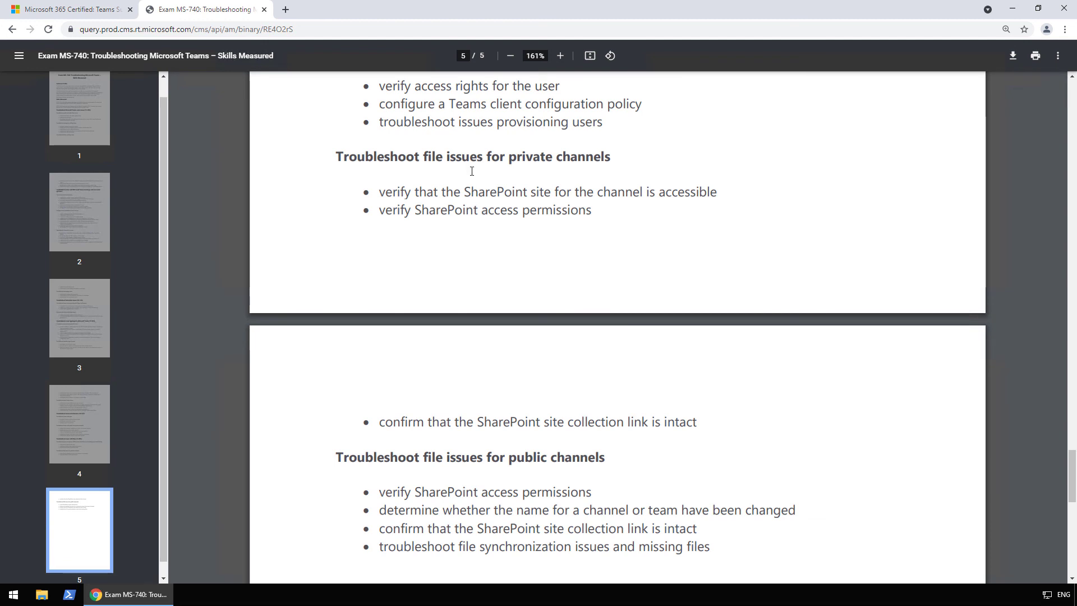
# Read to the bottom of page 5 through the file synchronization bullet for public channels.
pyautogui.click(559, 56)
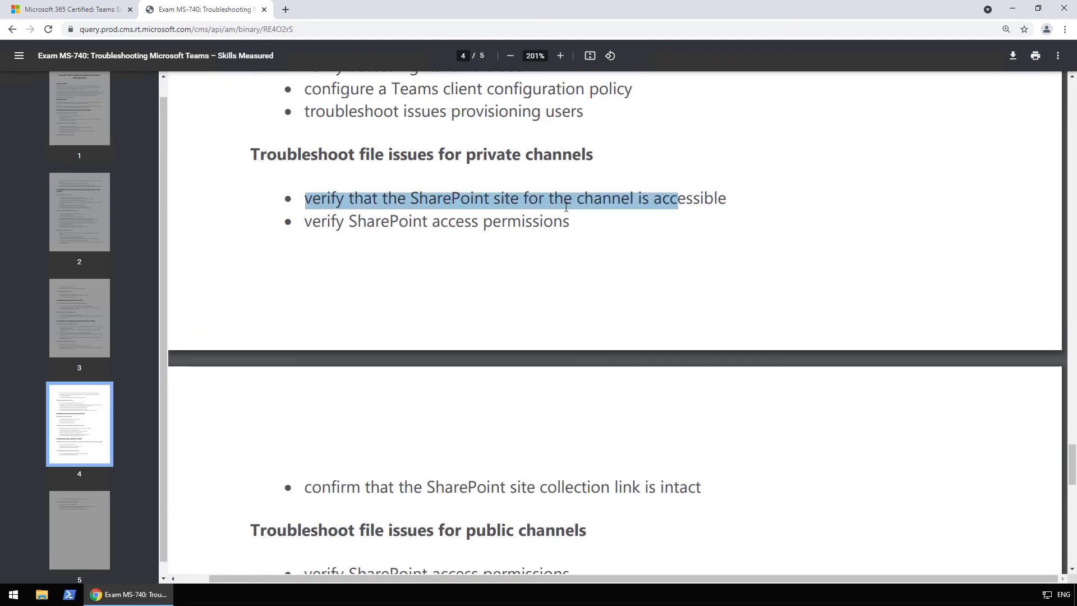
pyautogui.scroll(-3)
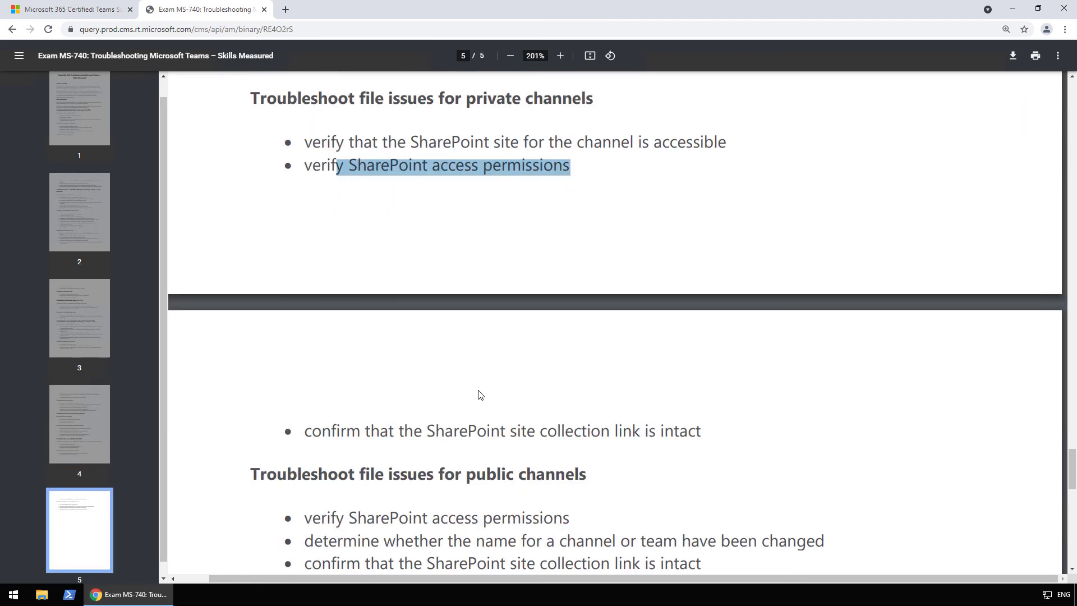
pyautogui.scroll(-3)
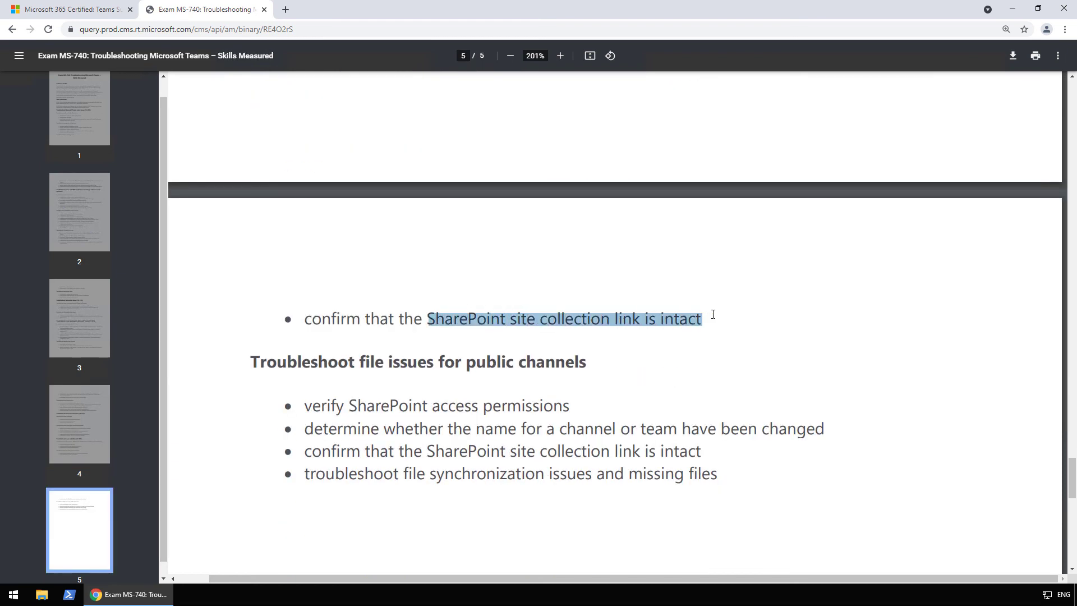
pyautogui.moveTo(613, 259)
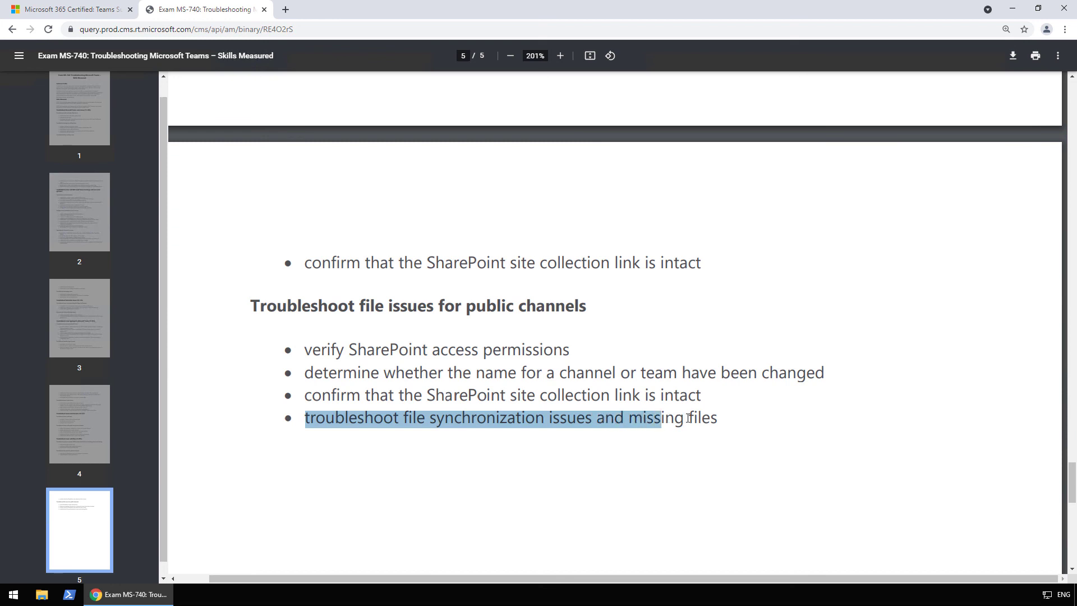
pyautogui.click(194, 142)
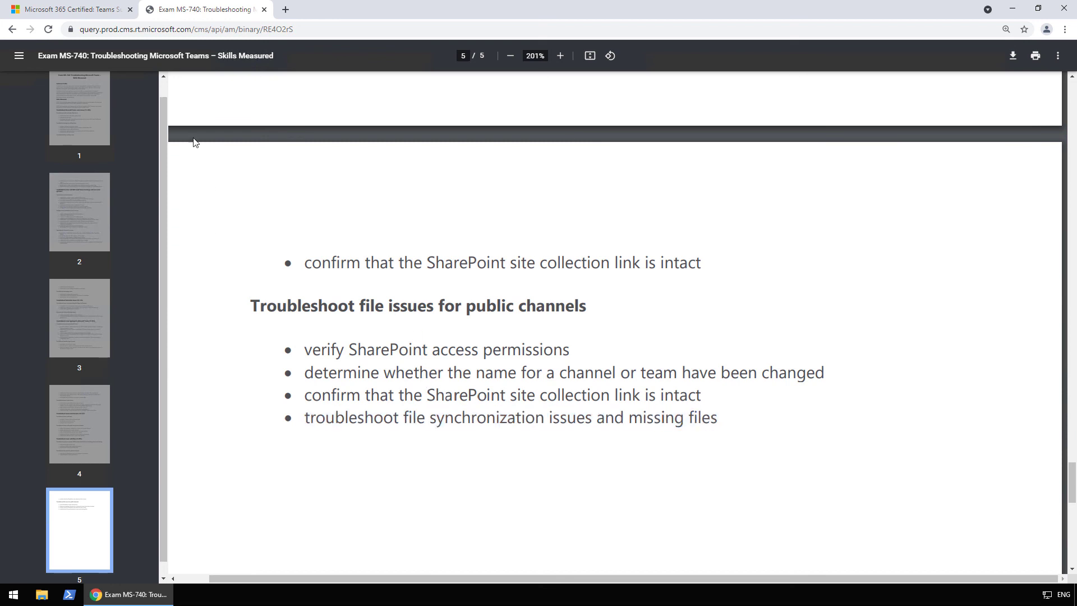
# Switch back to the Microsoft 365 Certified tab and review Certification details and Skills measured.
pyautogui.click(69, 10)
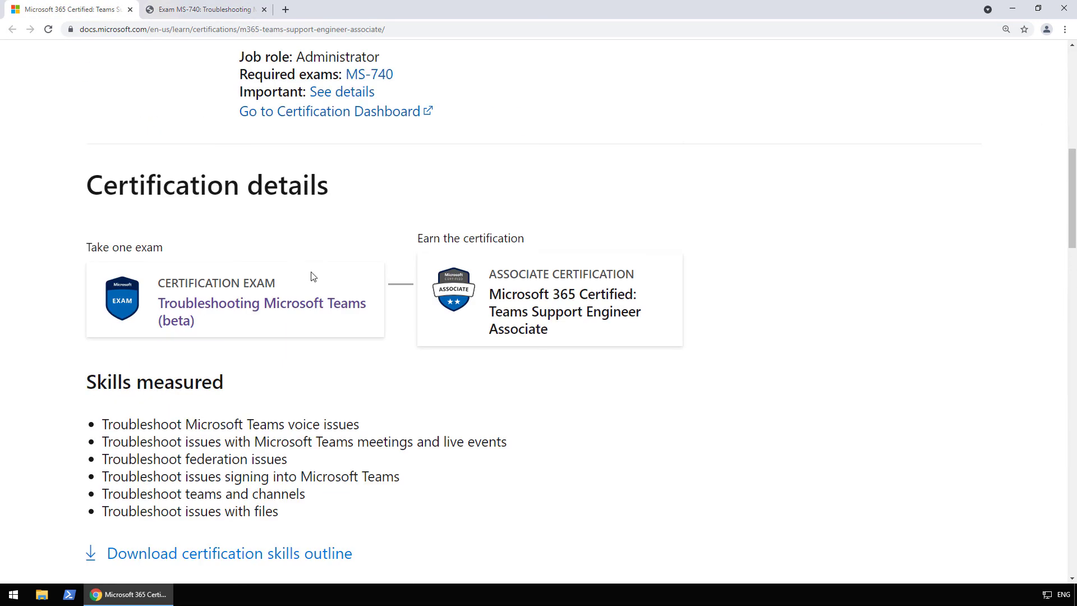
pyautogui.scroll(-3)
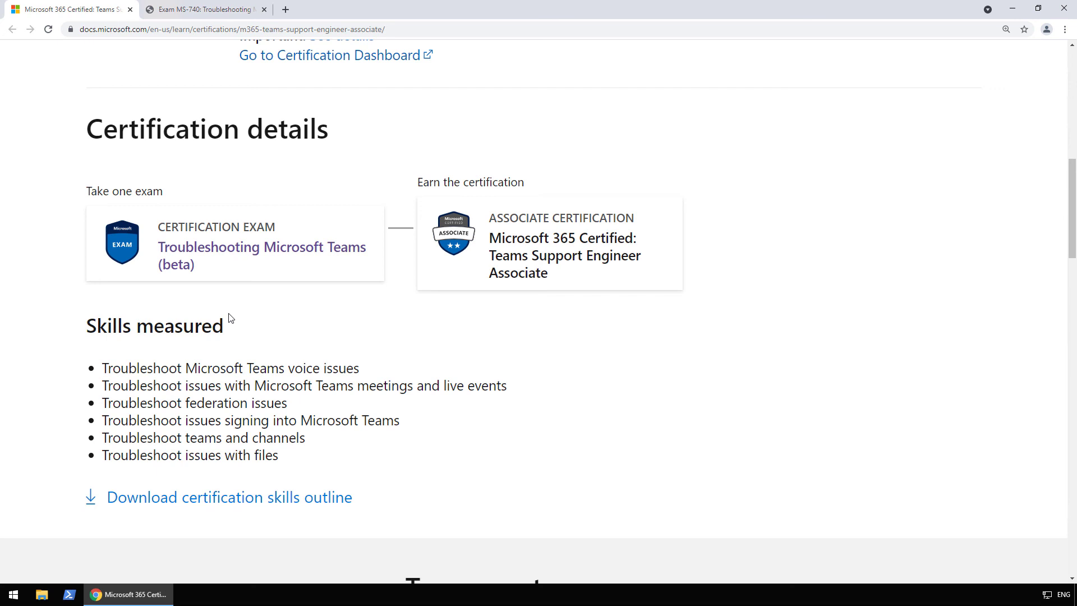
pyautogui.moveTo(242, 330)
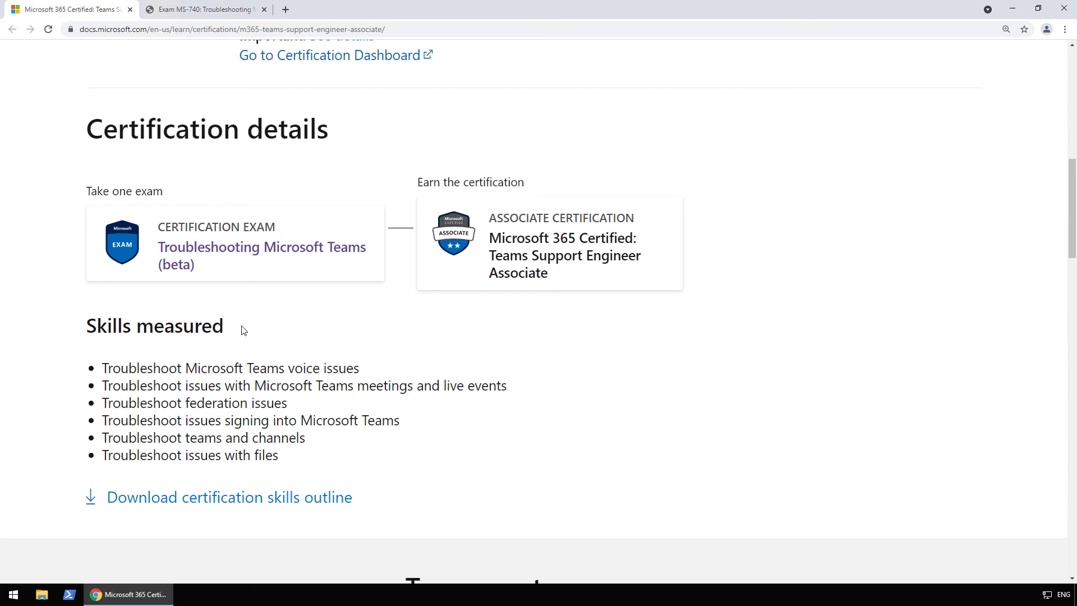
pyautogui.scroll(3)
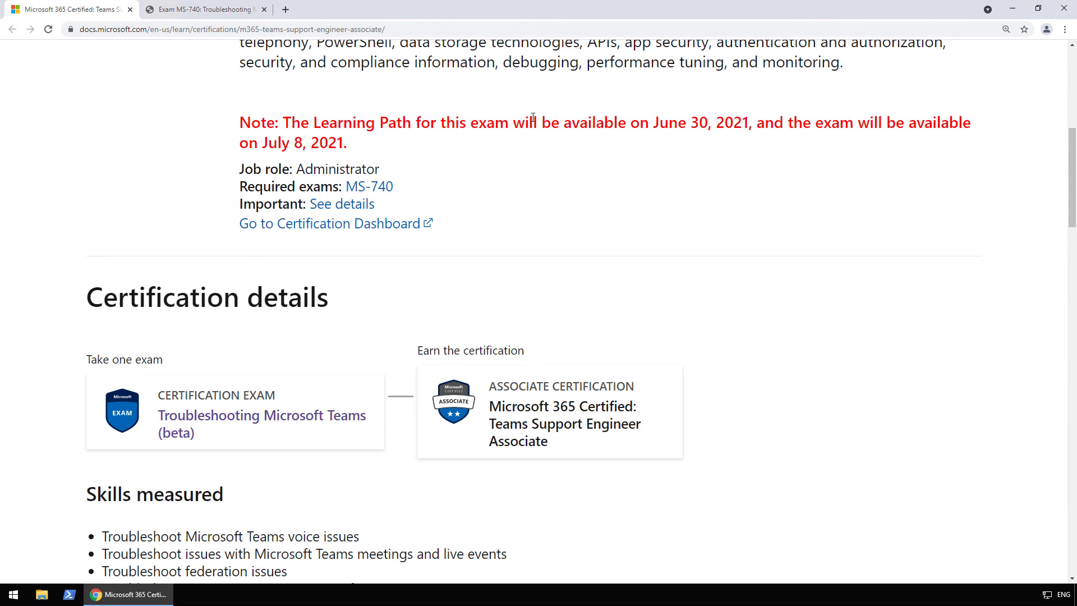
pyautogui.scroll(-3)
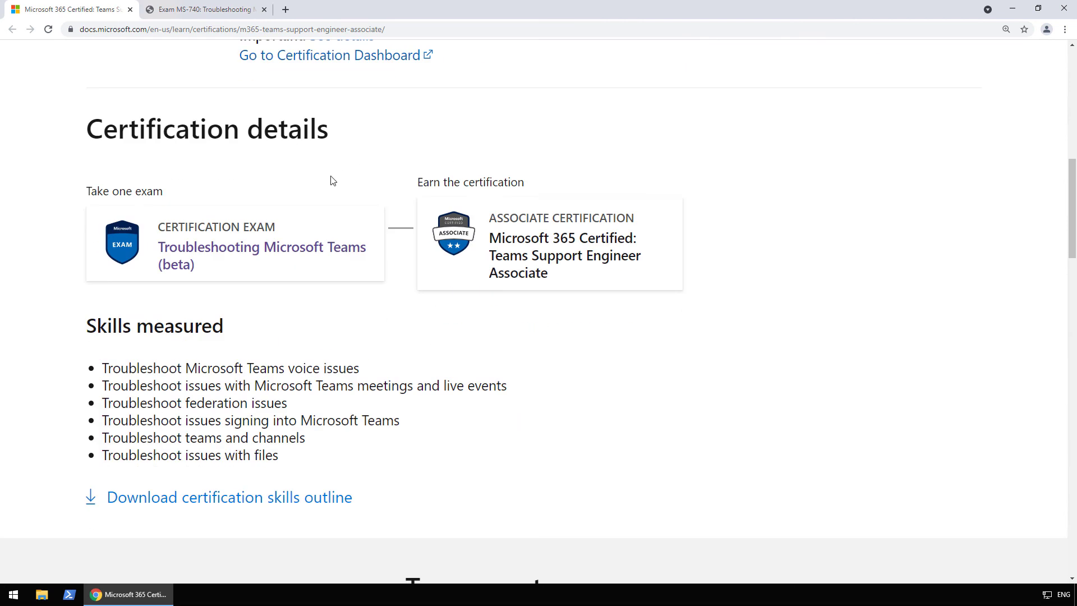